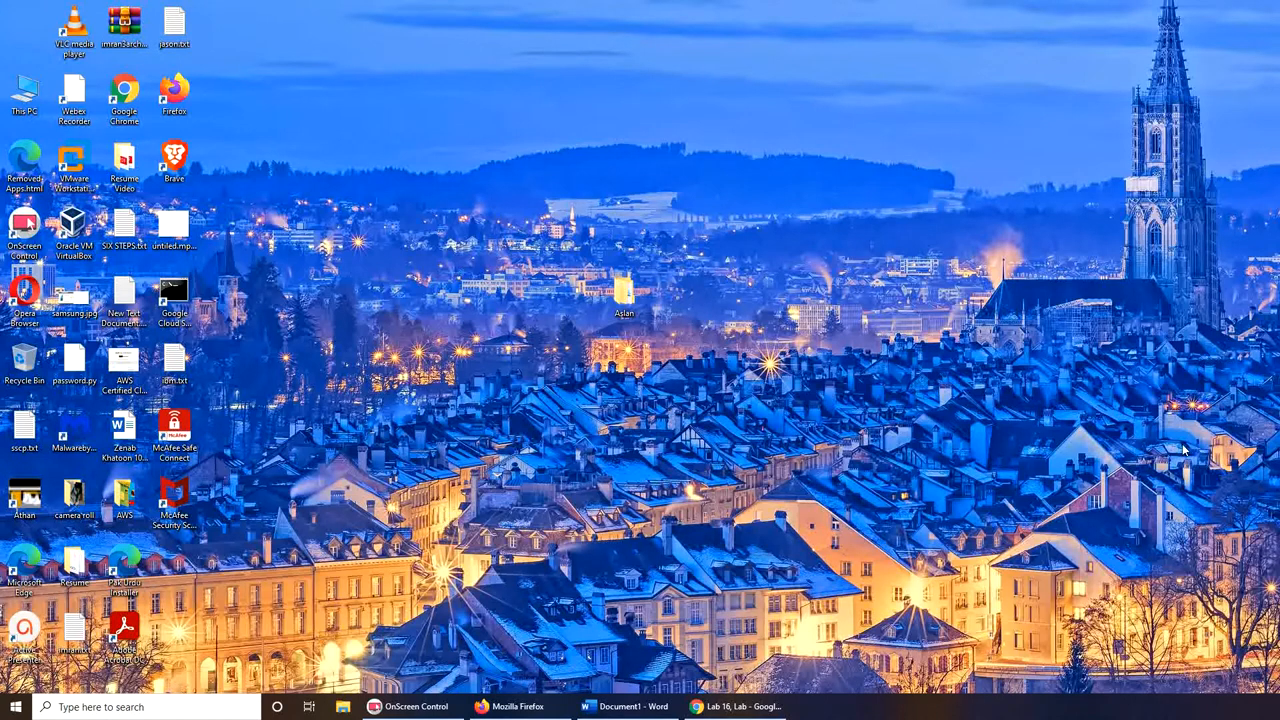
# Bring up the Lab 16 page and scroll through the Simulating a DoS Attack steps.
pyautogui.click(736, 708)
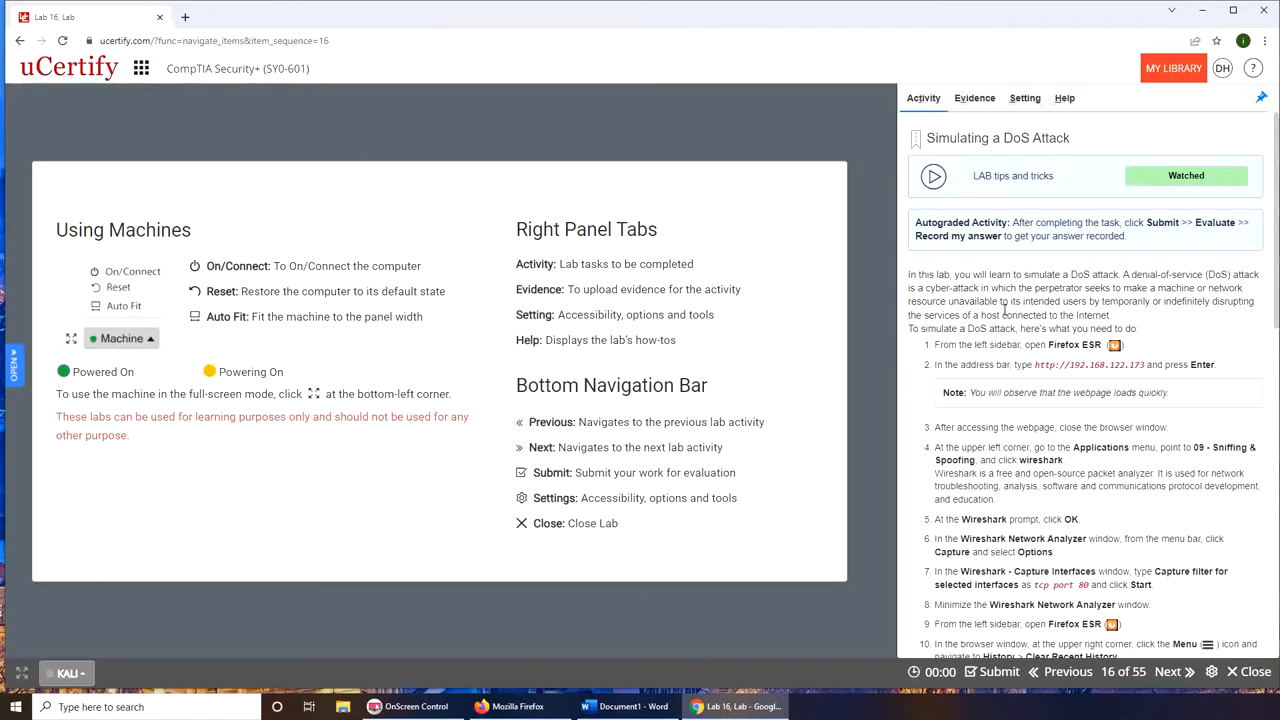
pyautogui.moveTo(368, 554)
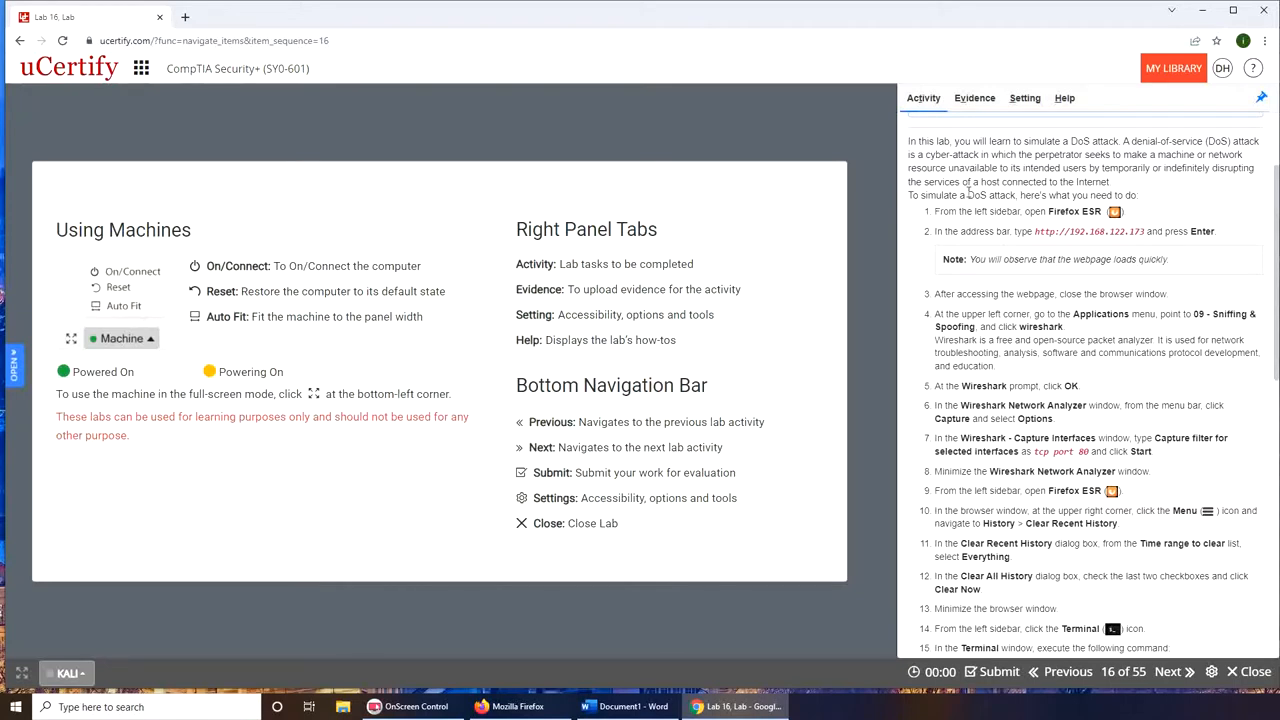
pyautogui.scroll(-3)
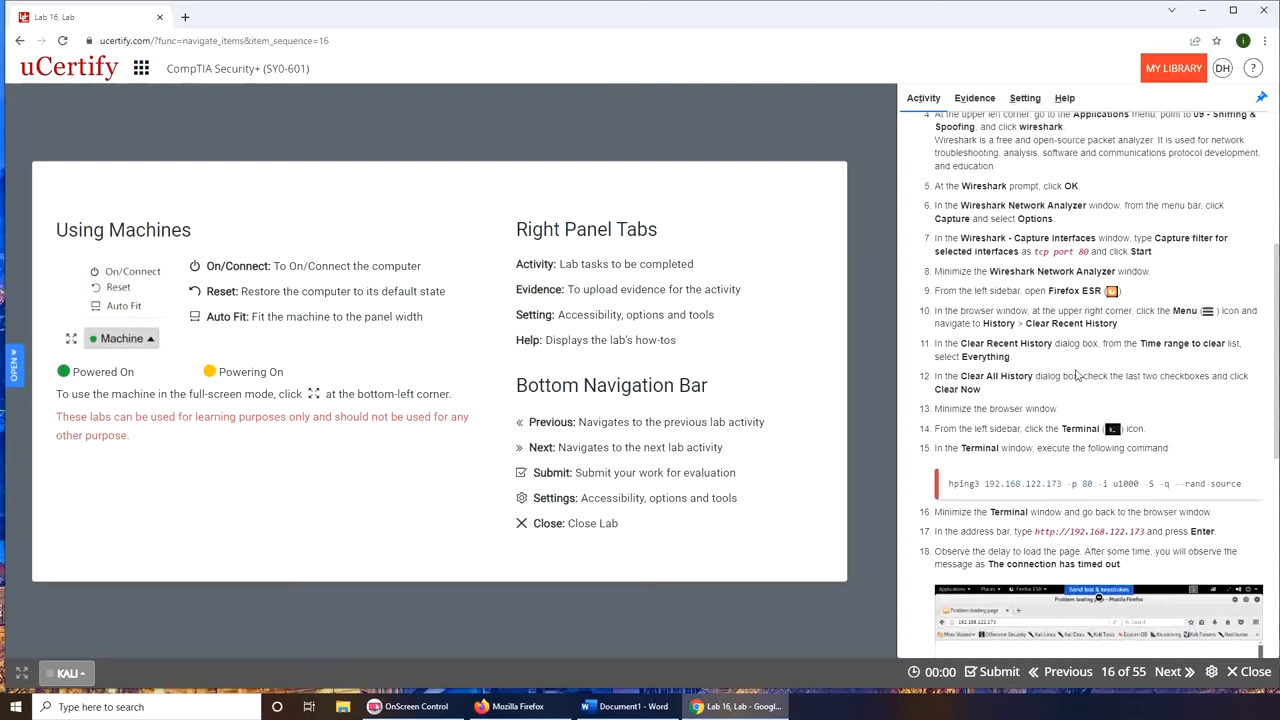
pyautogui.scroll(-3)
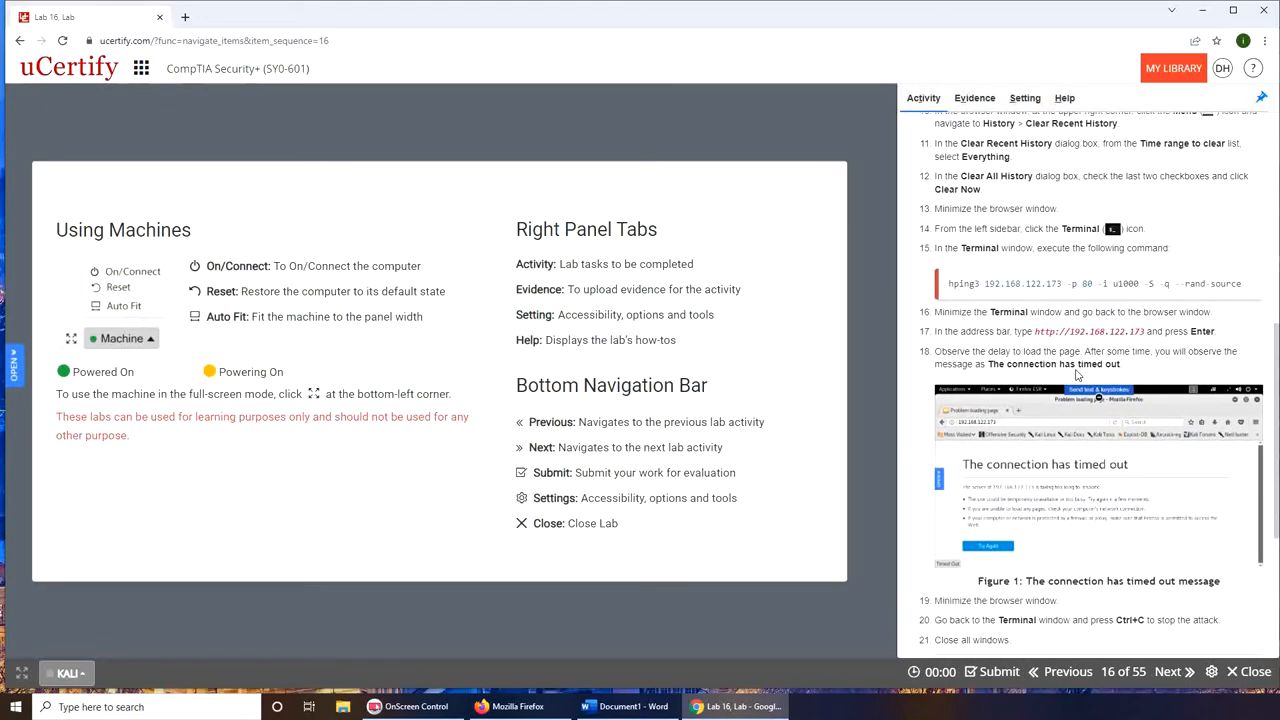
pyautogui.scroll(-3)
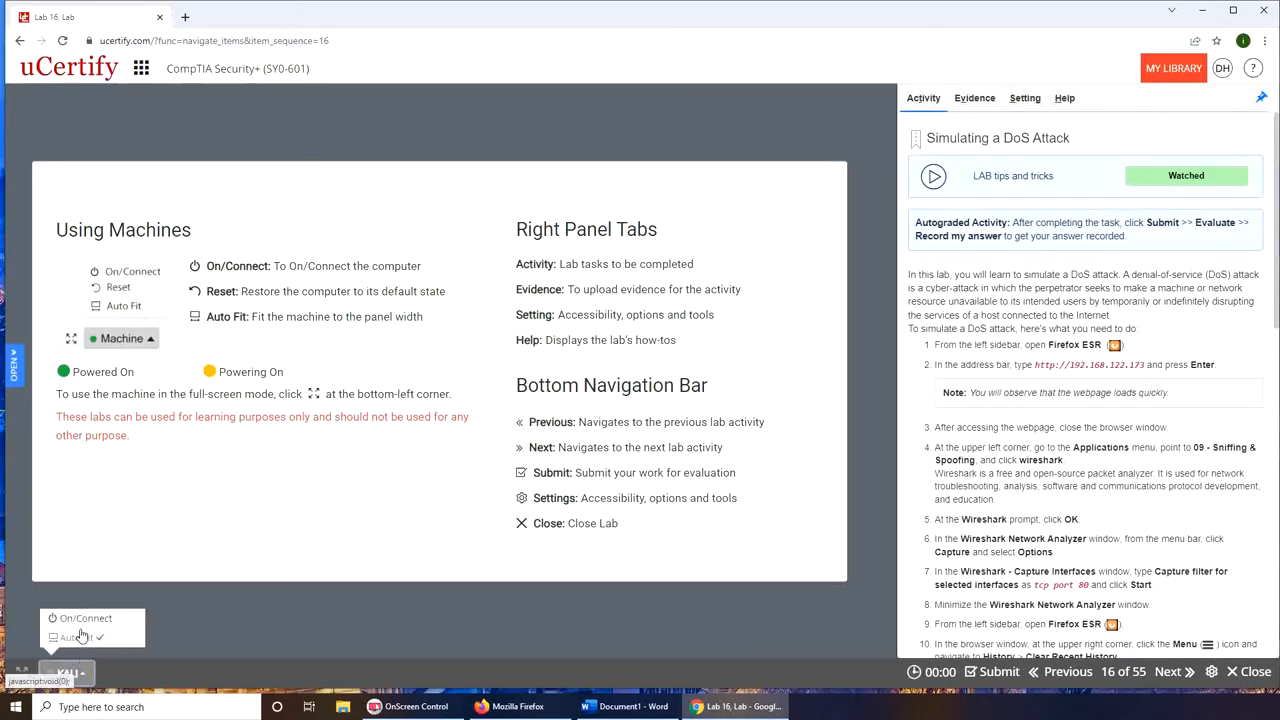
# Connect to the Kali machine, load 192.168.122.173 in Firefox ESR, then minimize the browser.
pyautogui.click(84, 616)
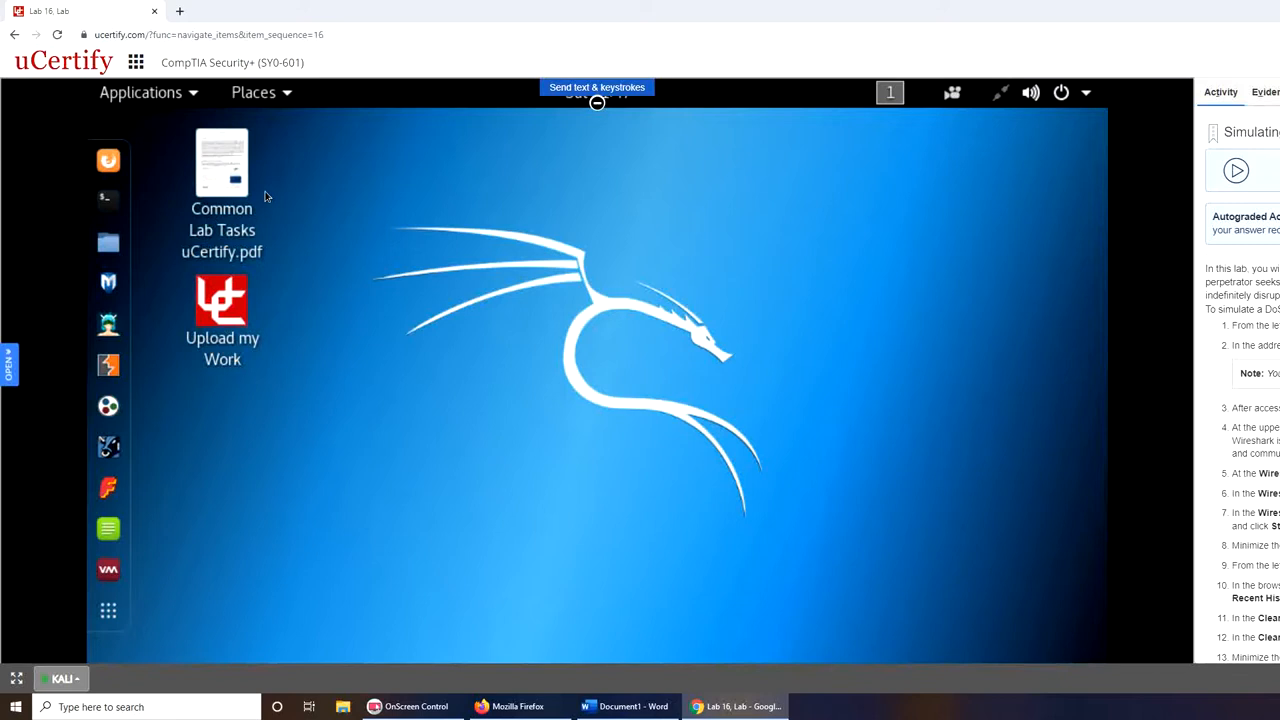
pyautogui.moveTo(108, 180)
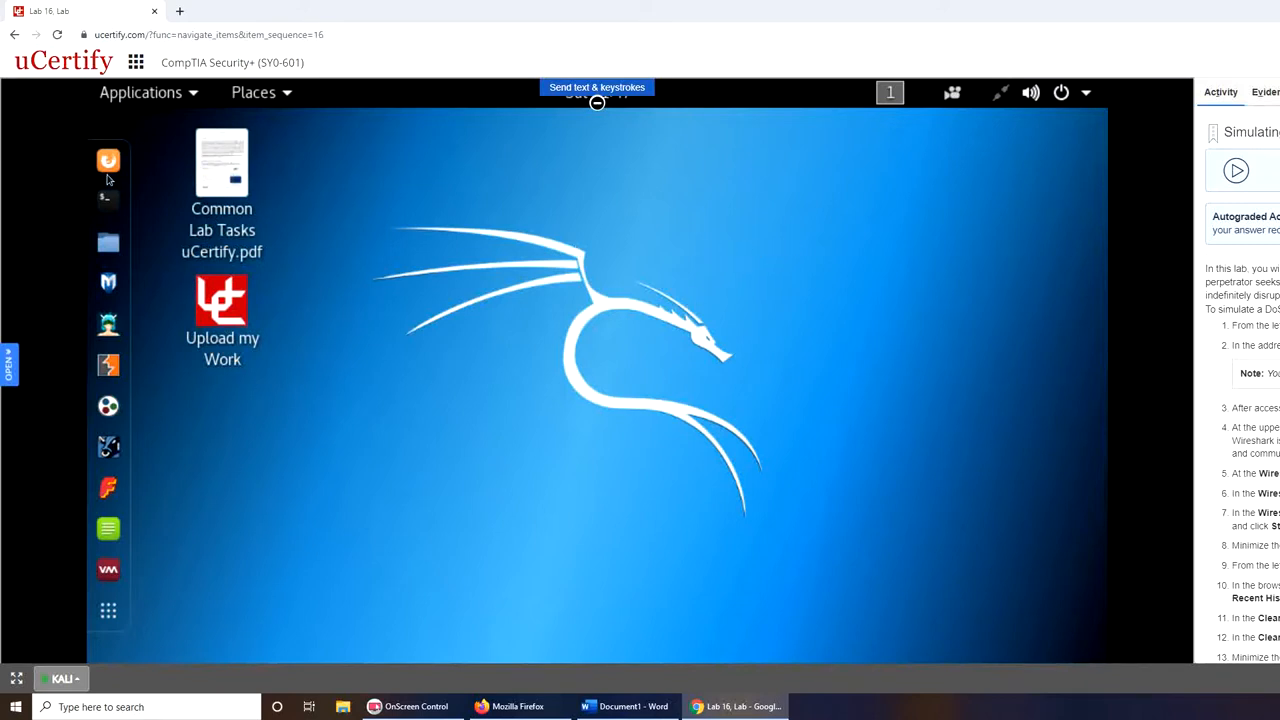
pyautogui.moveTo(108, 160)
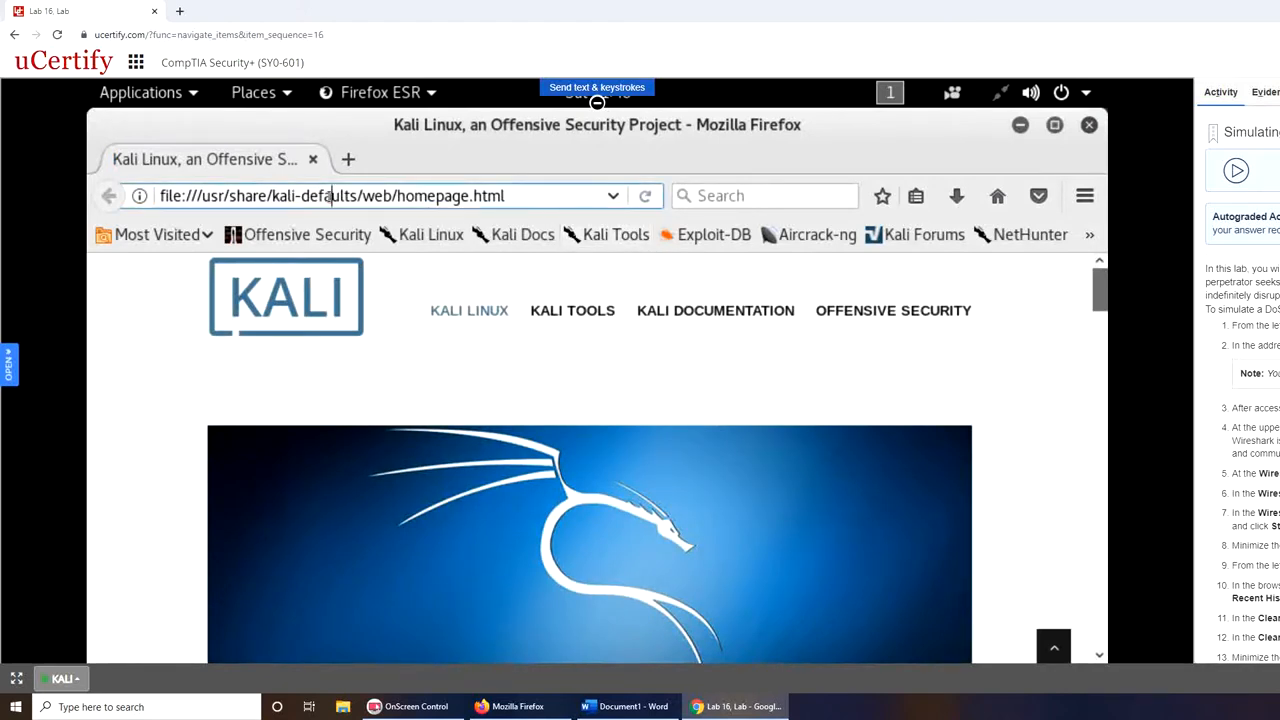
pyautogui.write('1')
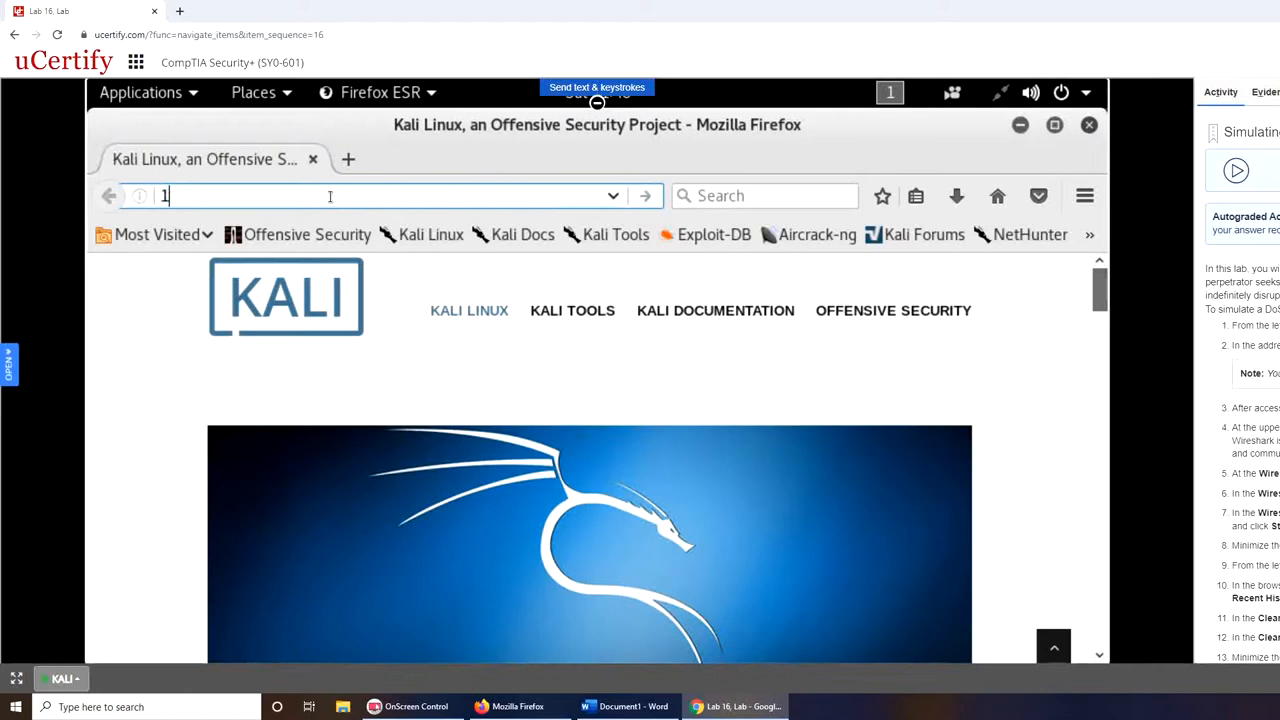
pyautogui.write('92.168.122.173')
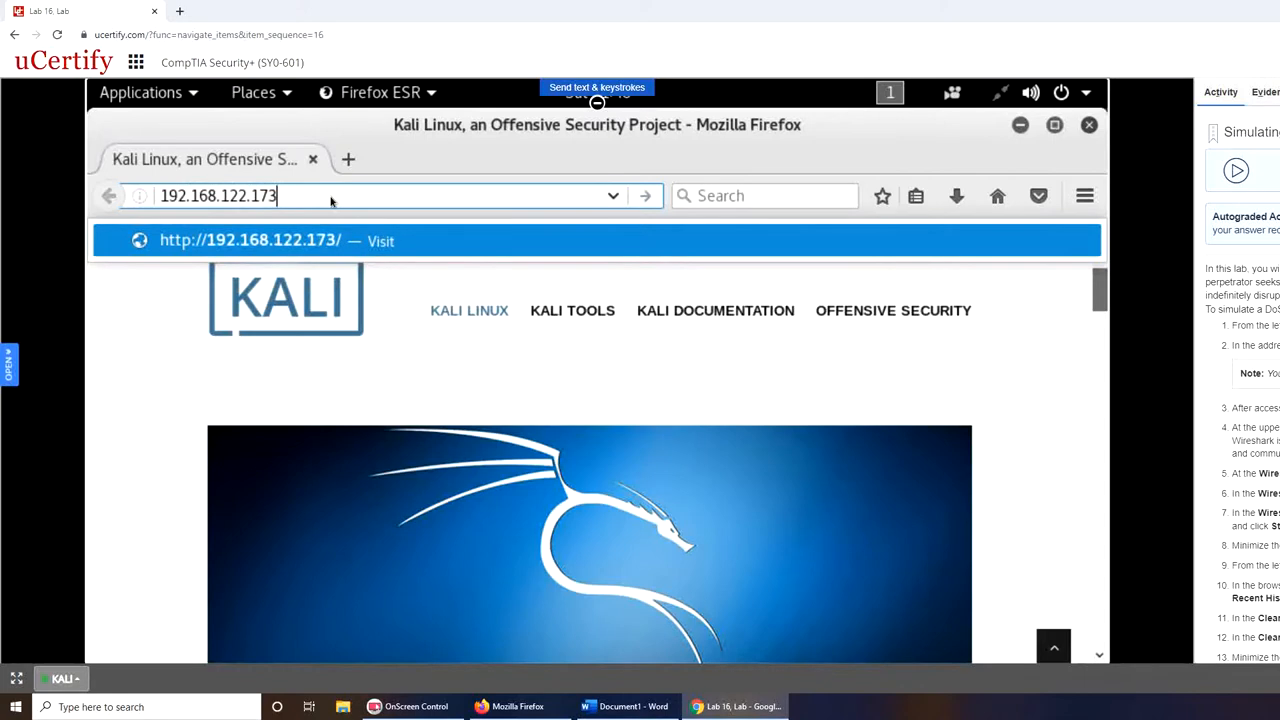
pyautogui.press('Return')
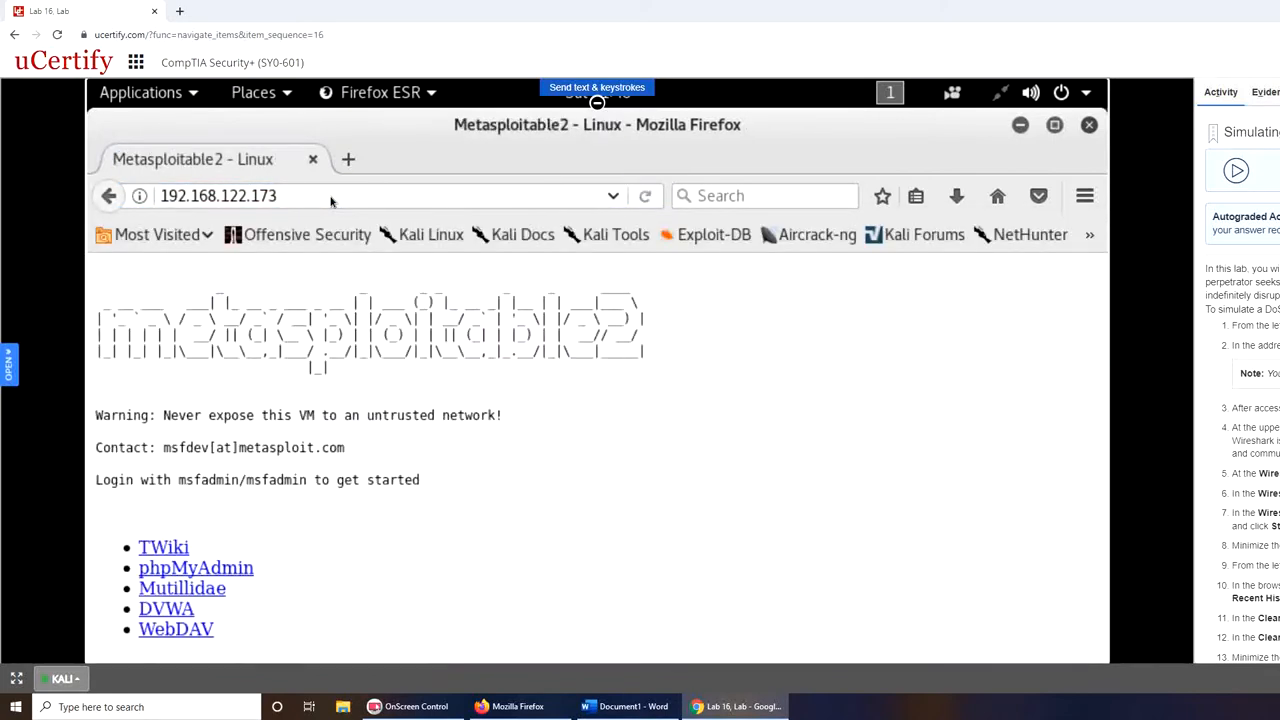
pyautogui.moveTo(608, 352)
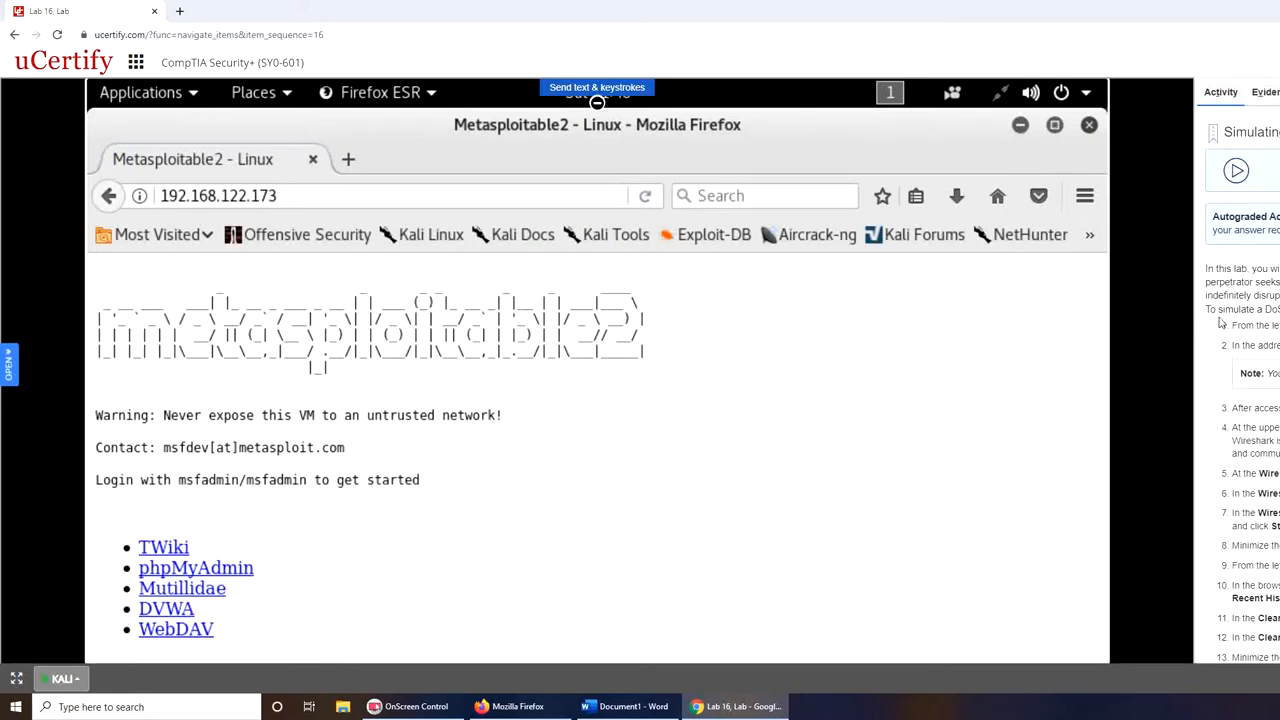
pyautogui.scroll(-3)
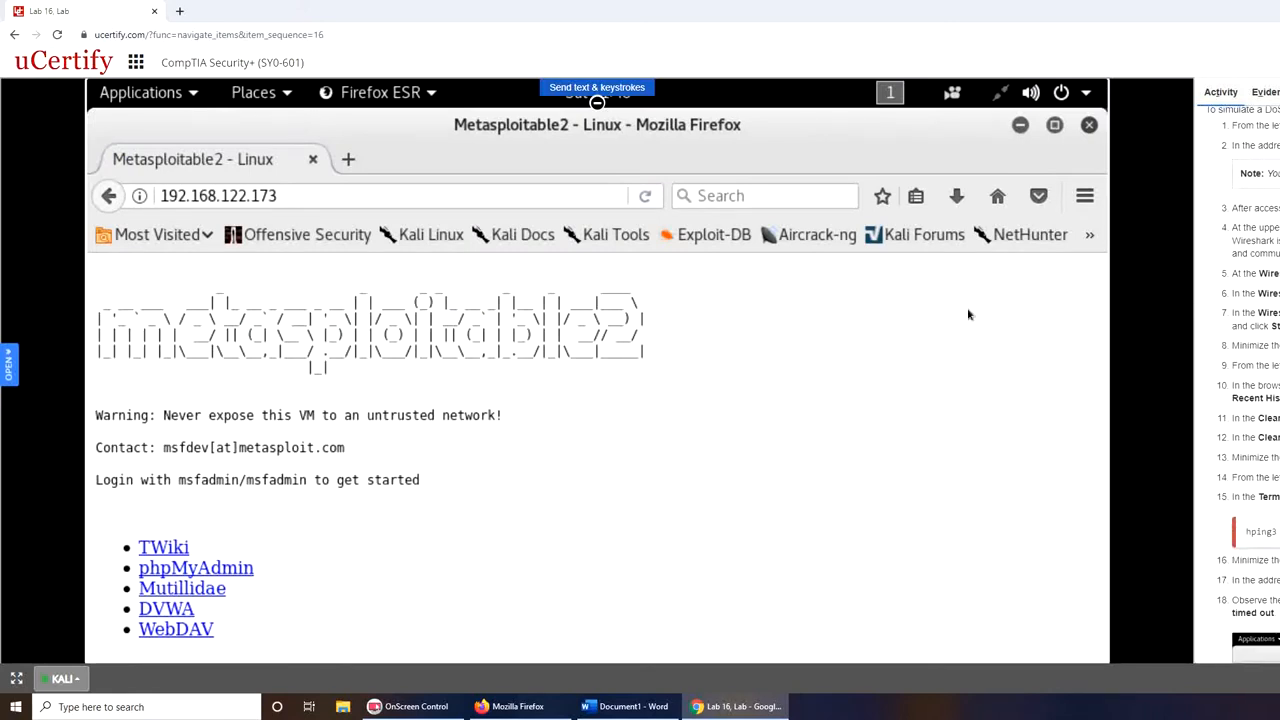
pyautogui.moveTo(1048, 314)
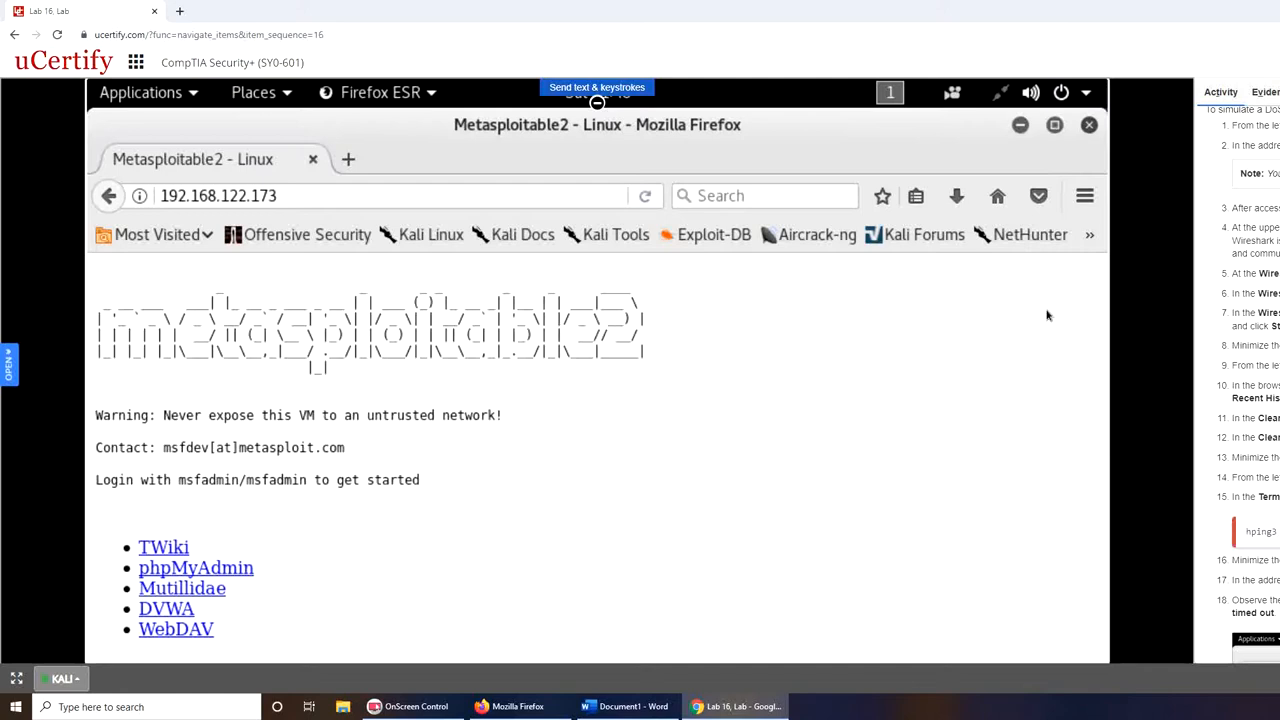
pyautogui.moveTo(564, 432)
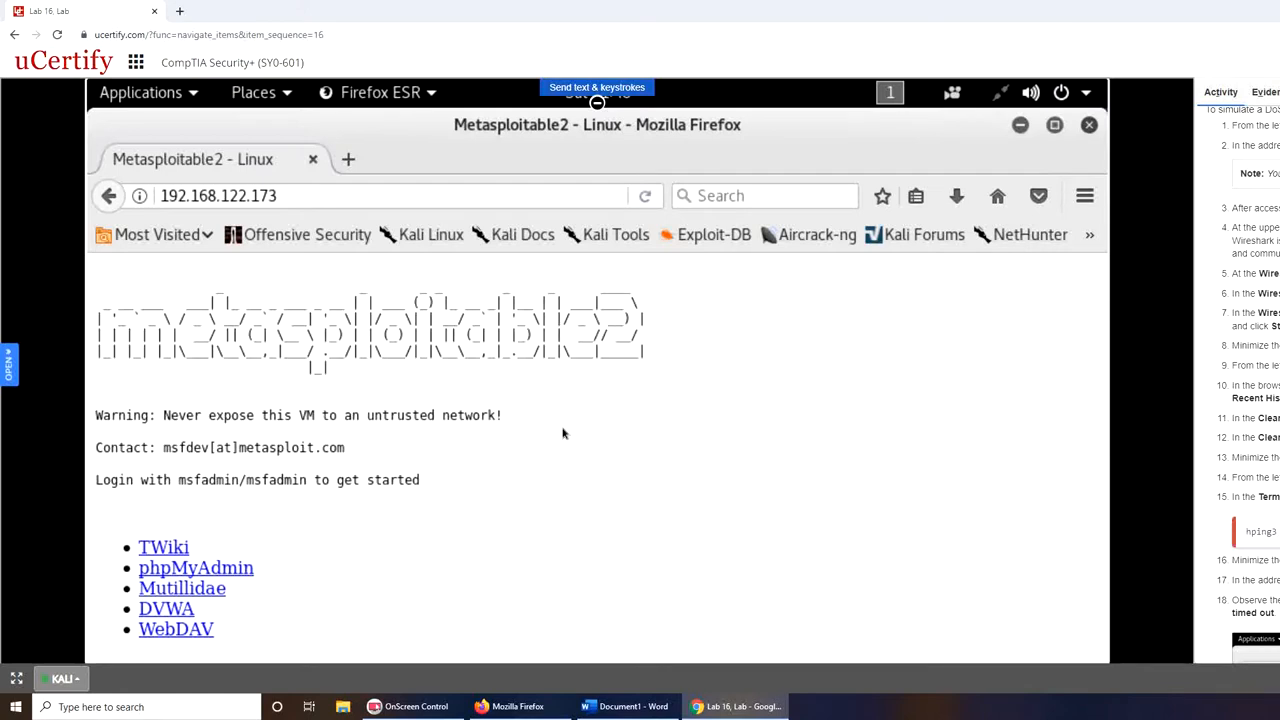
pyautogui.moveTo(544, 432)
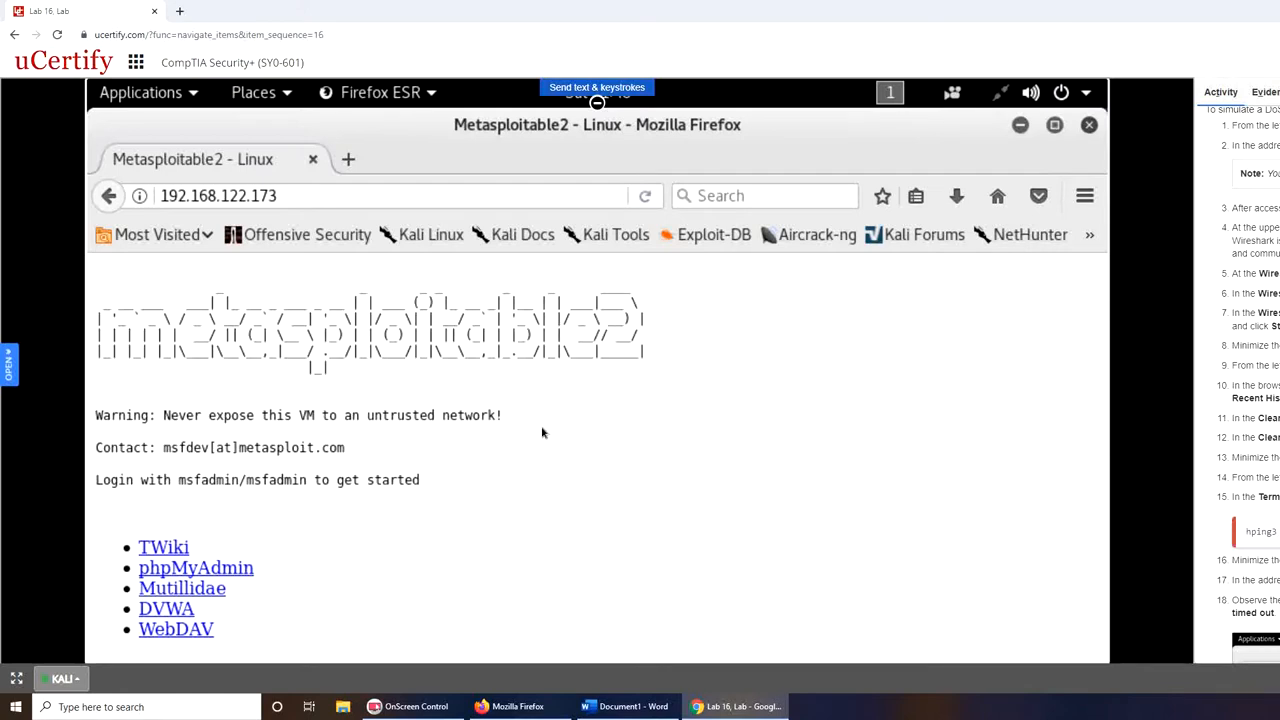
pyautogui.moveTo(1094, 106)
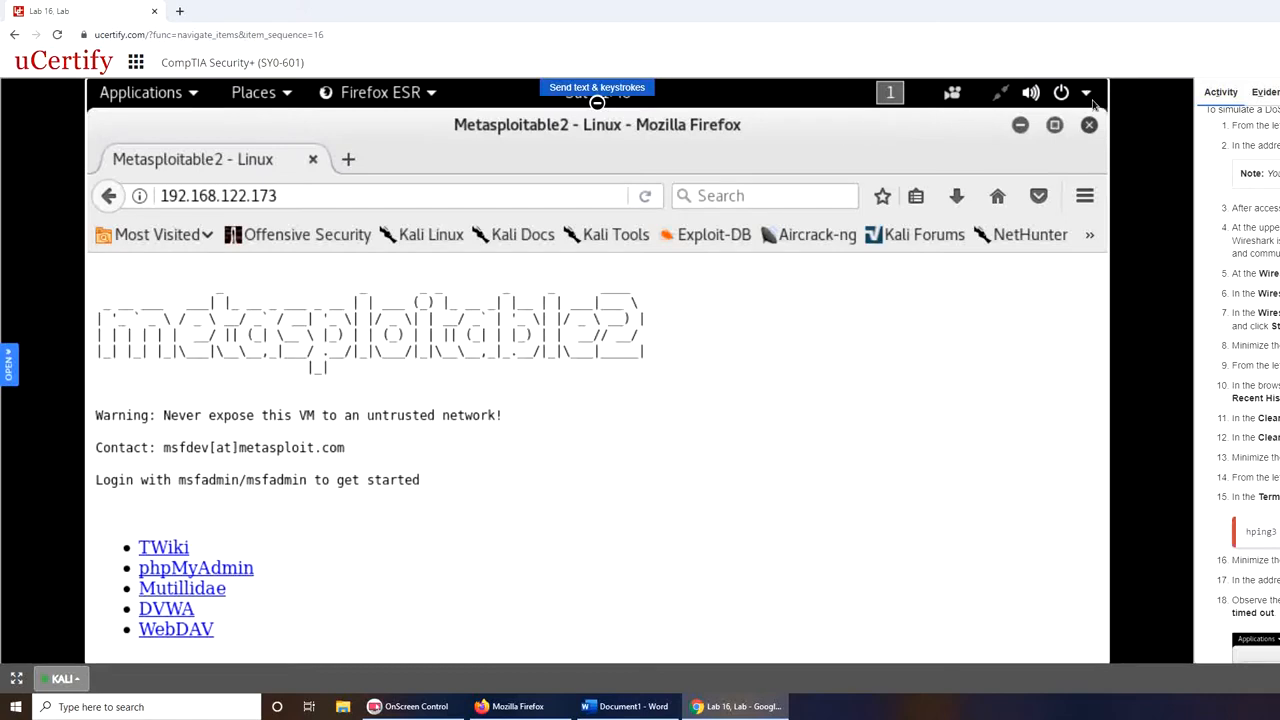
pyautogui.moveTo(1084, 136)
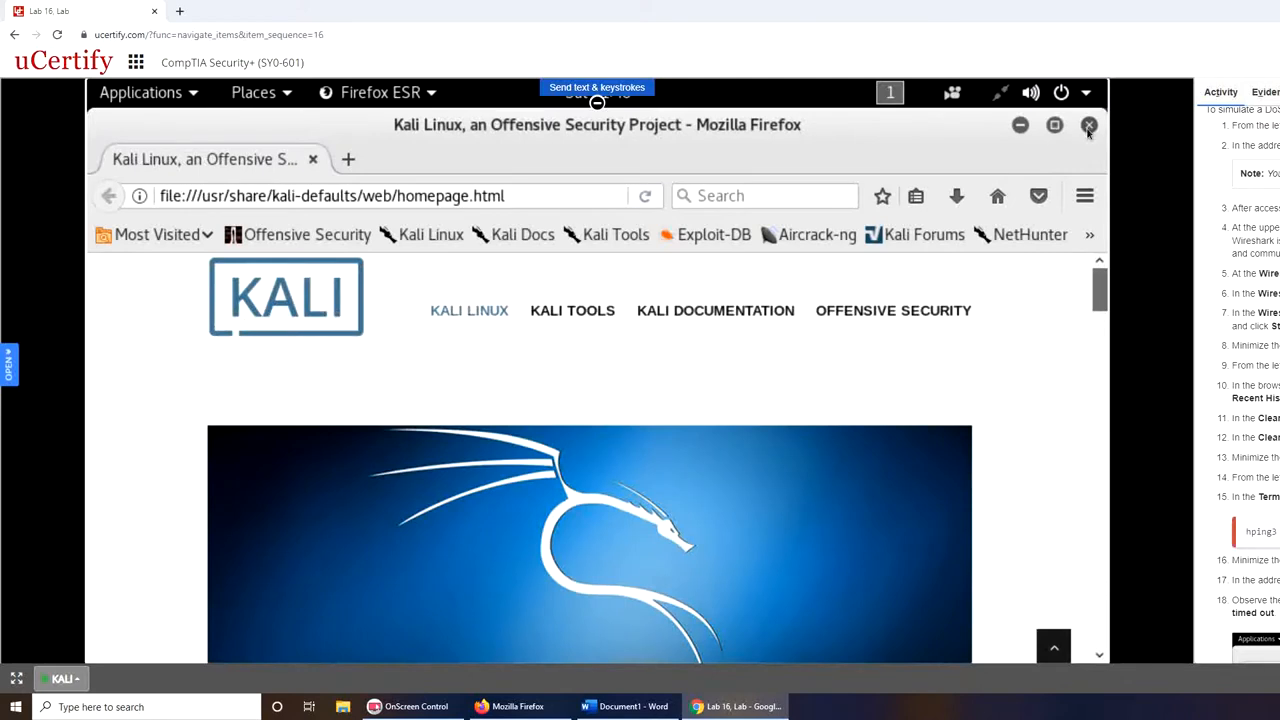
pyautogui.click(1088, 124)
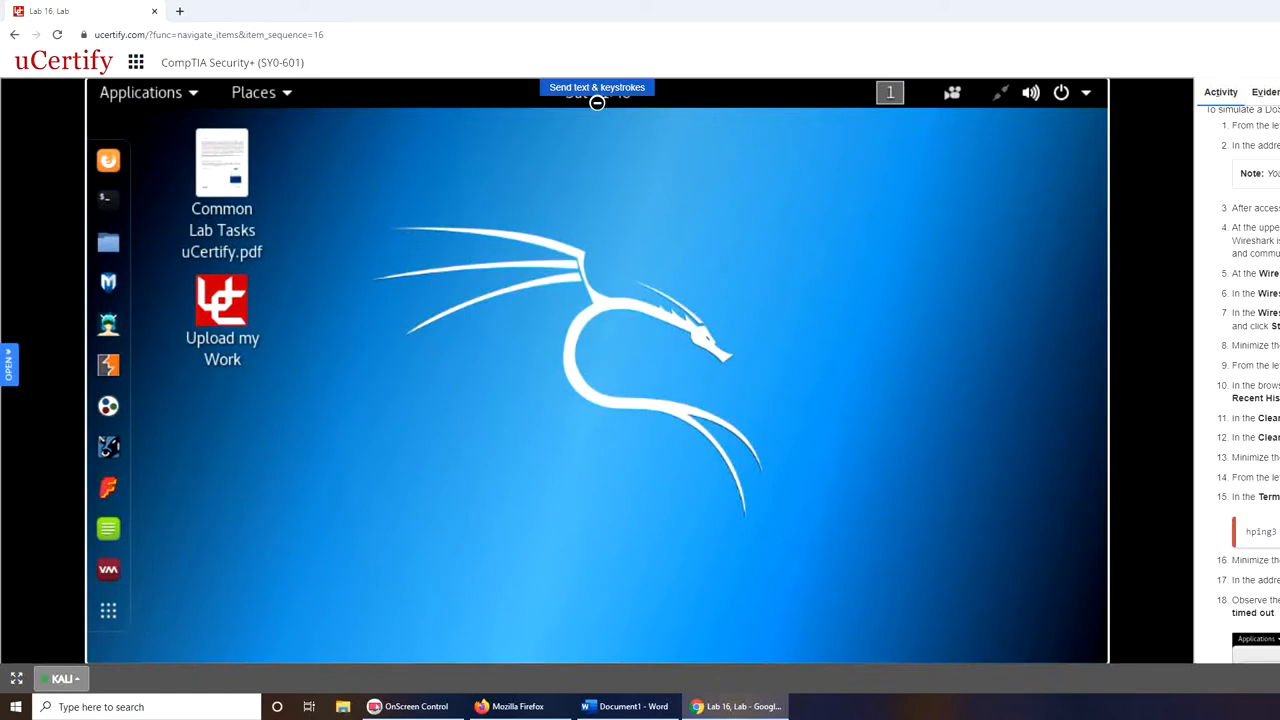
pyautogui.moveTo(520, 152)
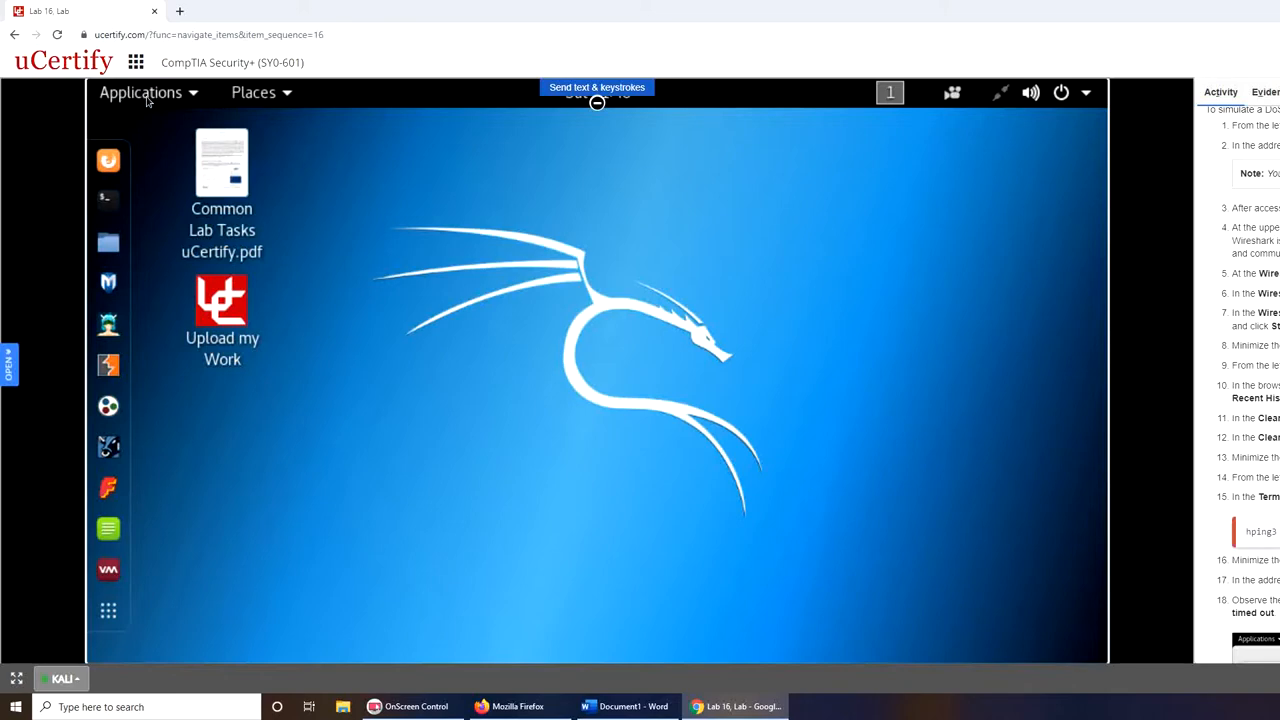
# Launch Wireshark from Applications > 09 - Sniffing & Spoofing.
pyautogui.click(140, 92)
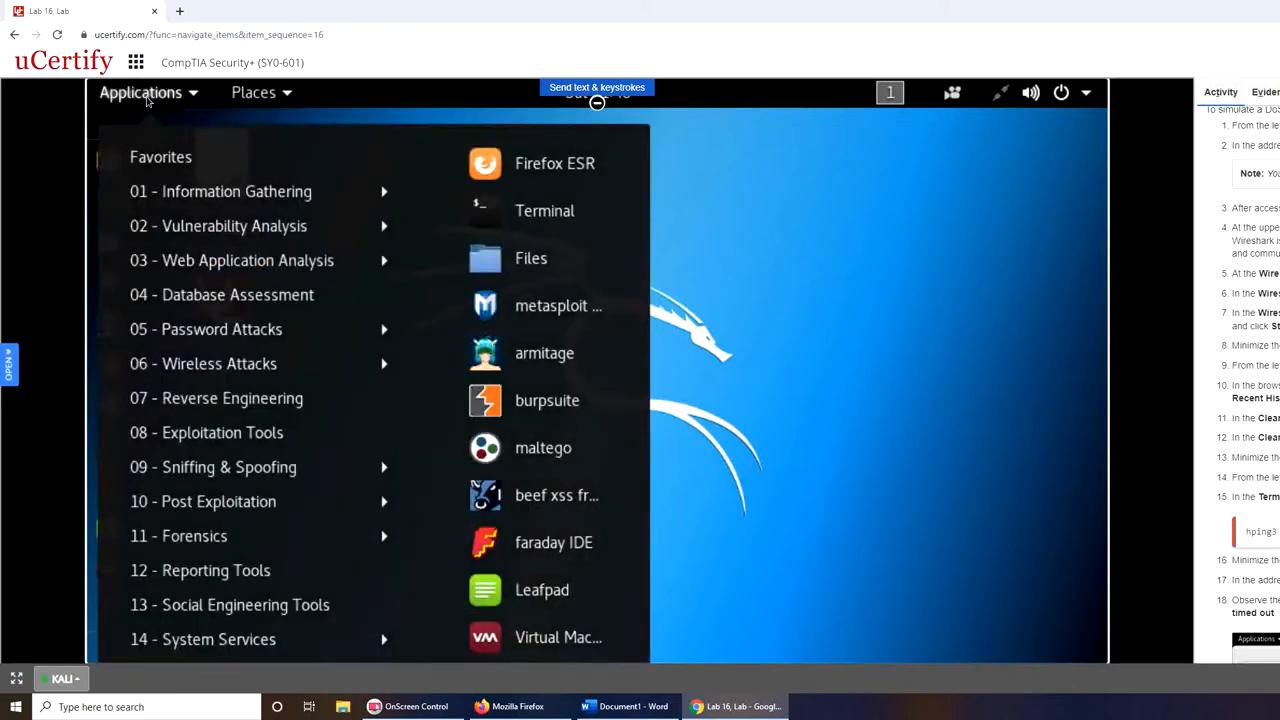
pyautogui.click(212, 468)
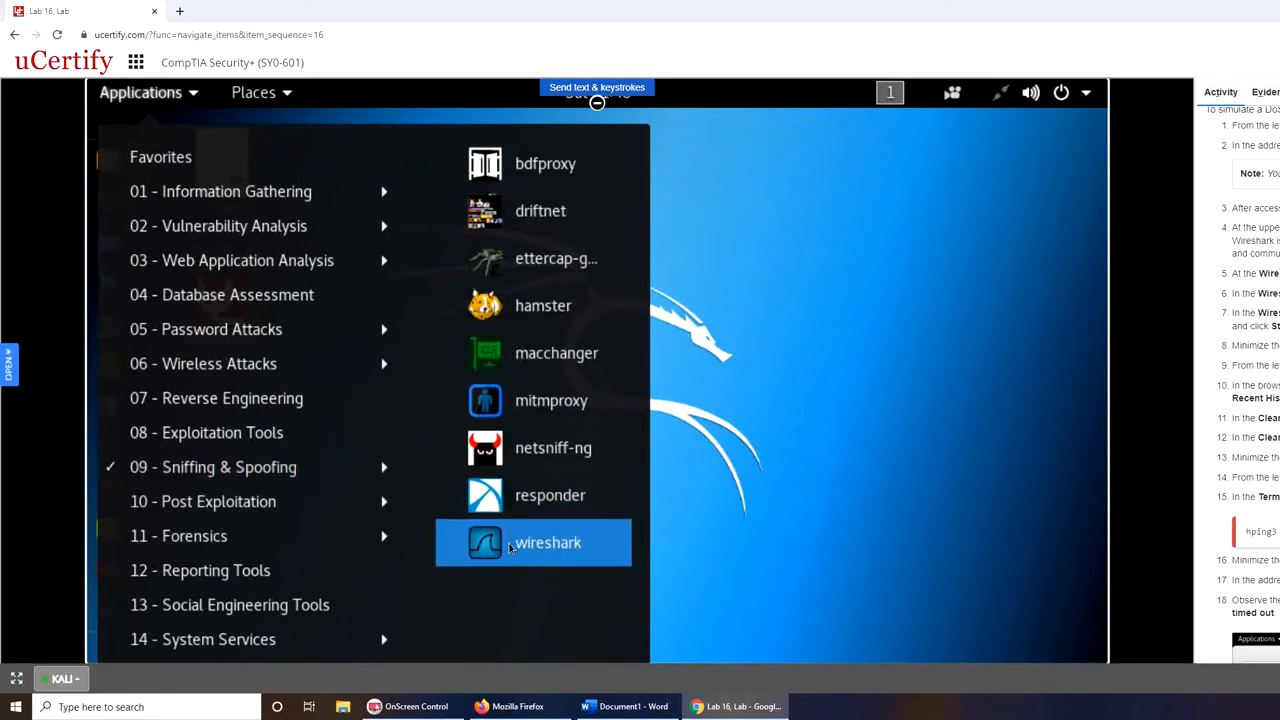
pyautogui.click(548, 542)
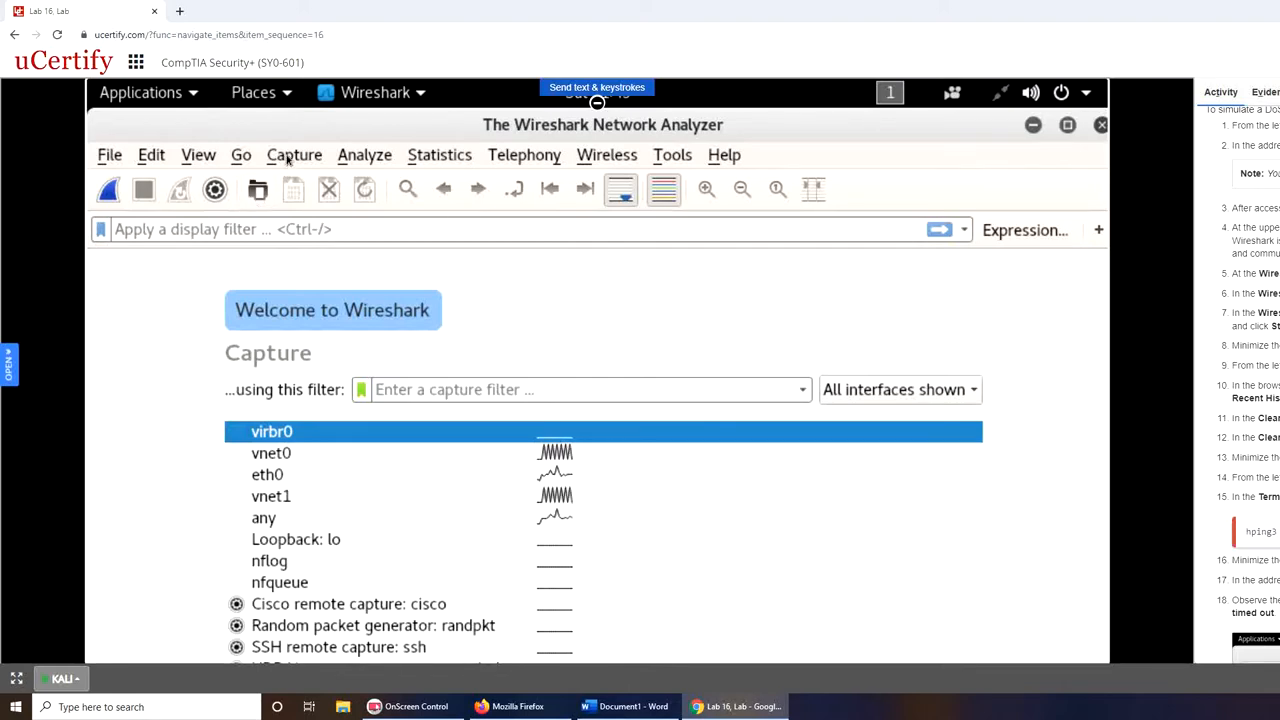
# Review the Capture Options dialog and return to its interface list.
pyautogui.click(294, 156)
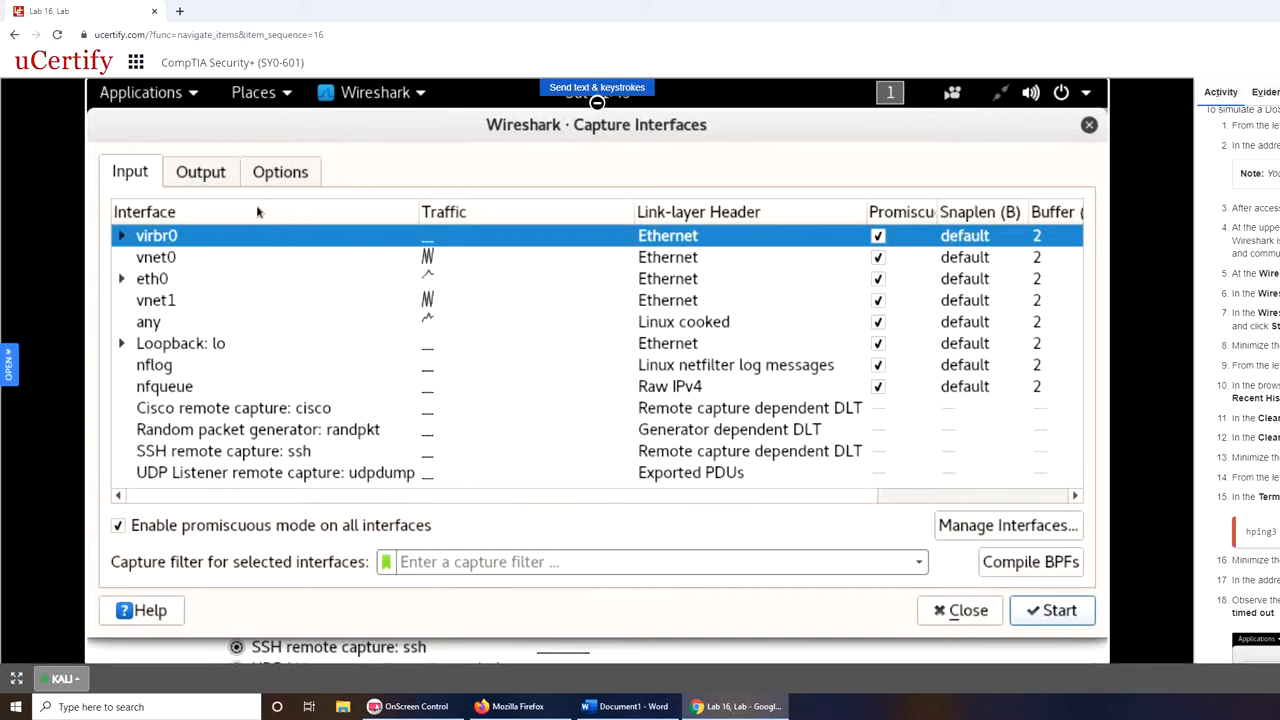
pyautogui.moveTo(284, 184)
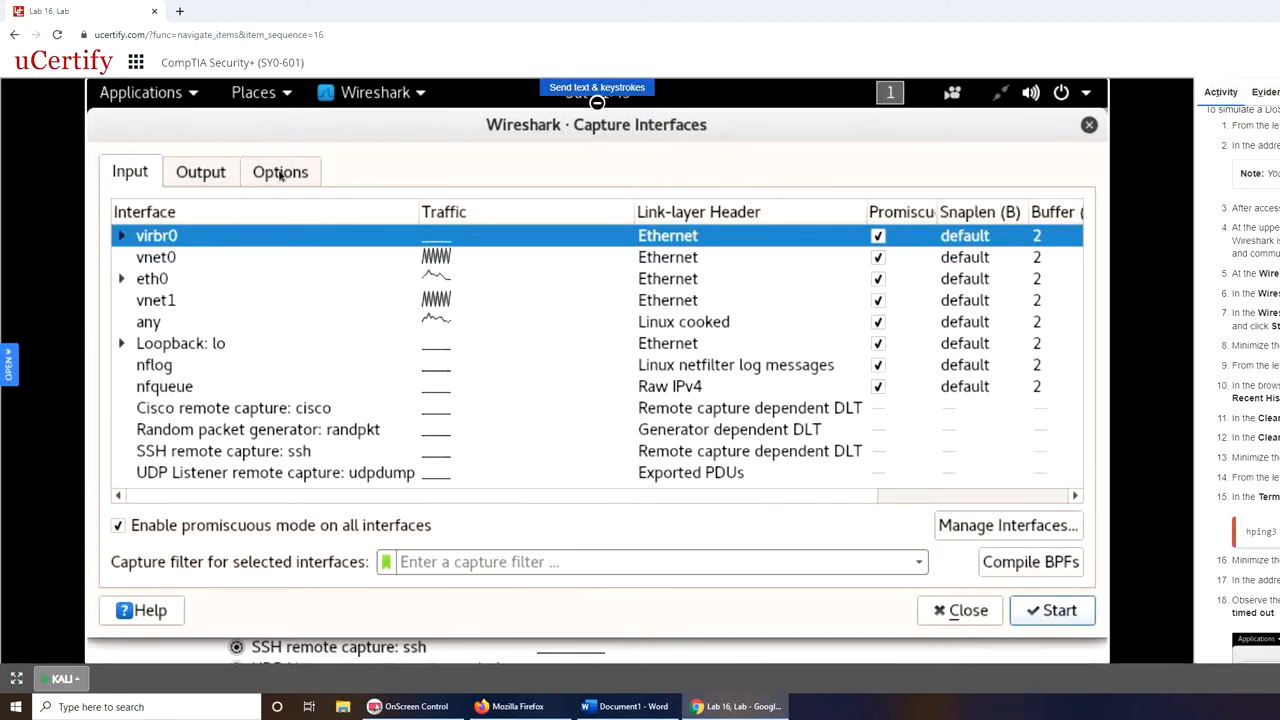
pyautogui.click(280, 172)
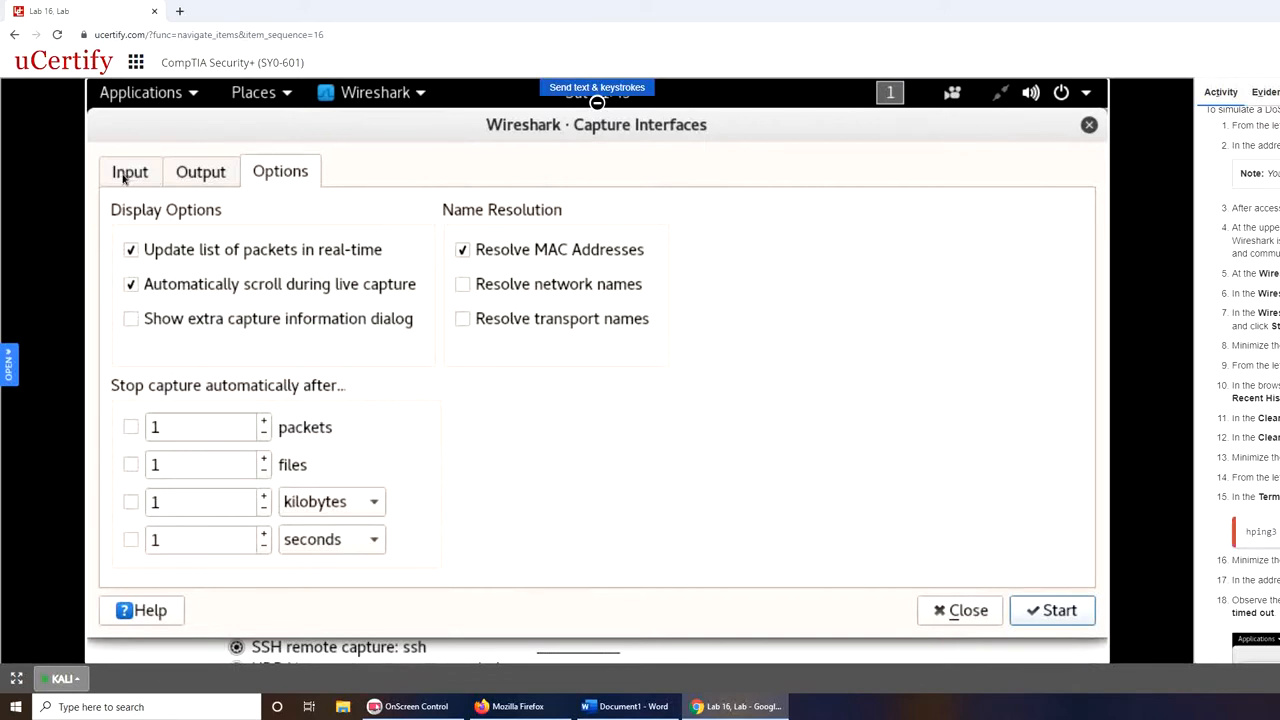
pyautogui.click(130, 172)
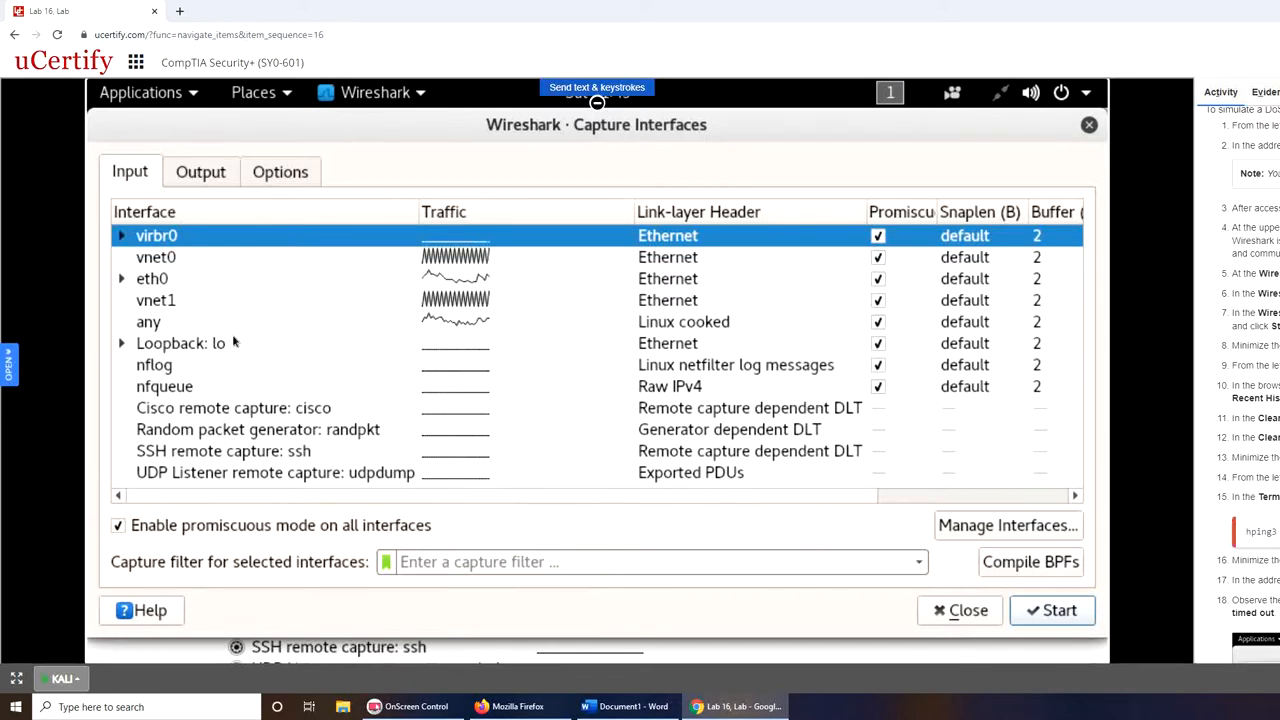
pyautogui.moveTo(450, 578)
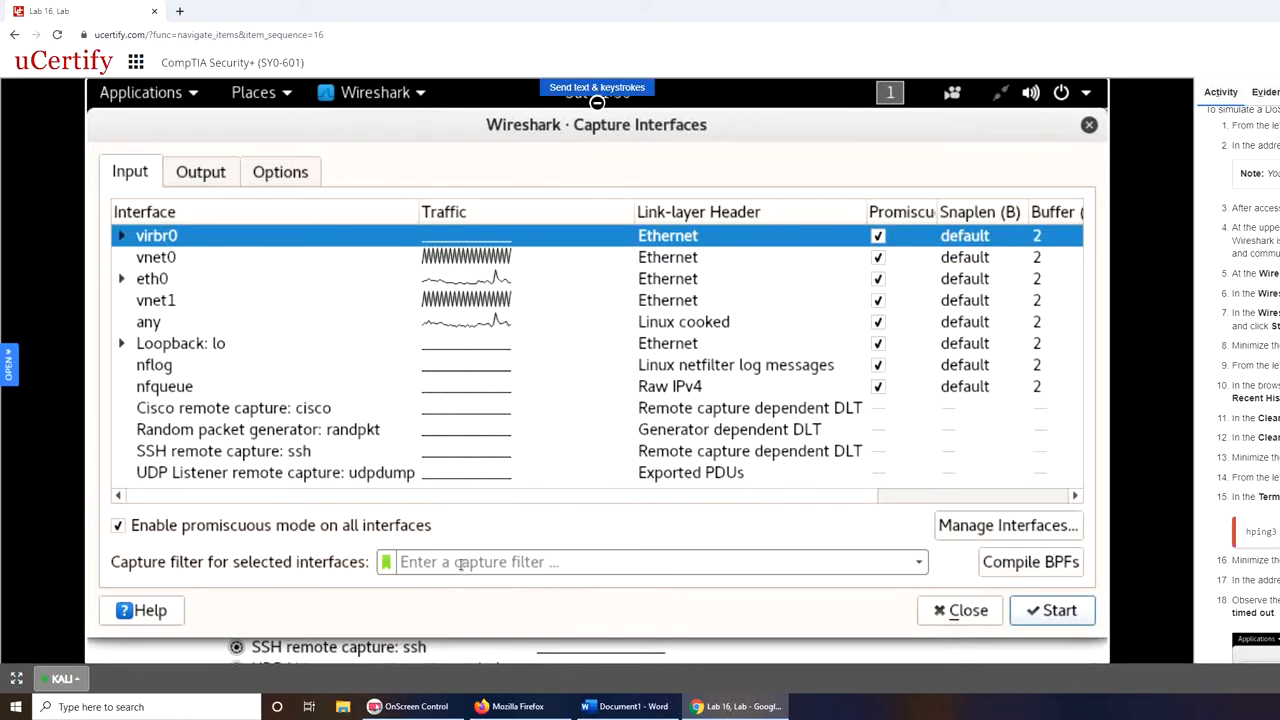
# Set the capture filter to tcp port 80 and start the capture.
pyautogui.click(650, 560)
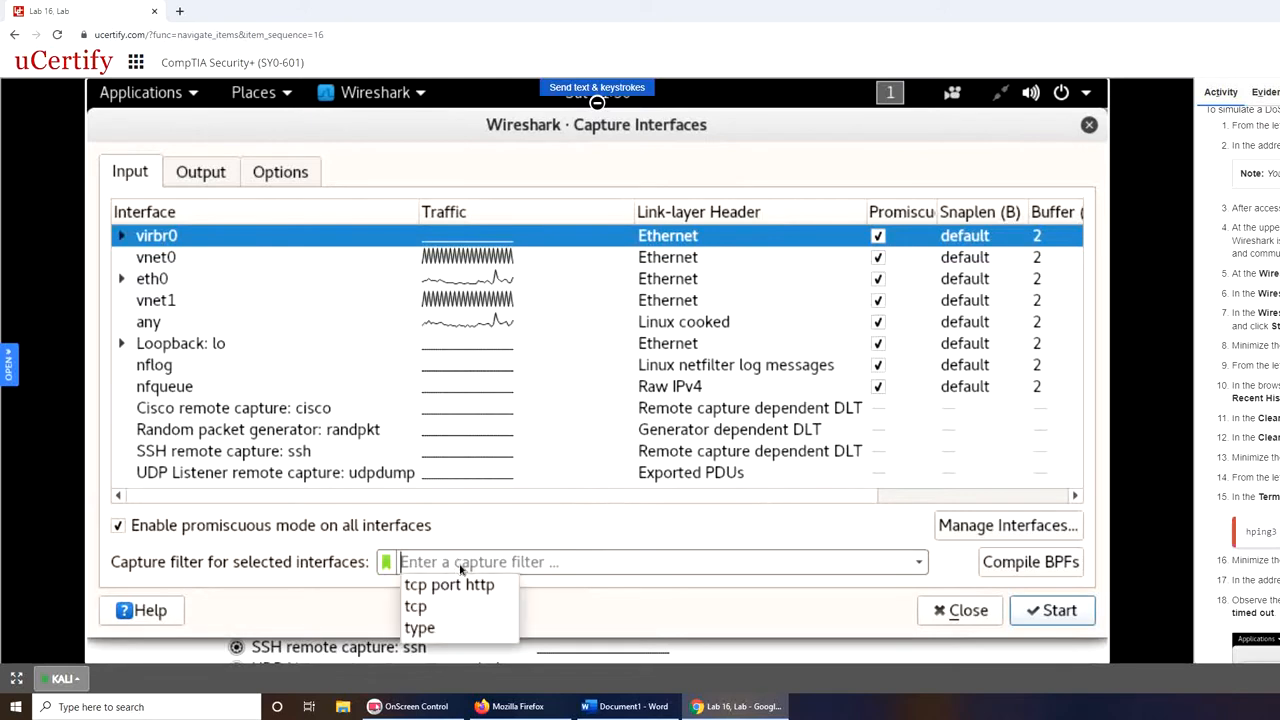
pyautogui.write('tcp port')
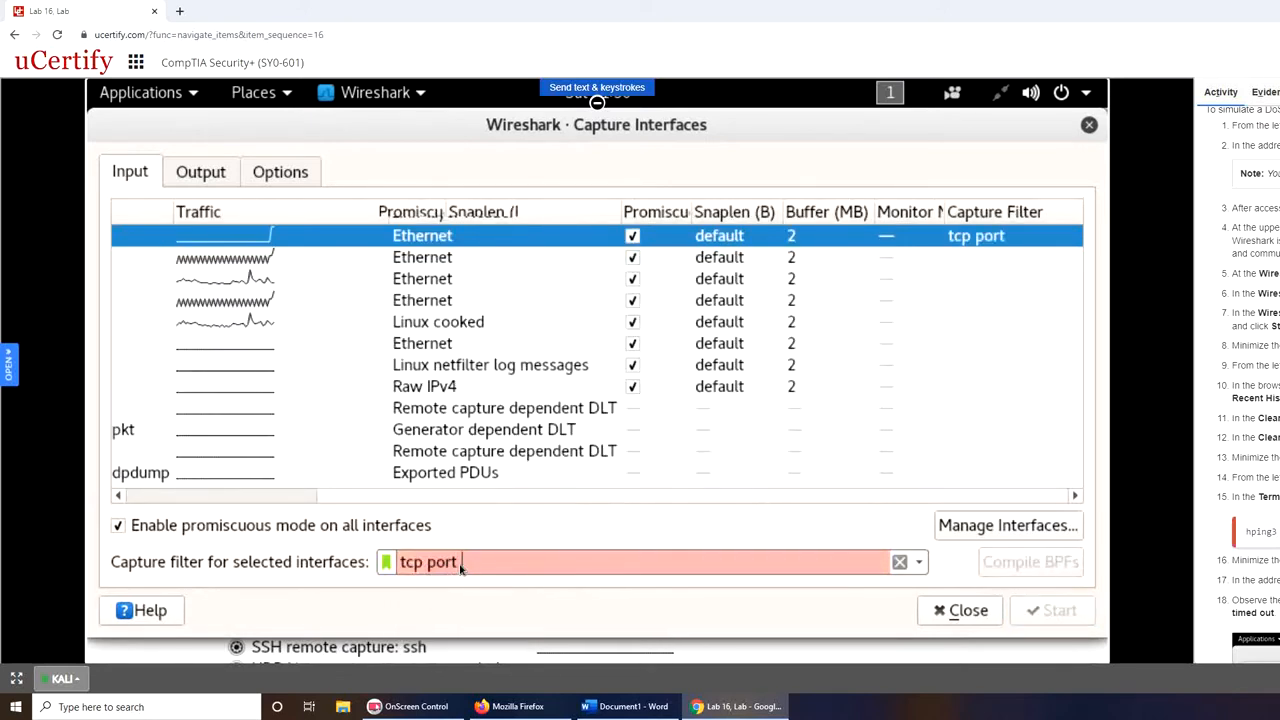
pyautogui.write('80')
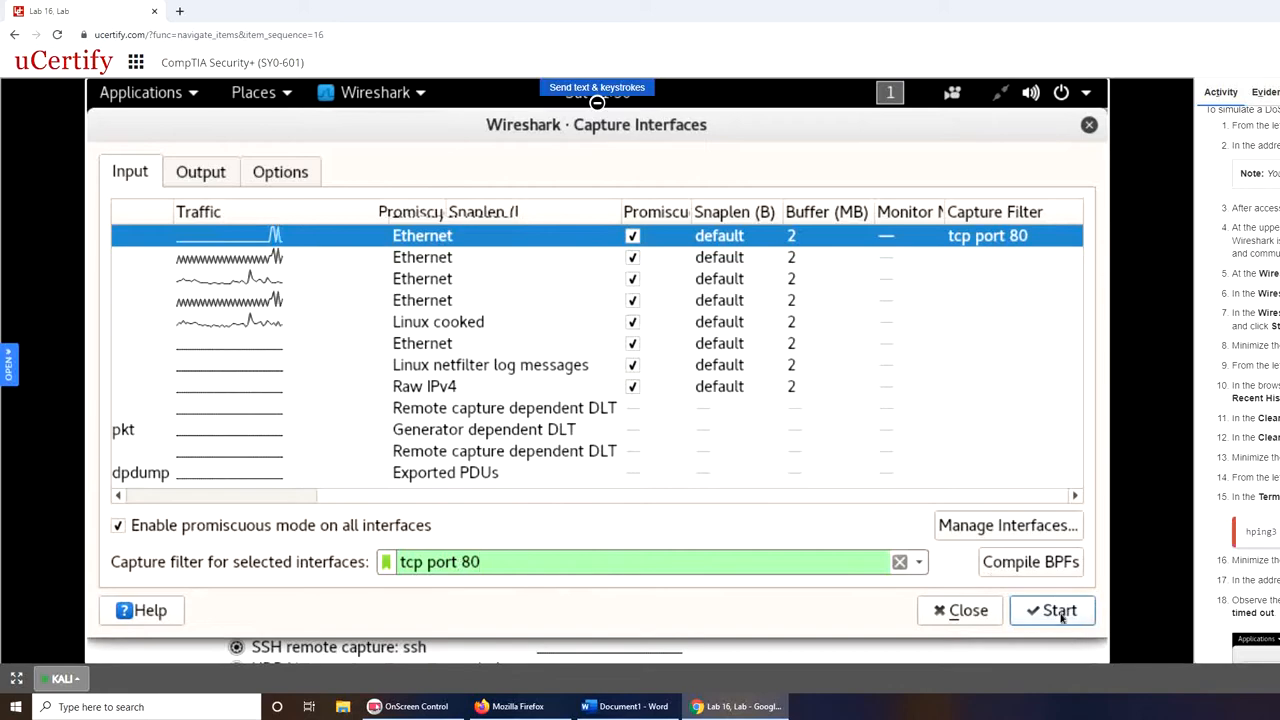
pyautogui.click(1052, 610)
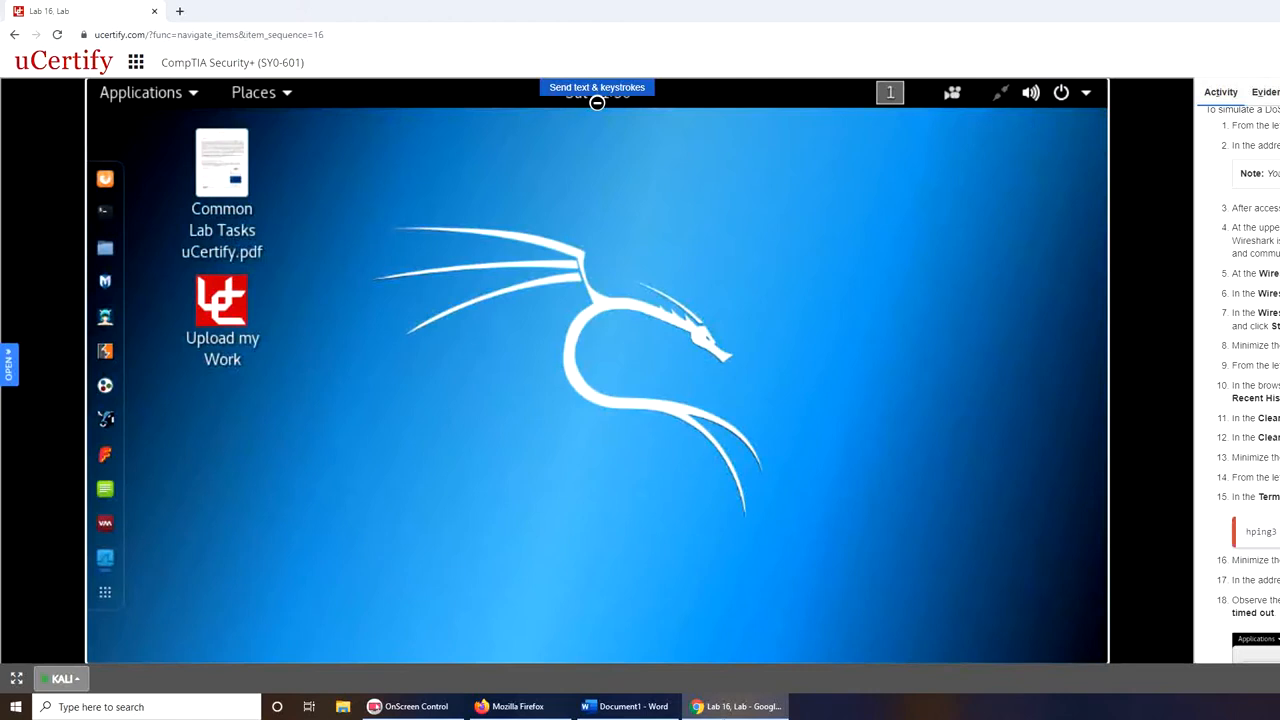
pyautogui.moveTo(64, 668)
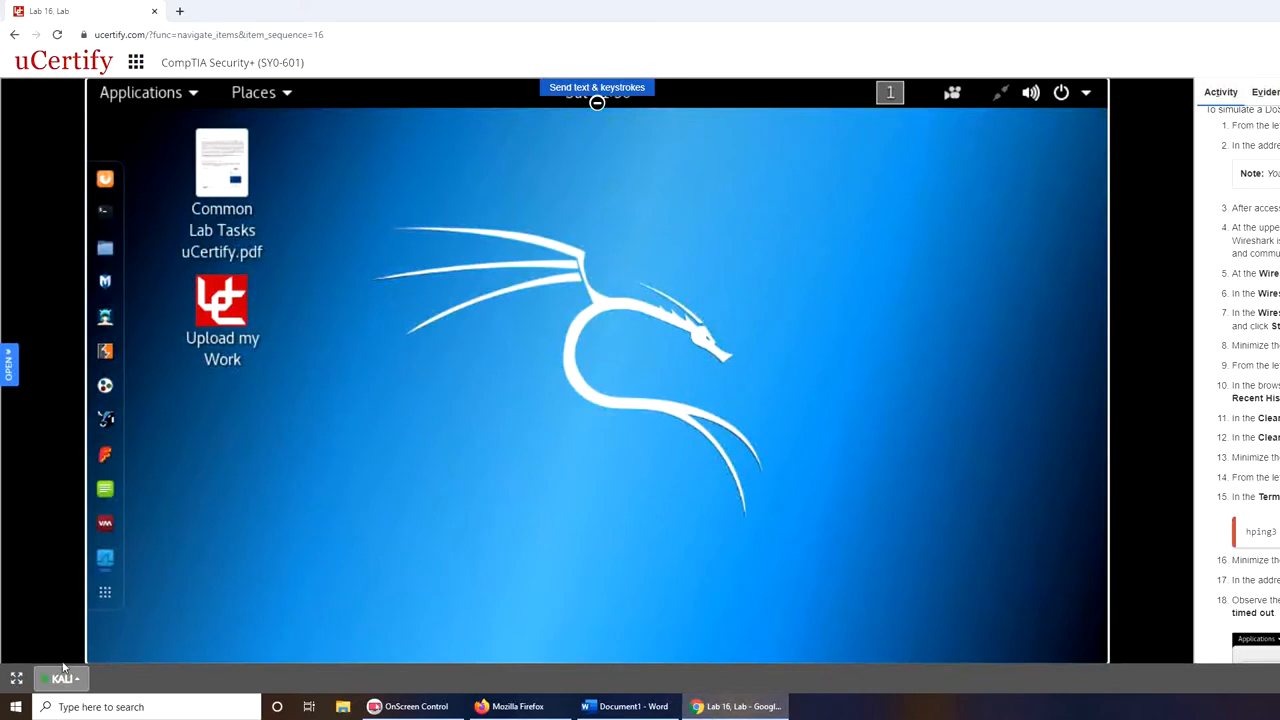
pyautogui.moveTo(104, 384)
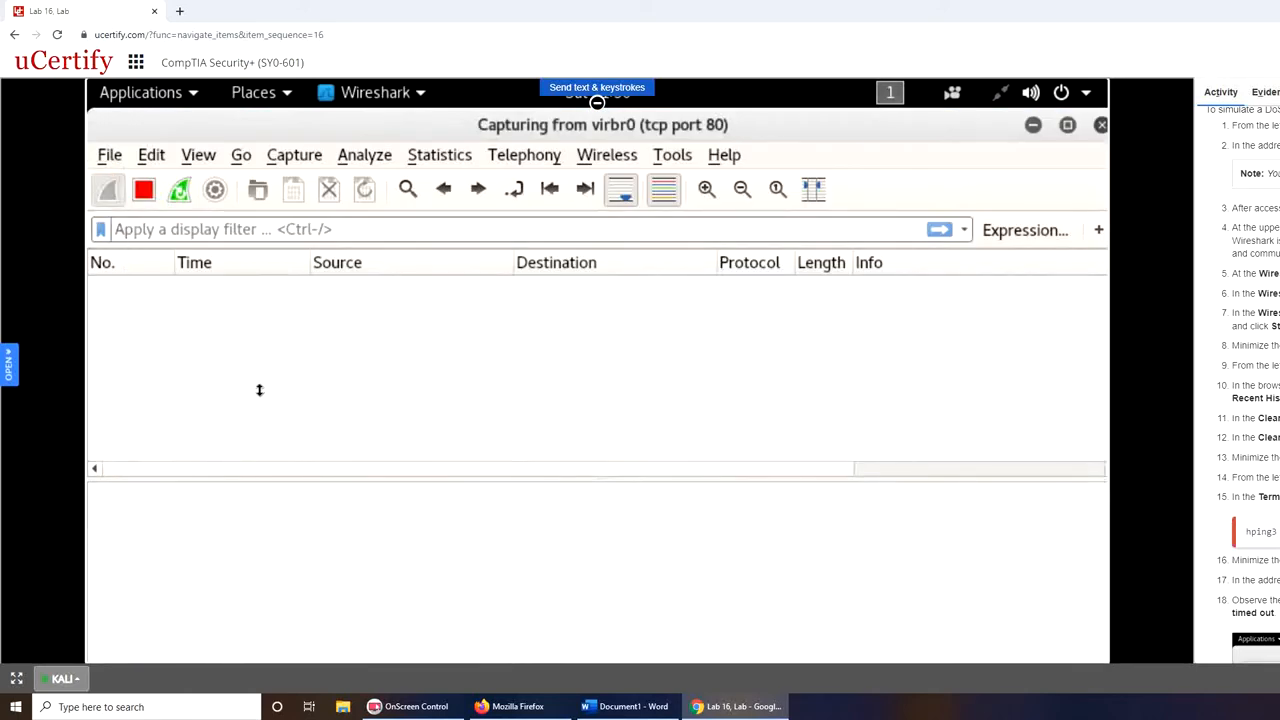
pyautogui.moveTo(334, 394)
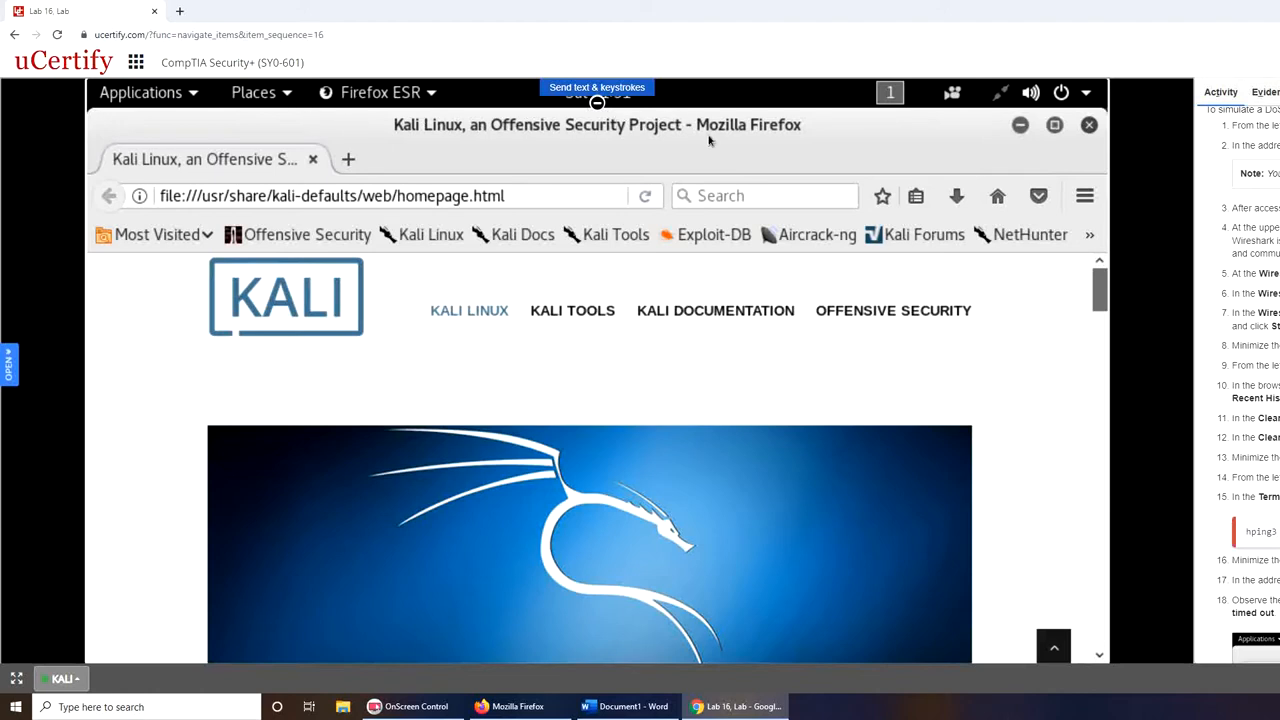
pyautogui.moveTo(124, 492)
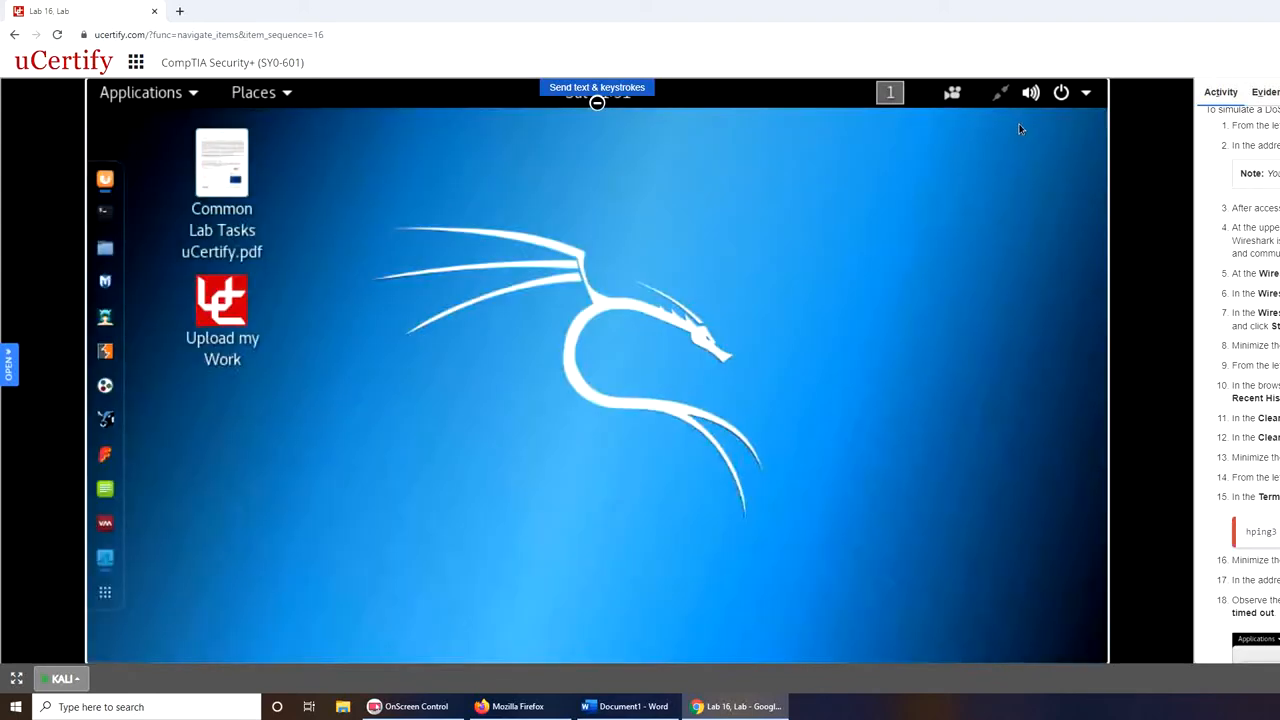
# Clear all Firefox browsing history for every time range, then start a root terminal.
pyautogui.click(104, 558)
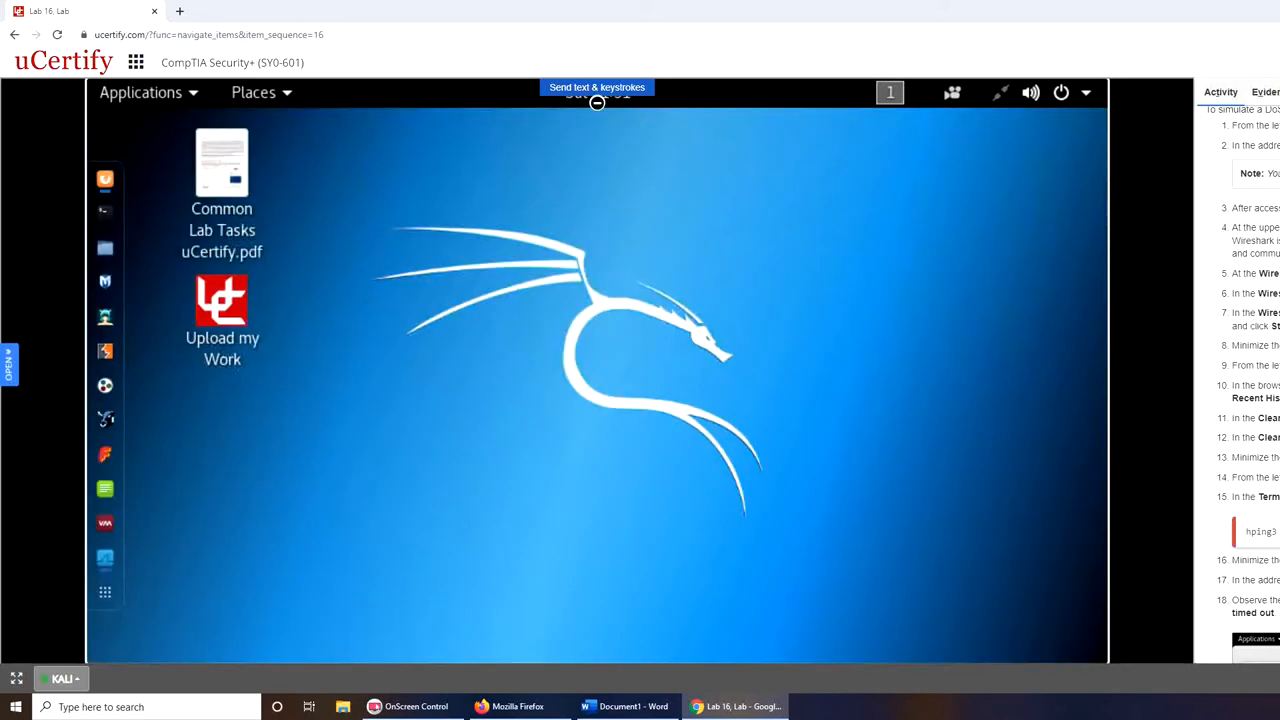
pyautogui.scroll(-3)
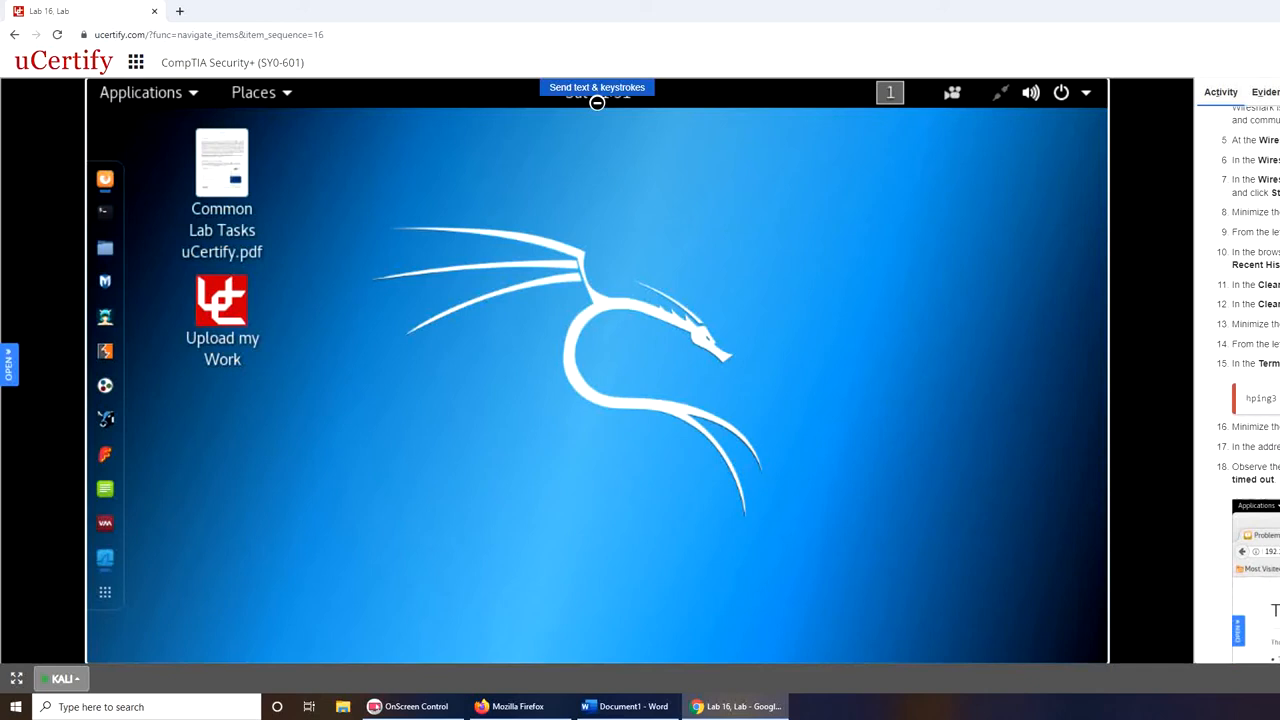
pyautogui.moveTo(96, 296)
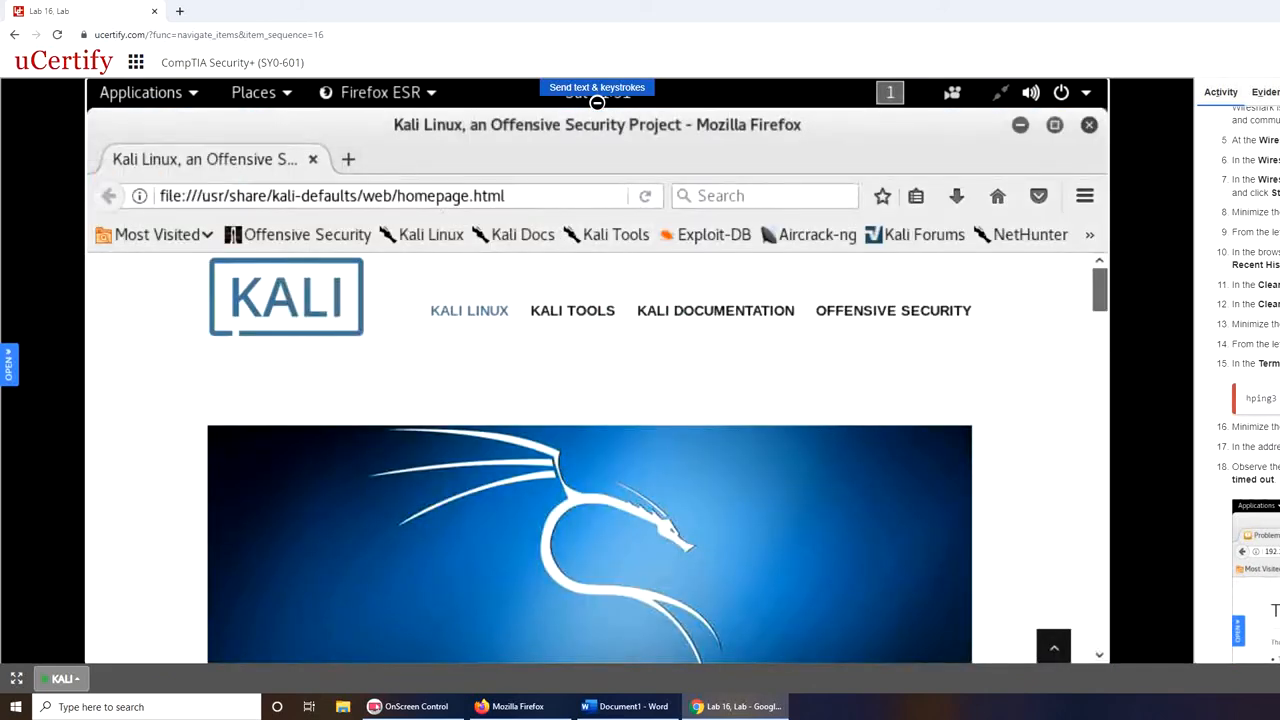
pyautogui.click(1084, 196)
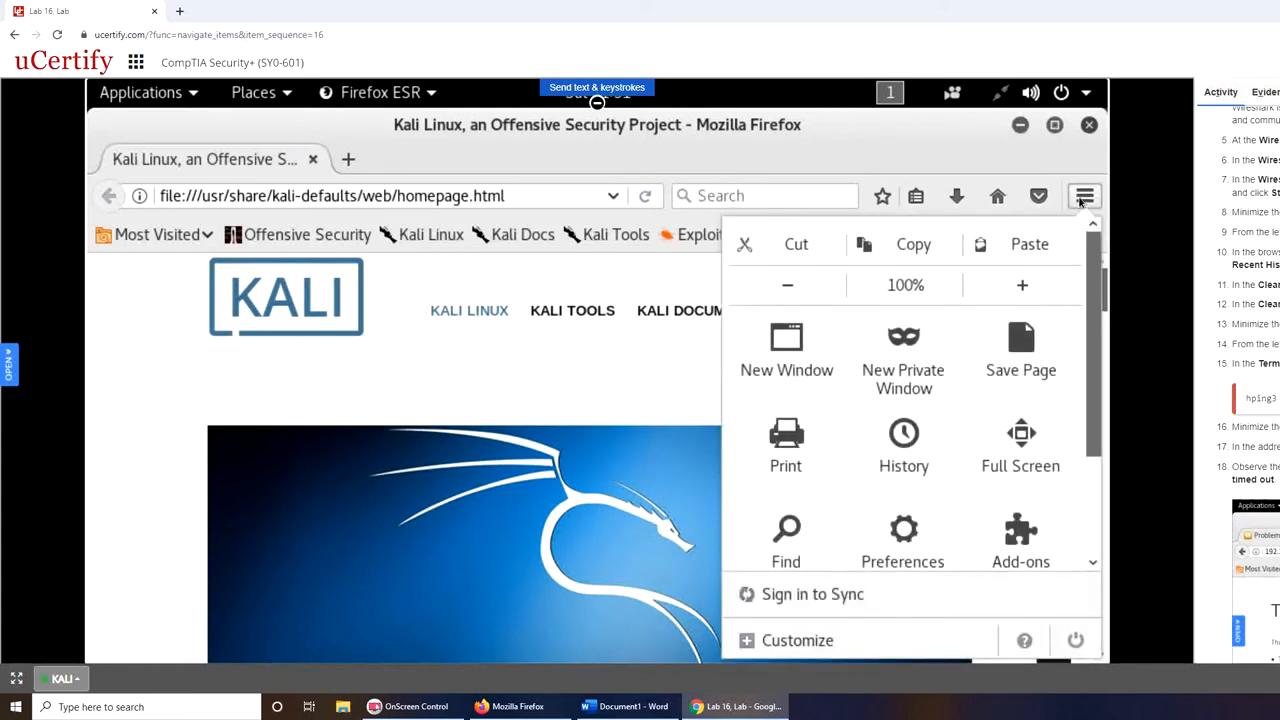
pyautogui.moveTo(1064, 218)
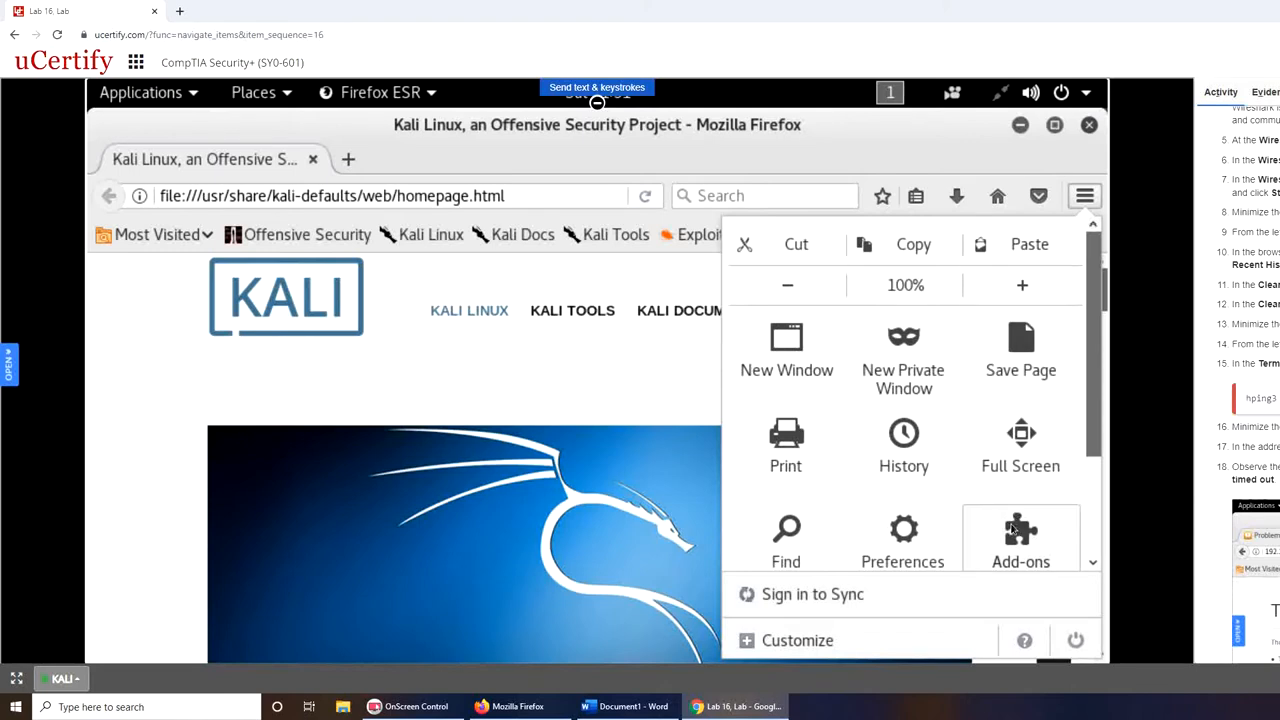
pyautogui.moveTo(1046, 502)
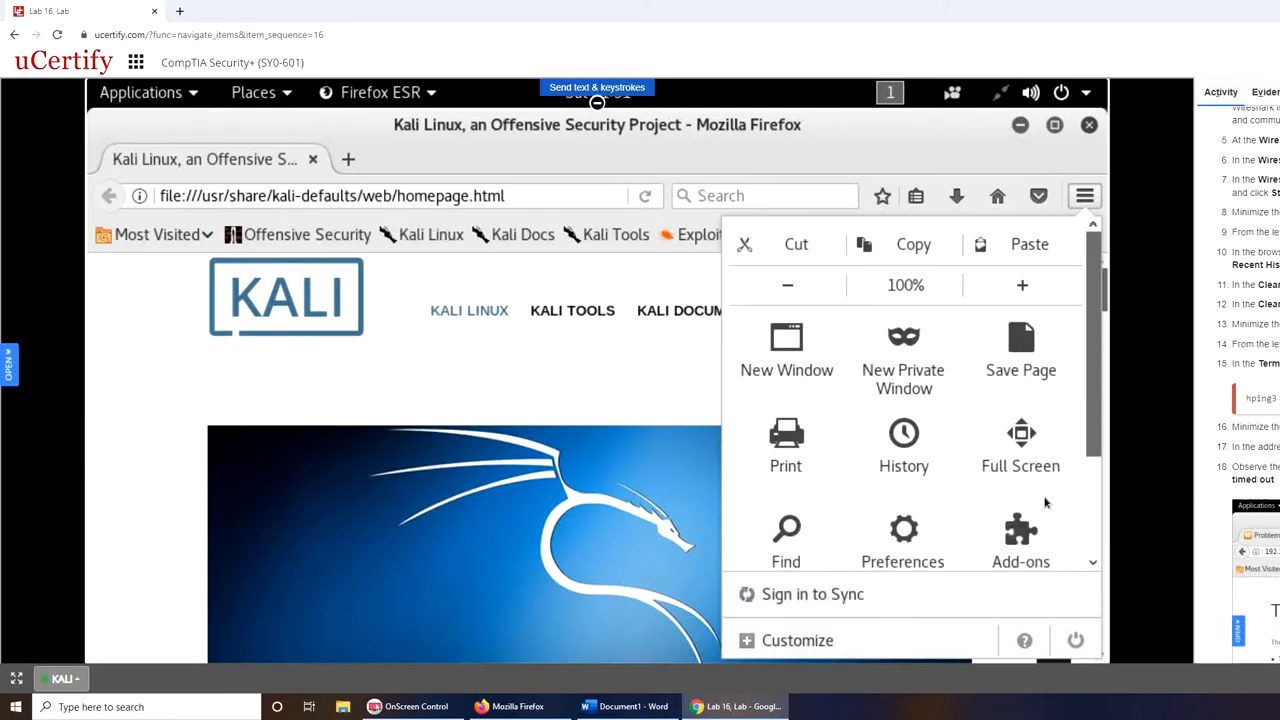
pyautogui.scroll(-3)
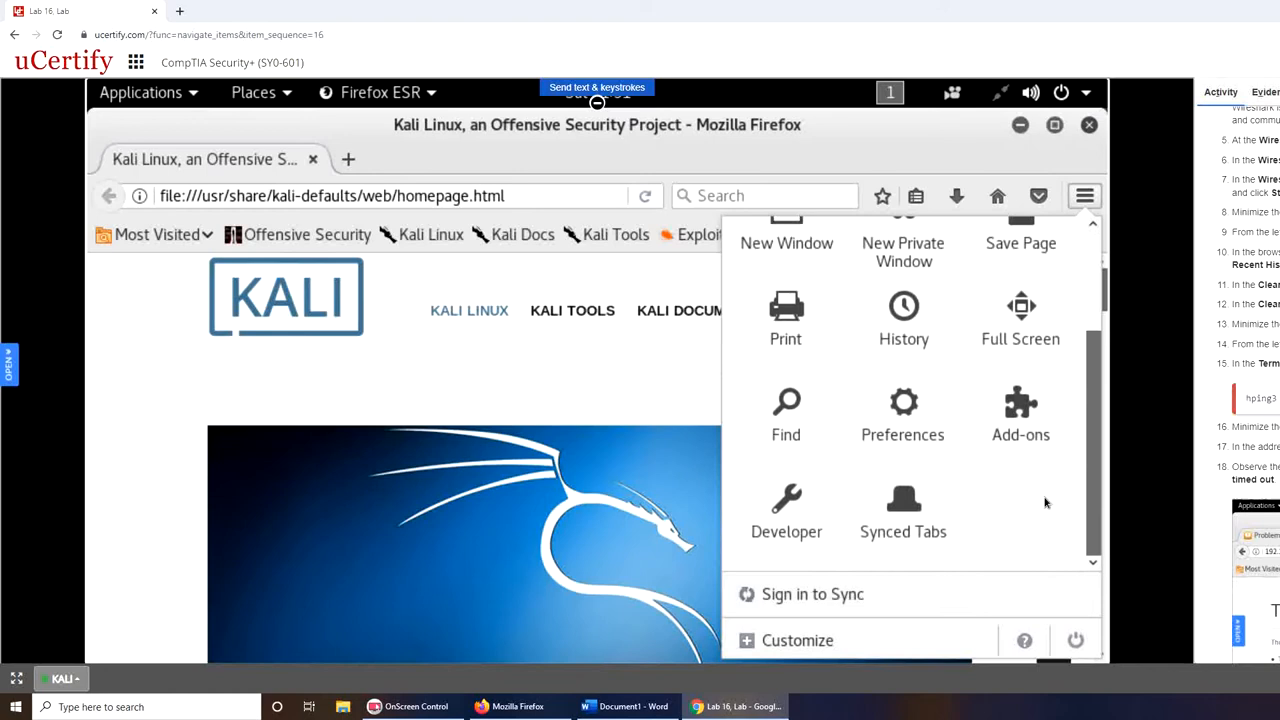
pyautogui.click(904, 320)
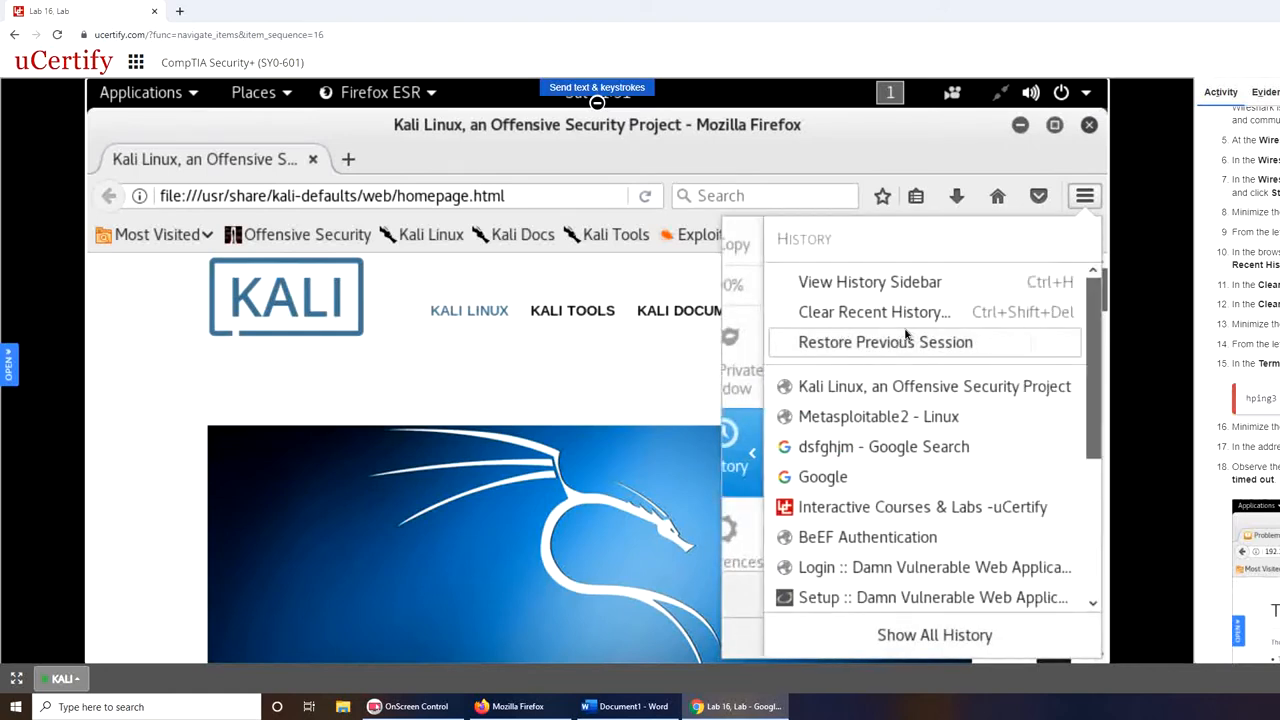
pyautogui.moveTo(904, 350)
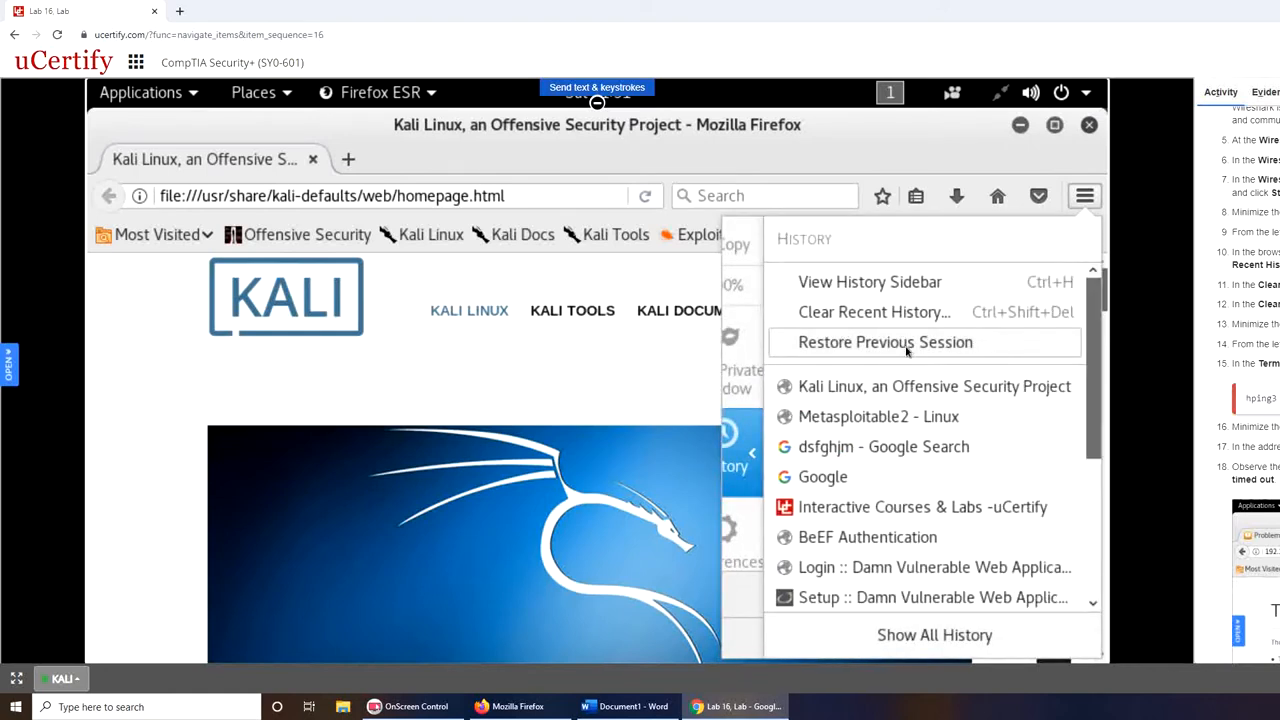
pyautogui.moveTo(874, 312)
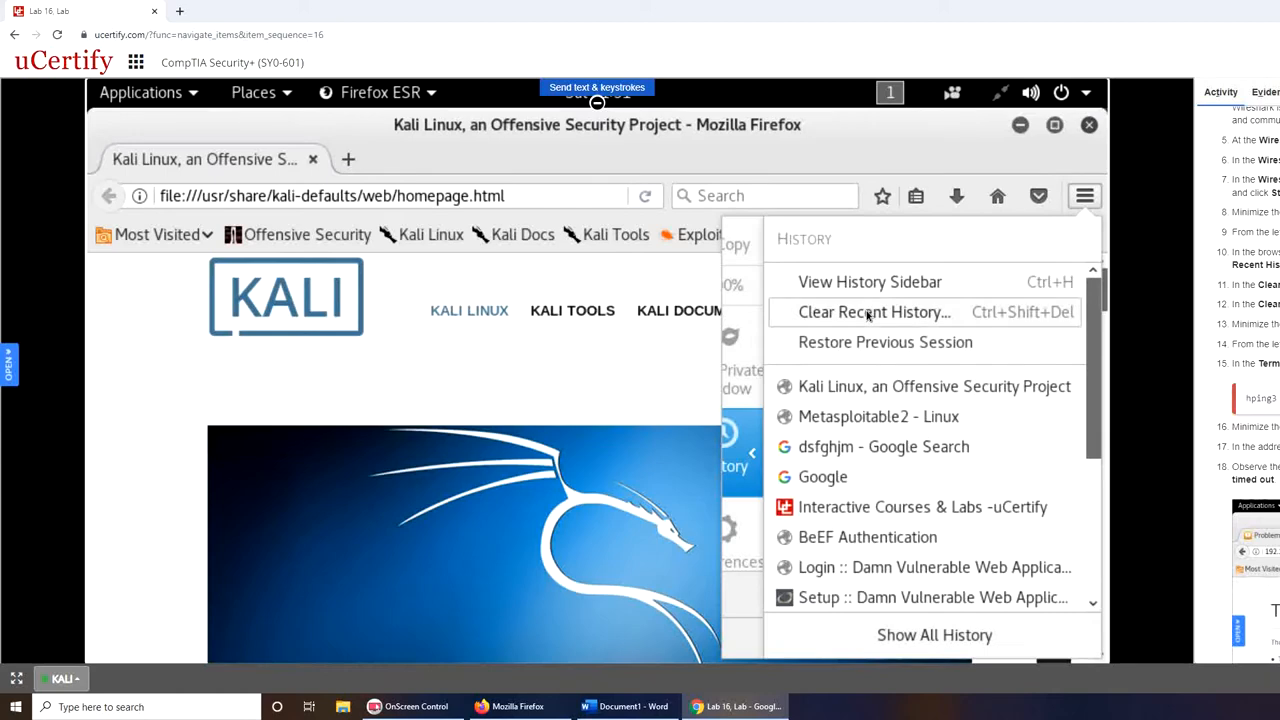
pyautogui.click(874, 312)
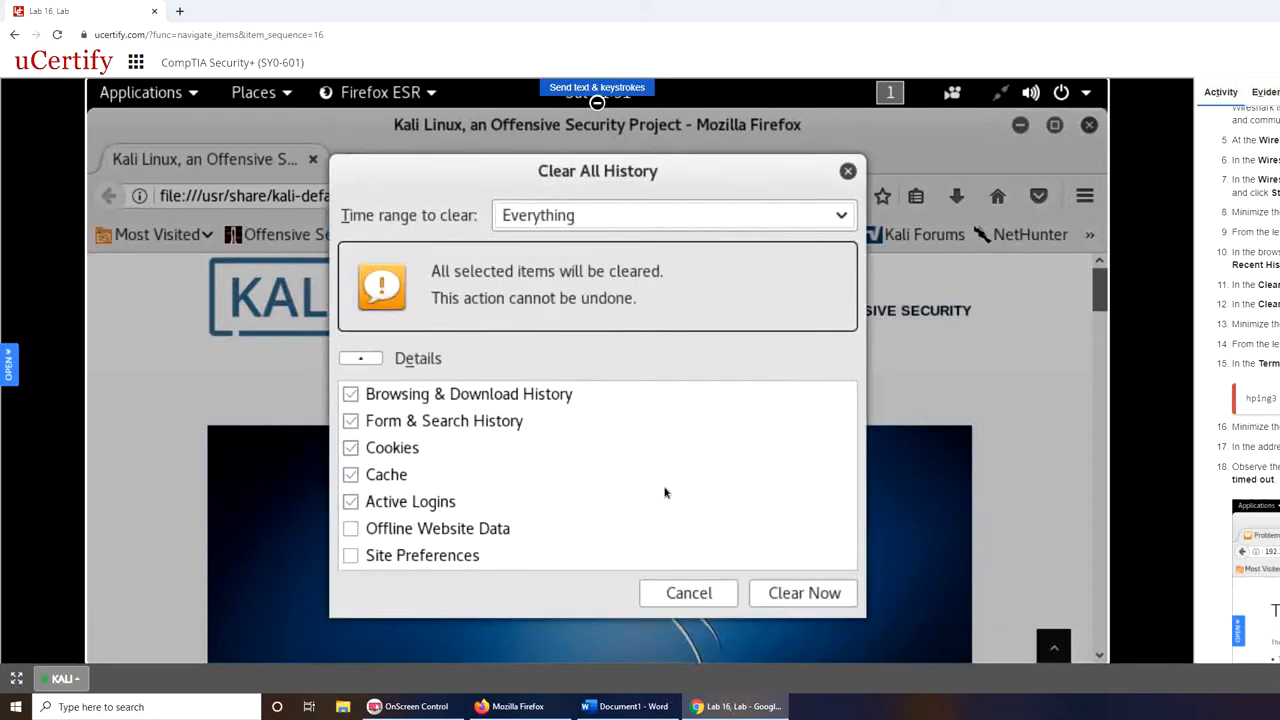
pyautogui.moveTo(440, 546)
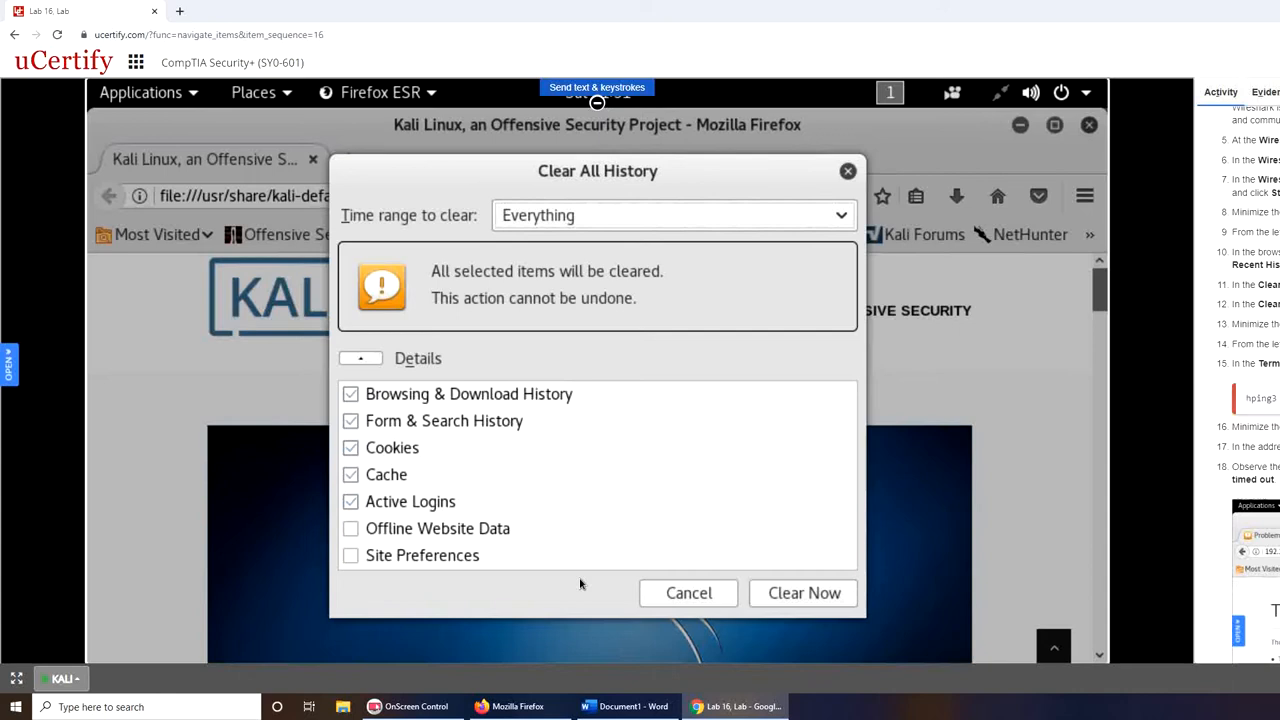
pyautogui.moveTo(620, 584)
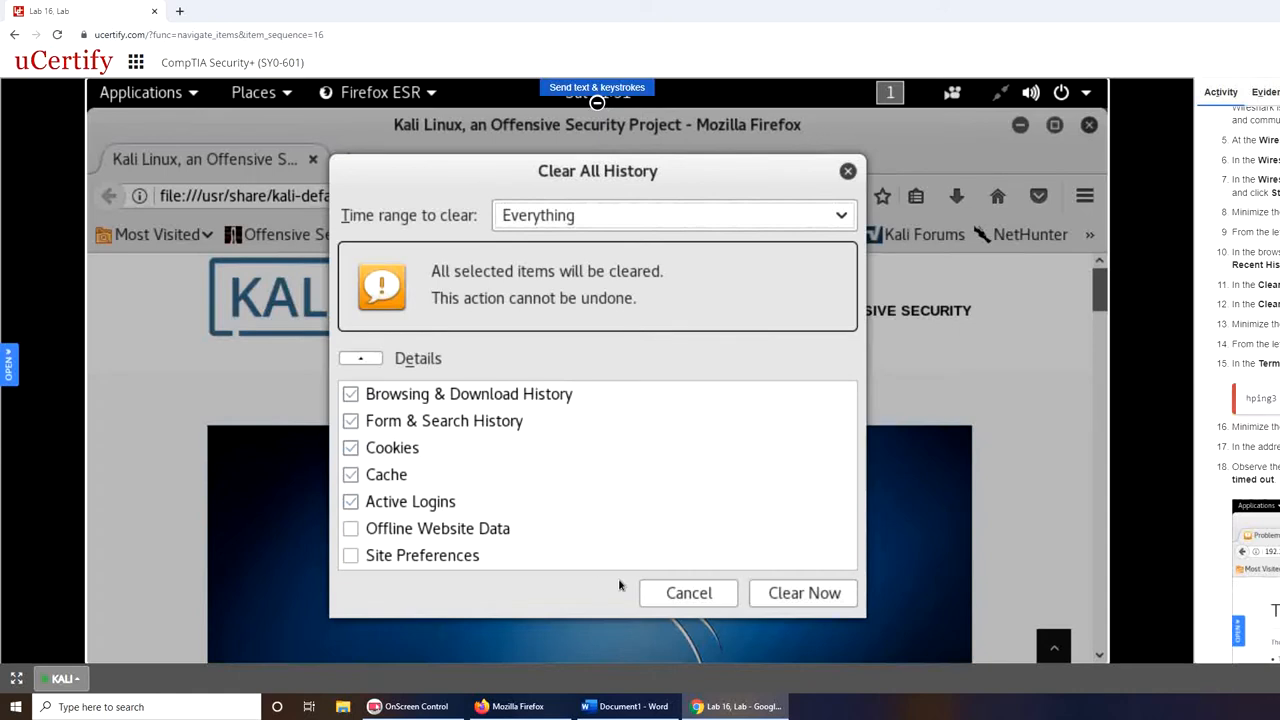
pyautogui.click(352, 556)
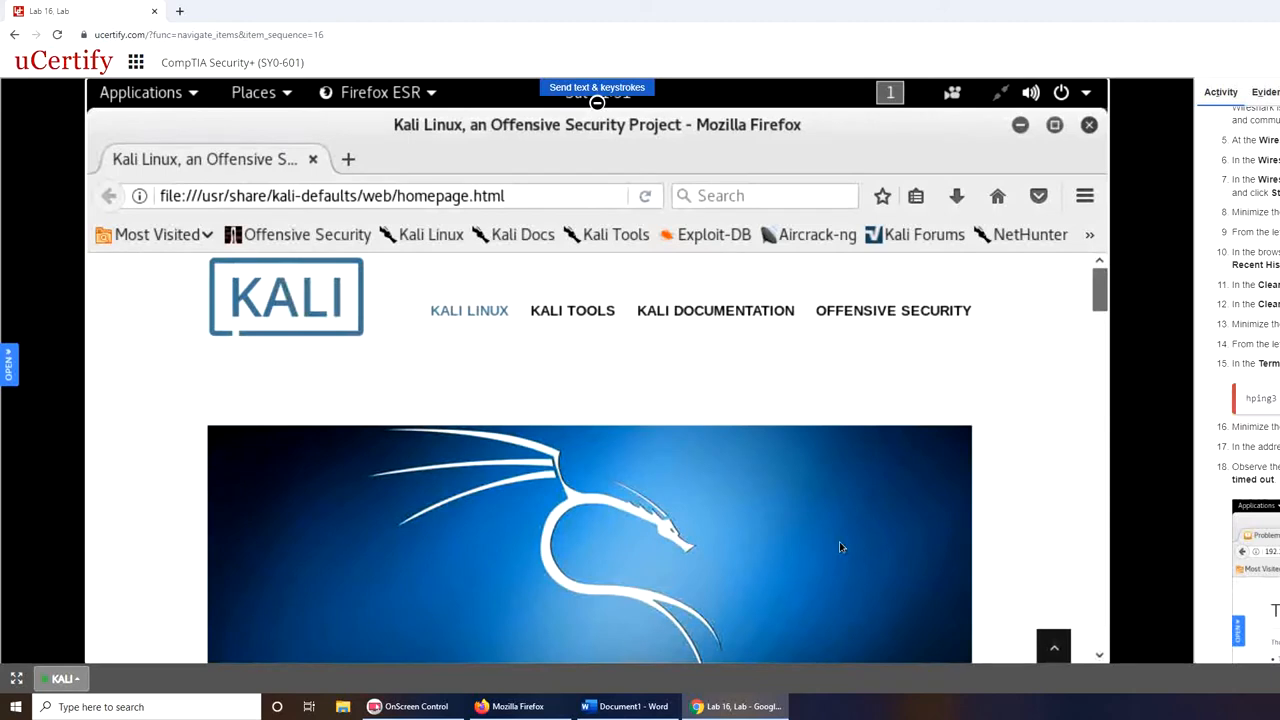
pyautogui.moveTo(1072, 464)
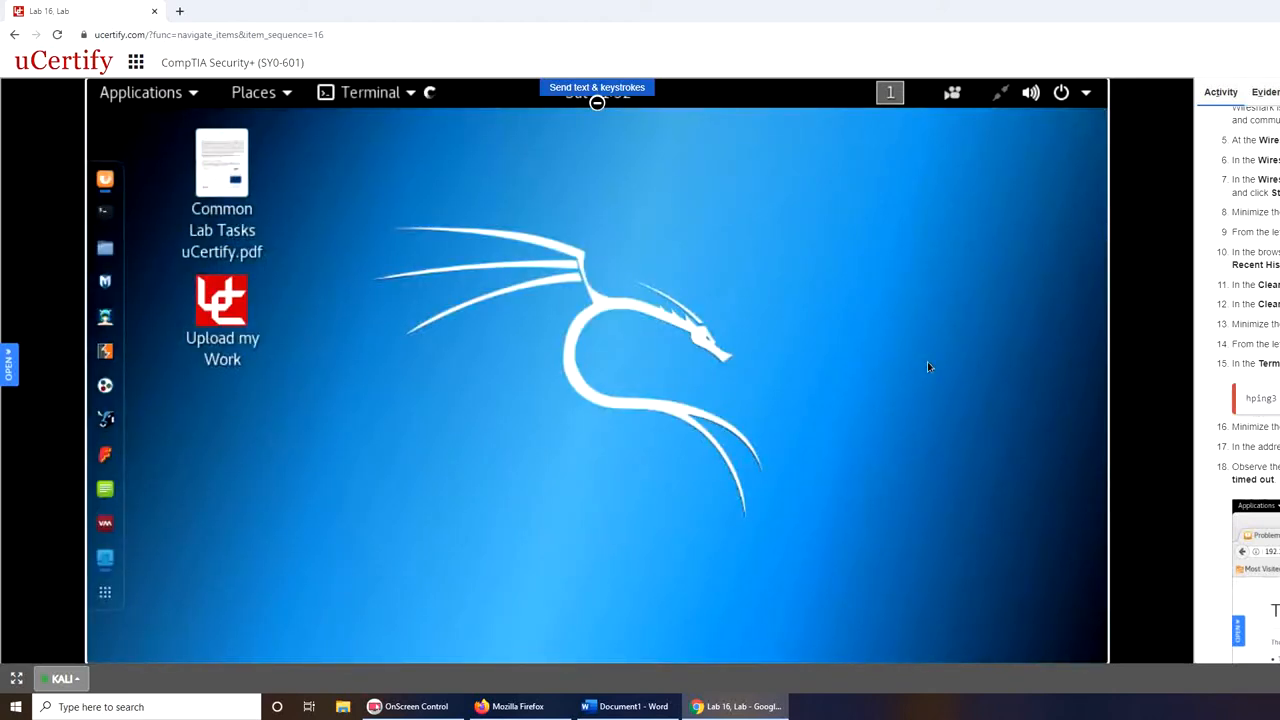
pyautogui.click(370, 92)
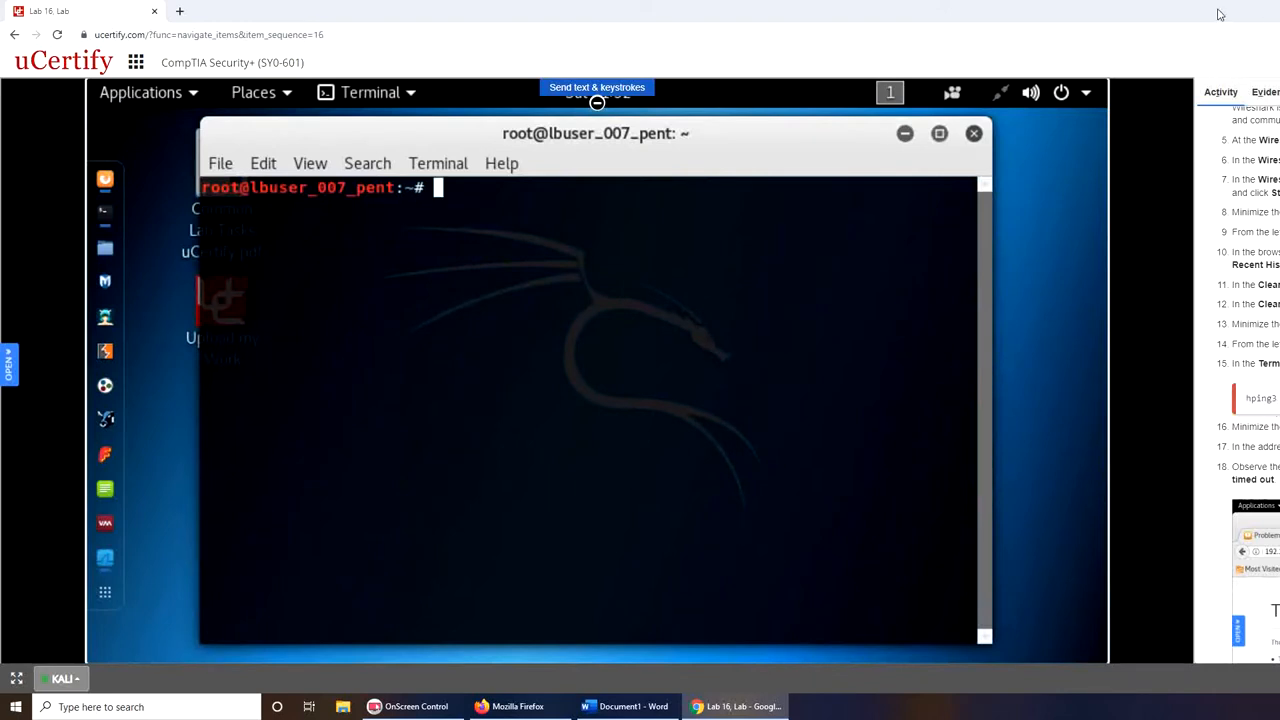
pyautogui.moveTo(1116, 414)
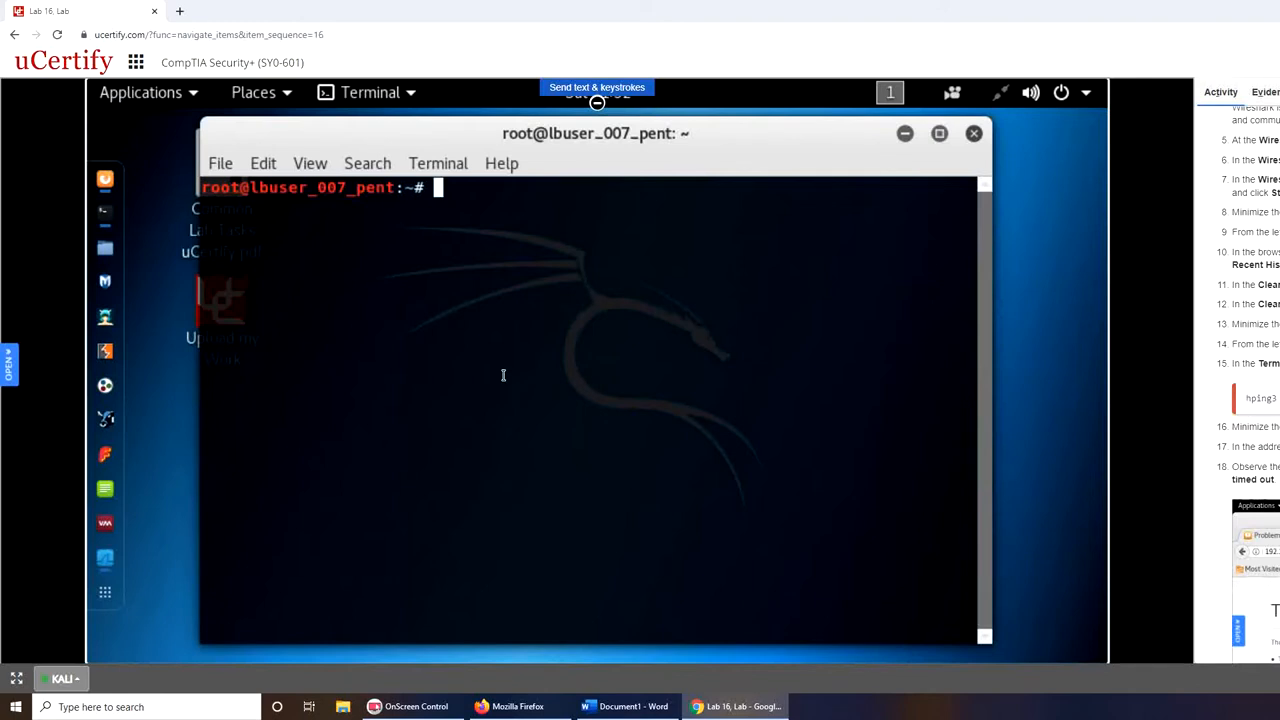
# Enter hping3 192.168.122.173 -p 80 at the root prompt.
pyautogui.write('h')
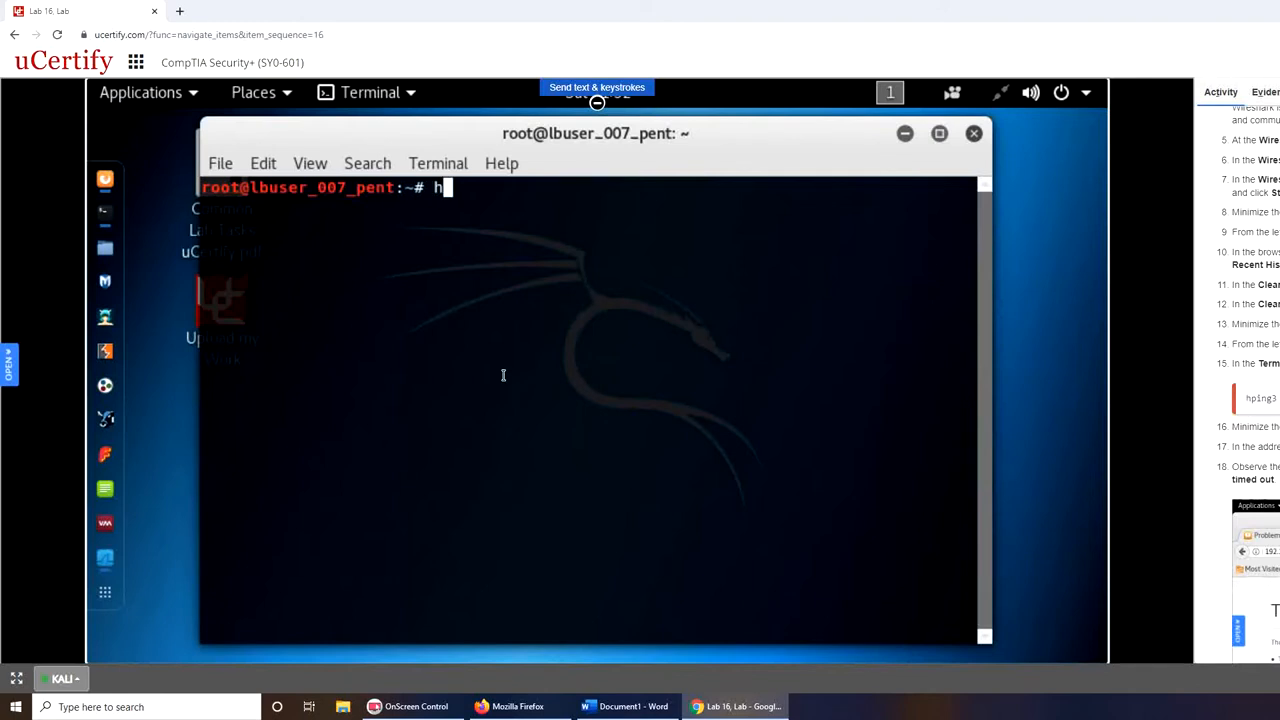
pyautogui.write('ping')
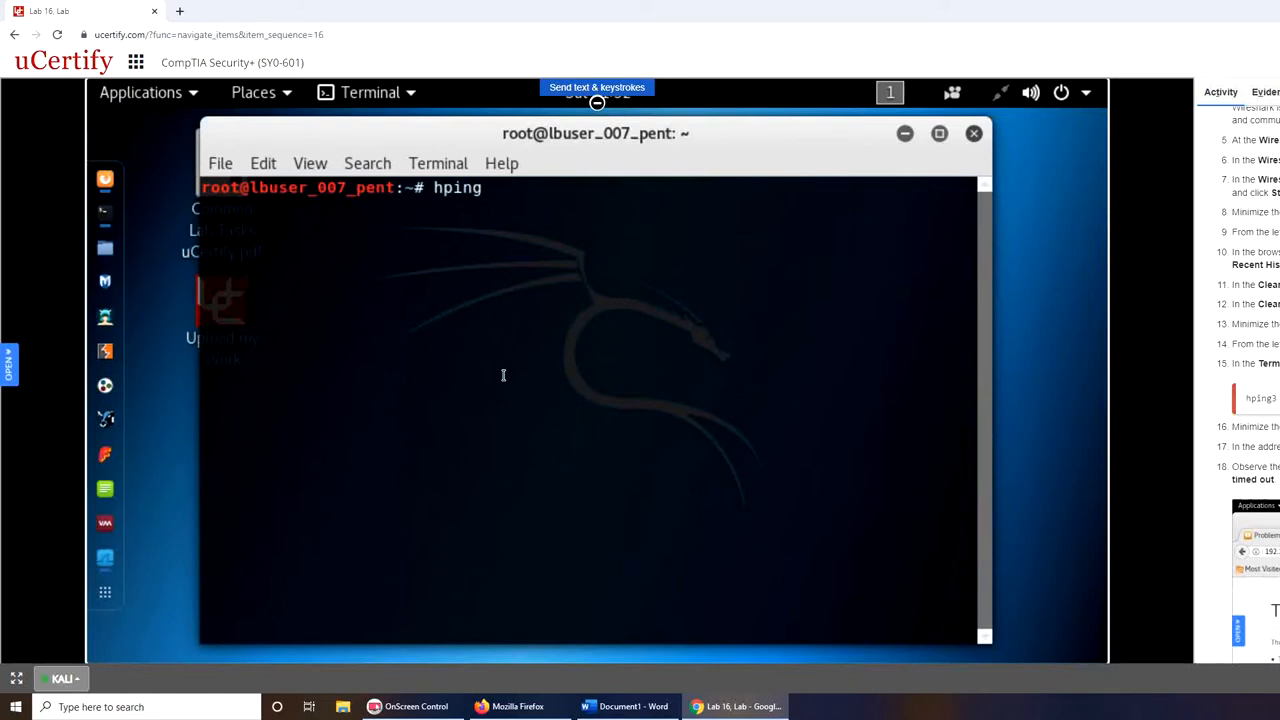
pyautogui.write('3')
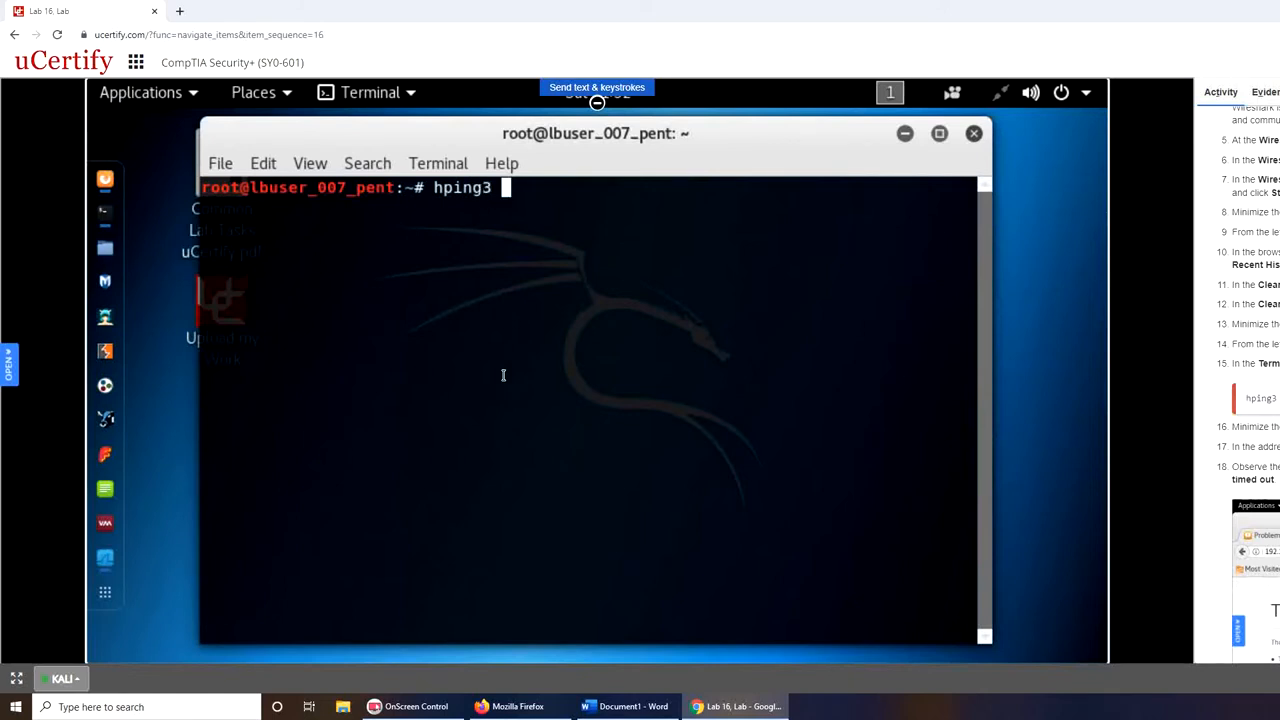
pyautogui.write('192.168.')
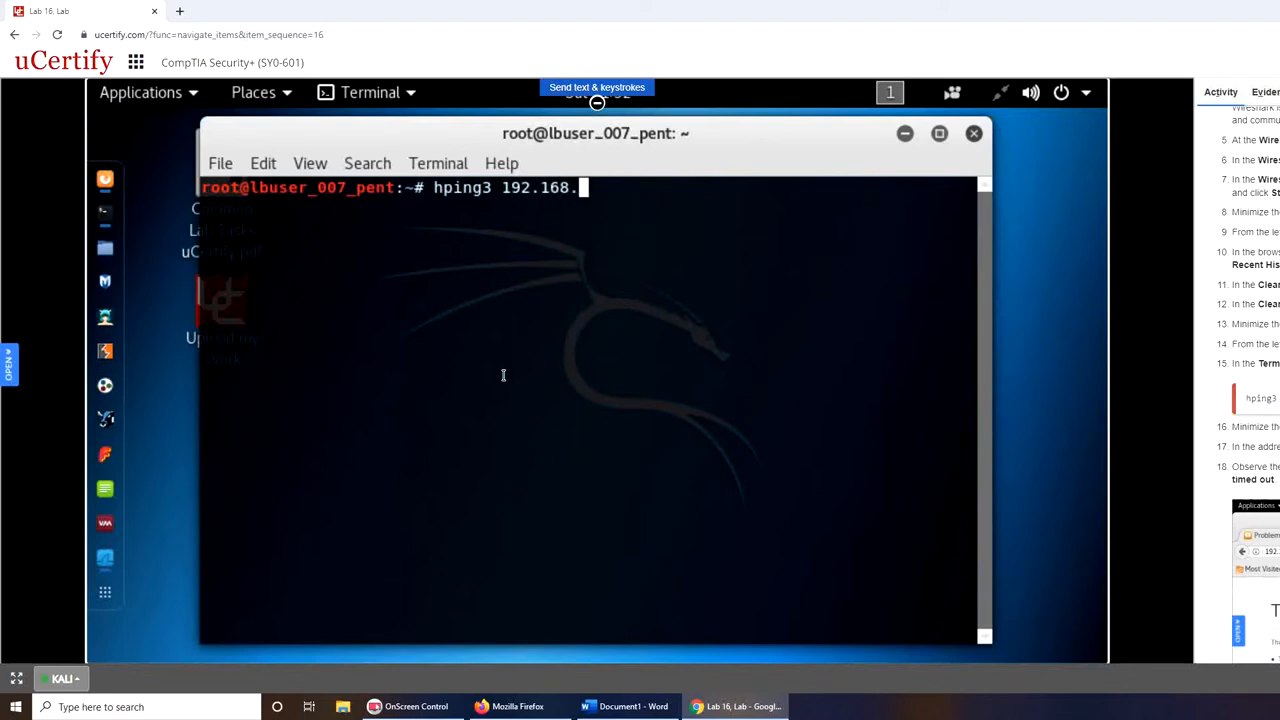
pyautogui.write('122.')
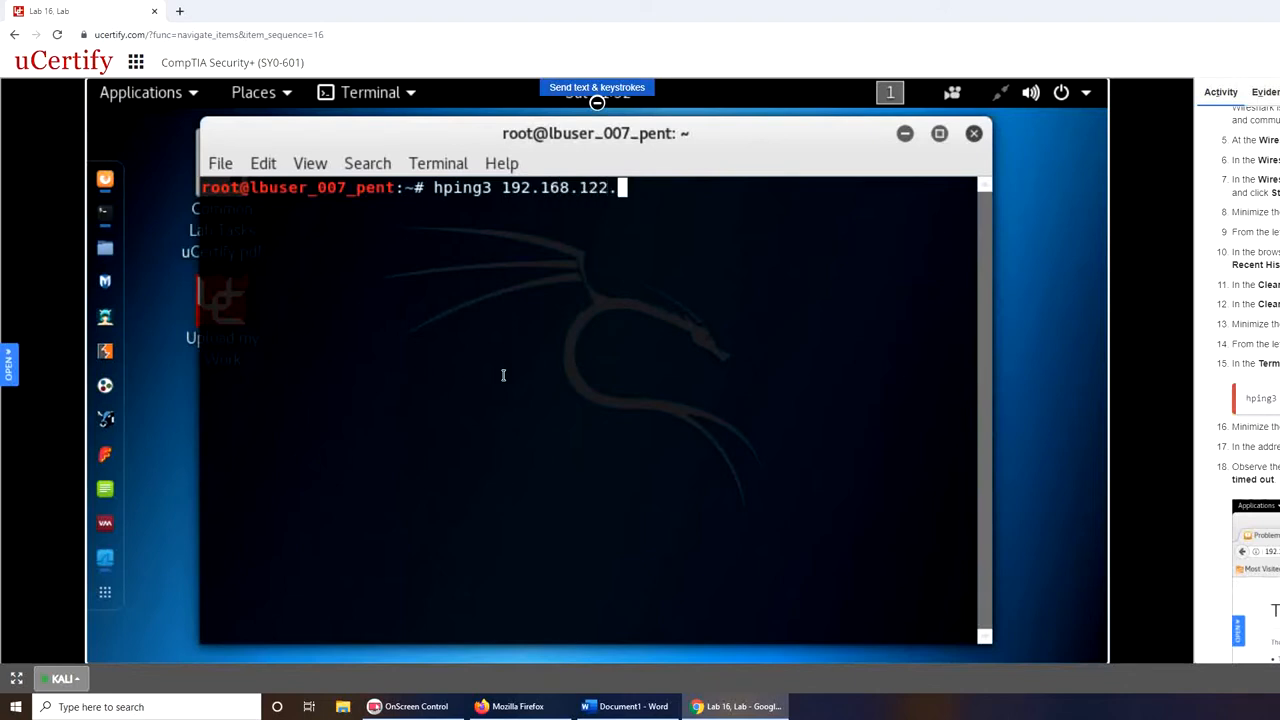
pyautogui.write('173')
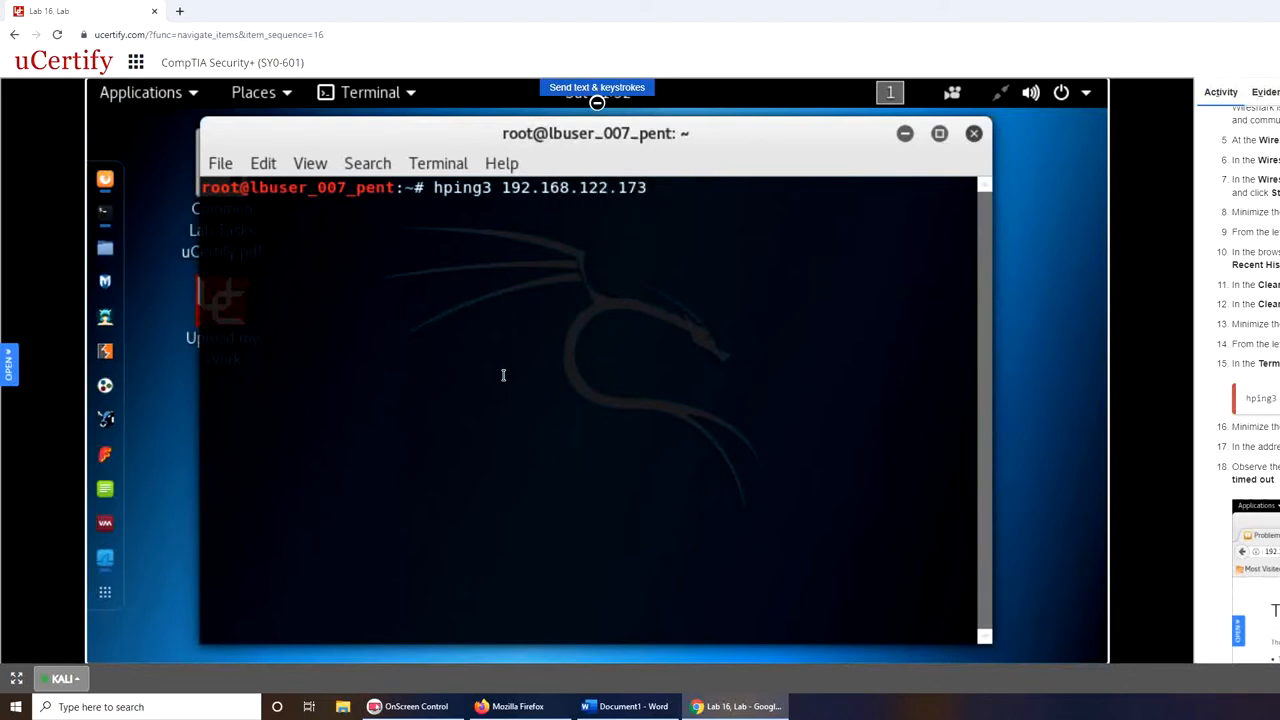
pyautogui.write('-p')
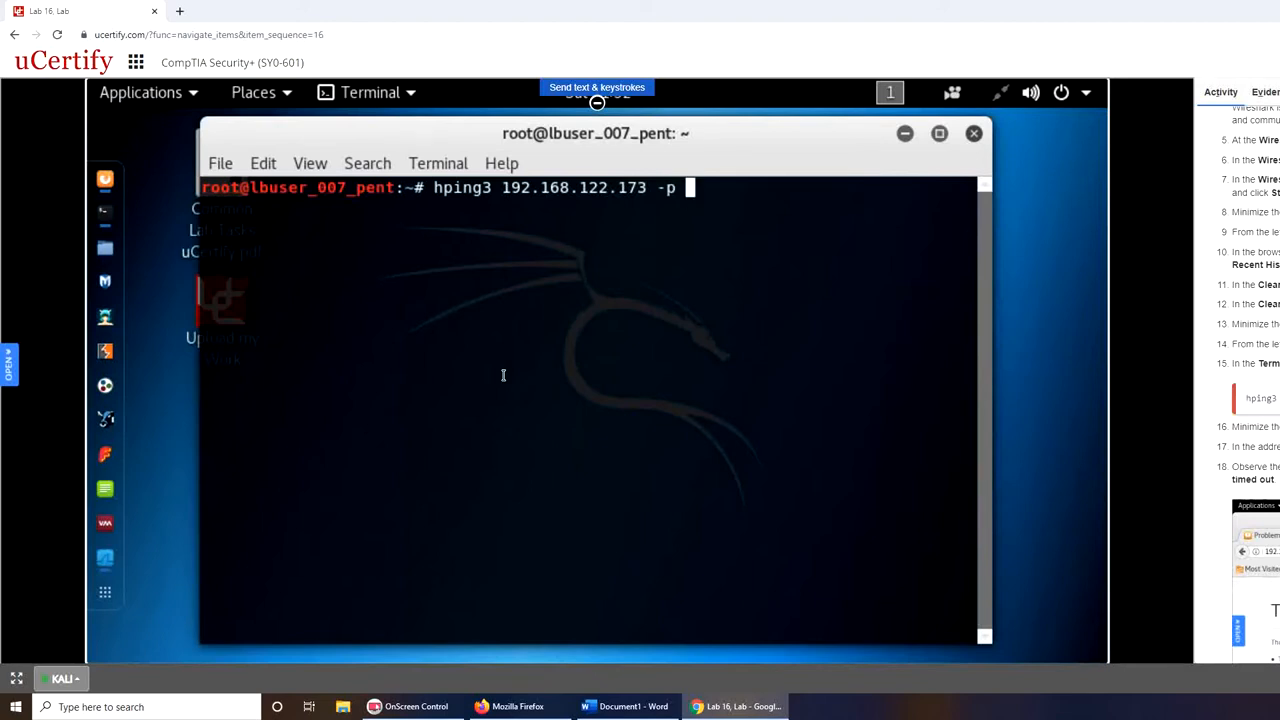
pyautogui.write('80')
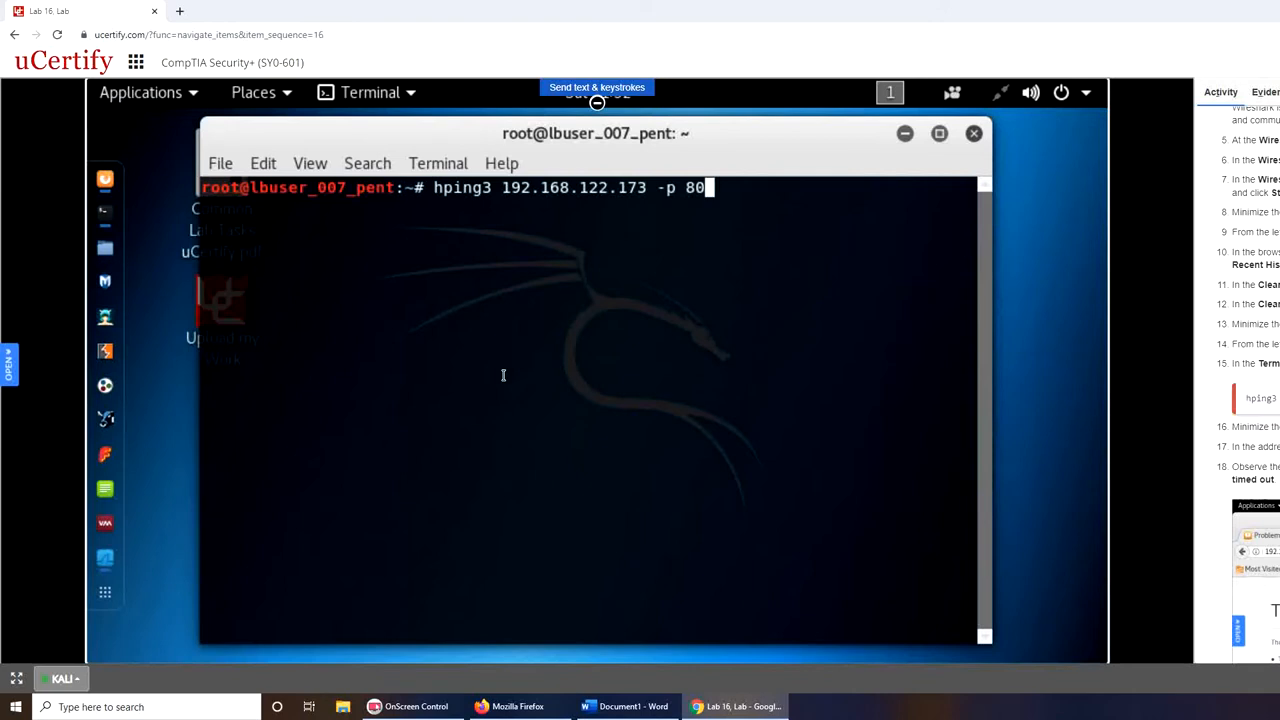
# Complete the command with -i u1000 -S -q --rand-source options.
pyautogui.write('i')
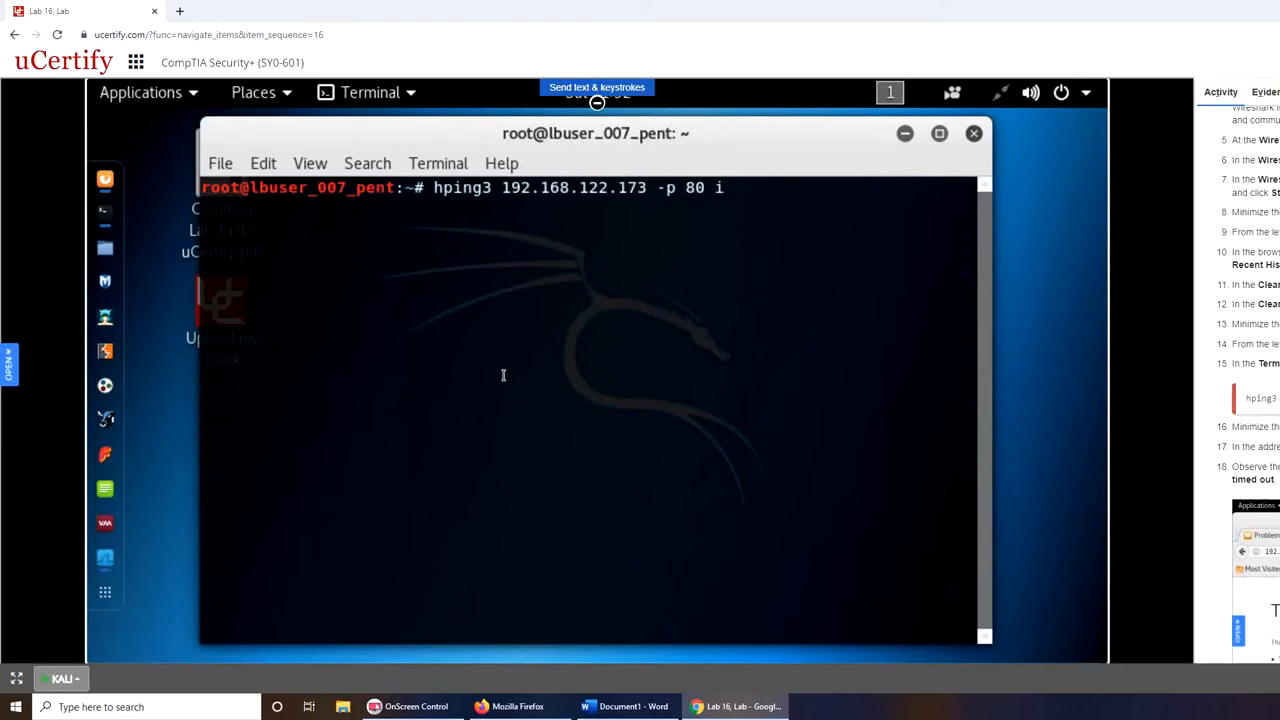
pyautogui.write('-')
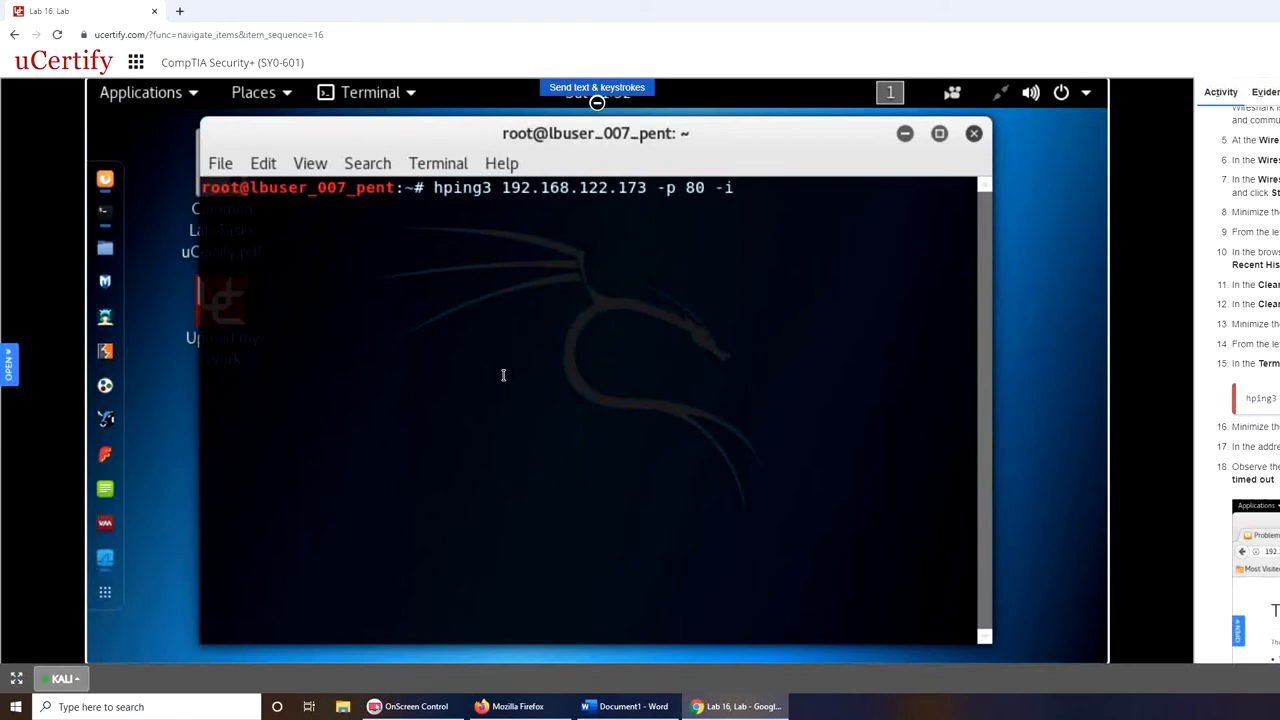
pyautogui.write('u')
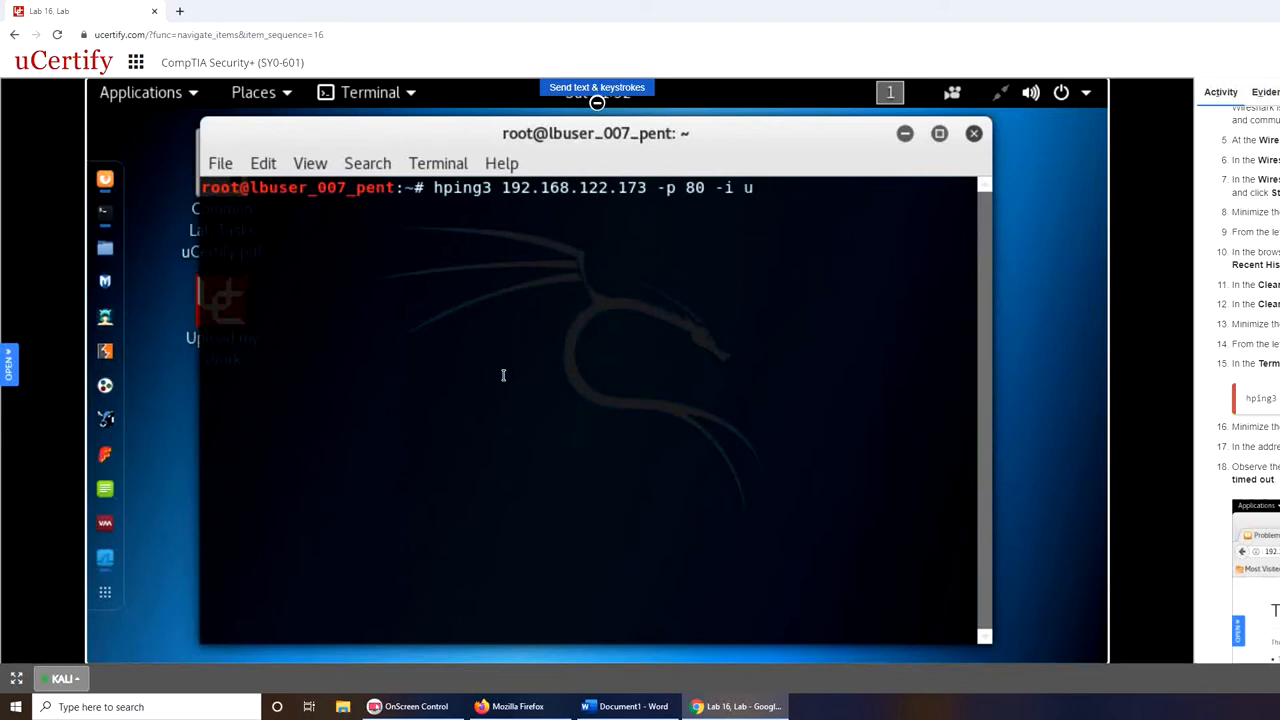
pyautogui.write('1000')
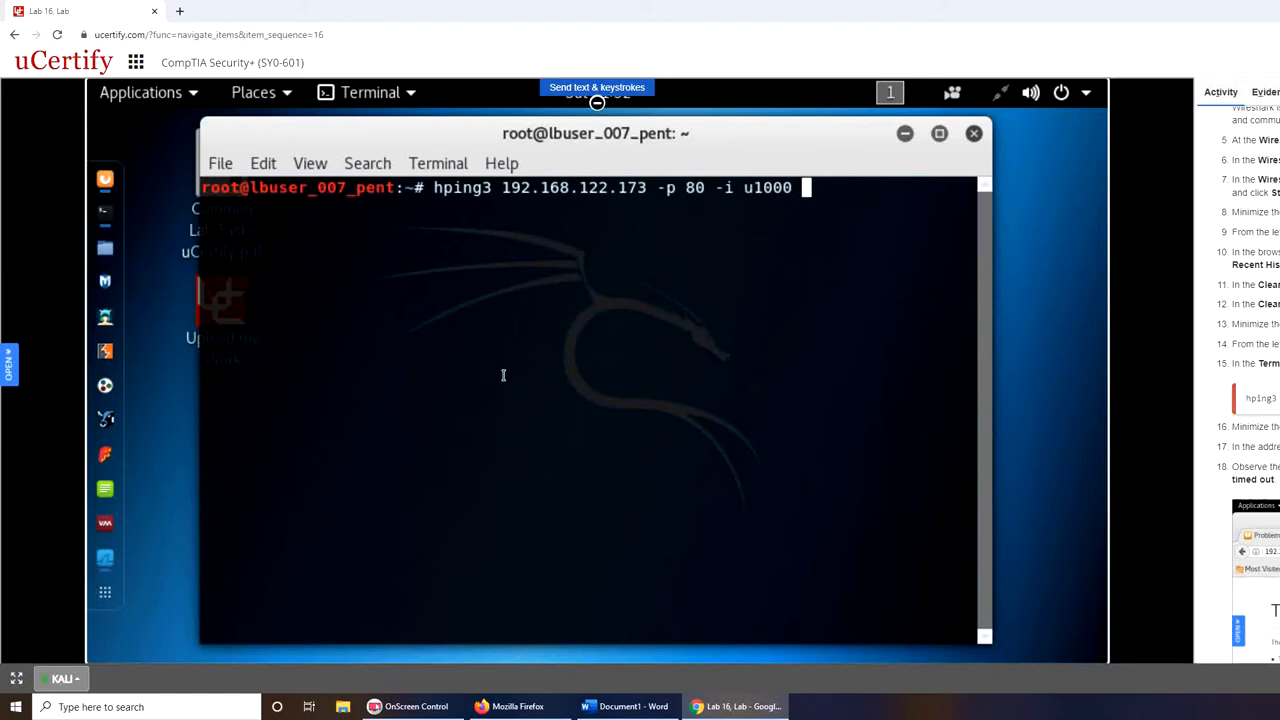
pyautogui.write('-S')
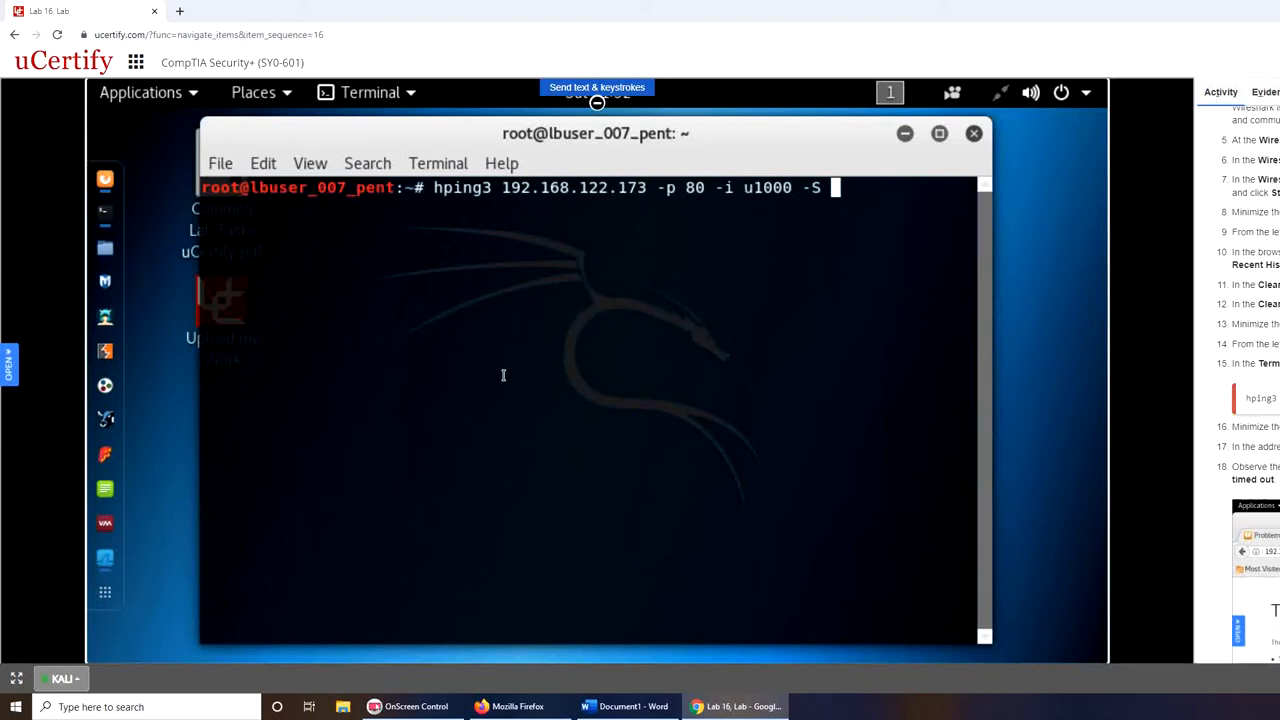
pyautogui.write('-q')
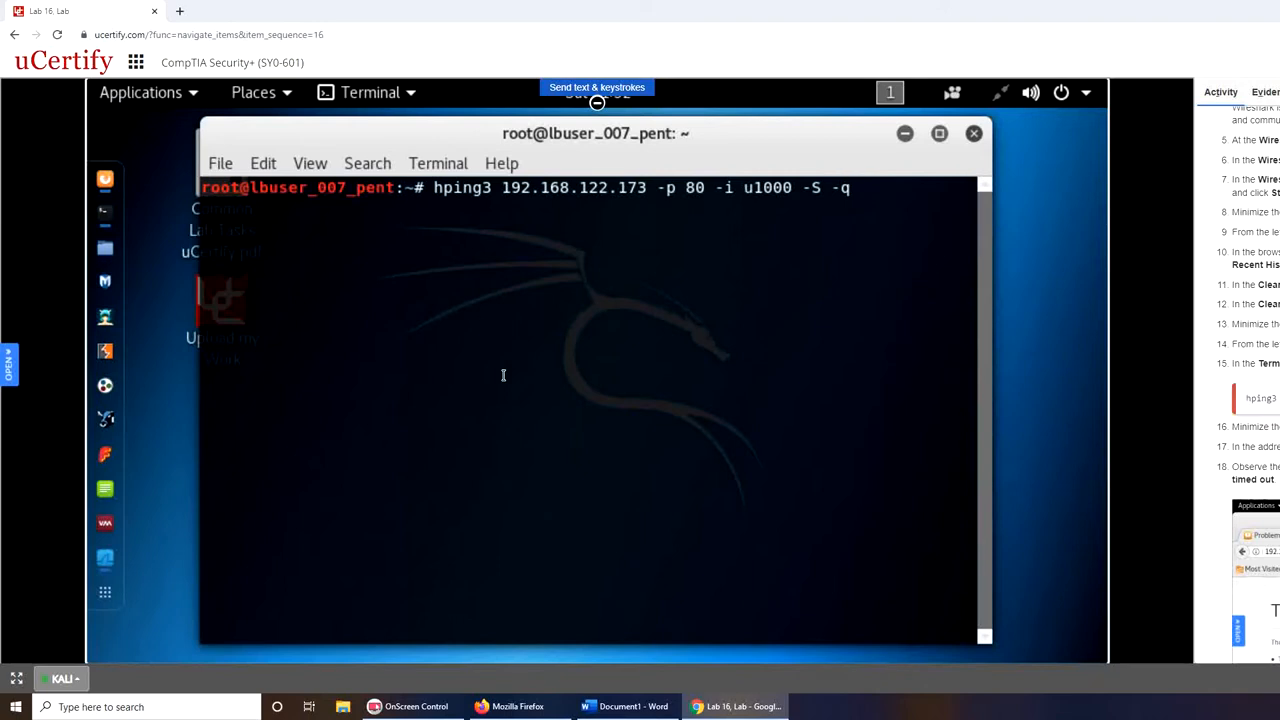
pyautogui.write('--ran')
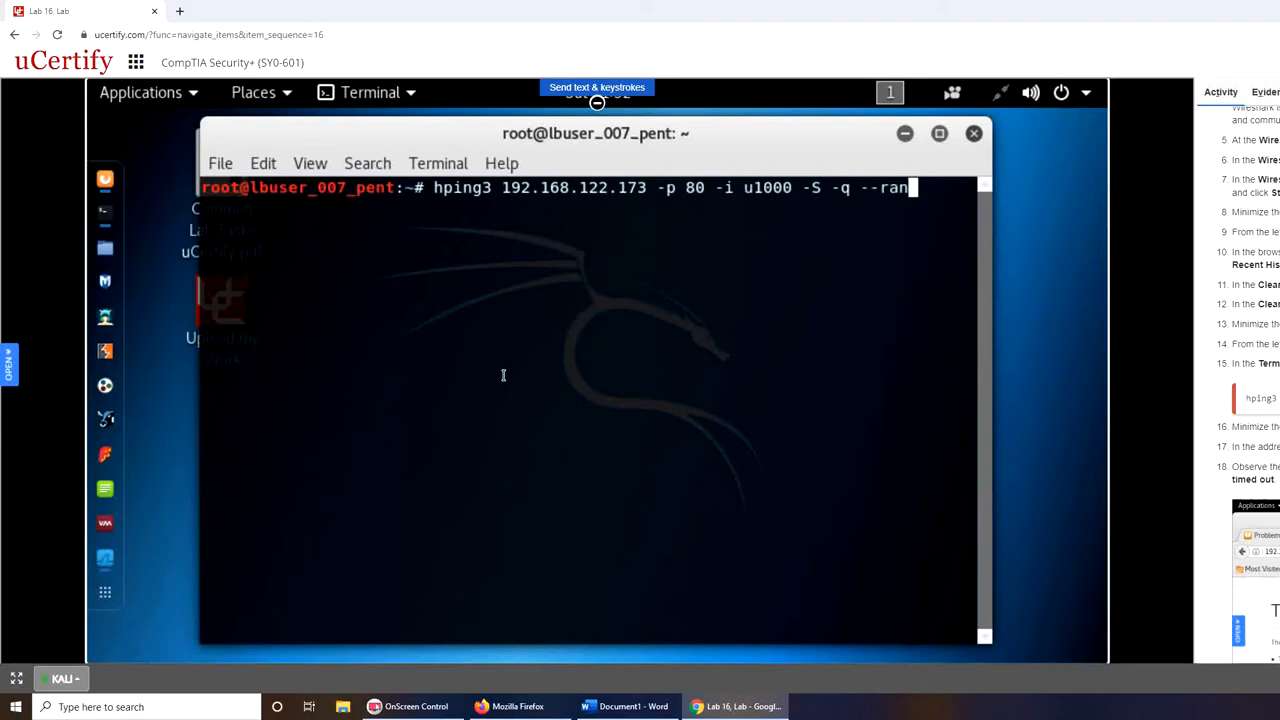
pyautogui.write('d')
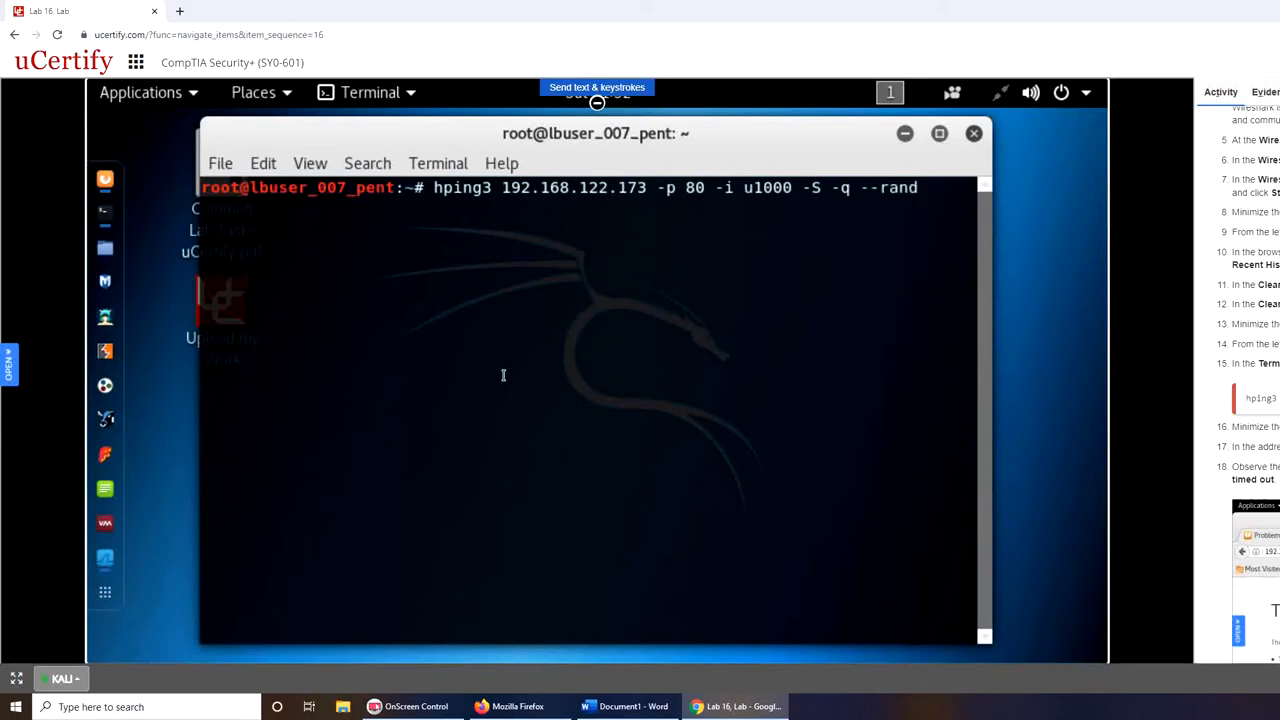
pyautogui.write('-source')
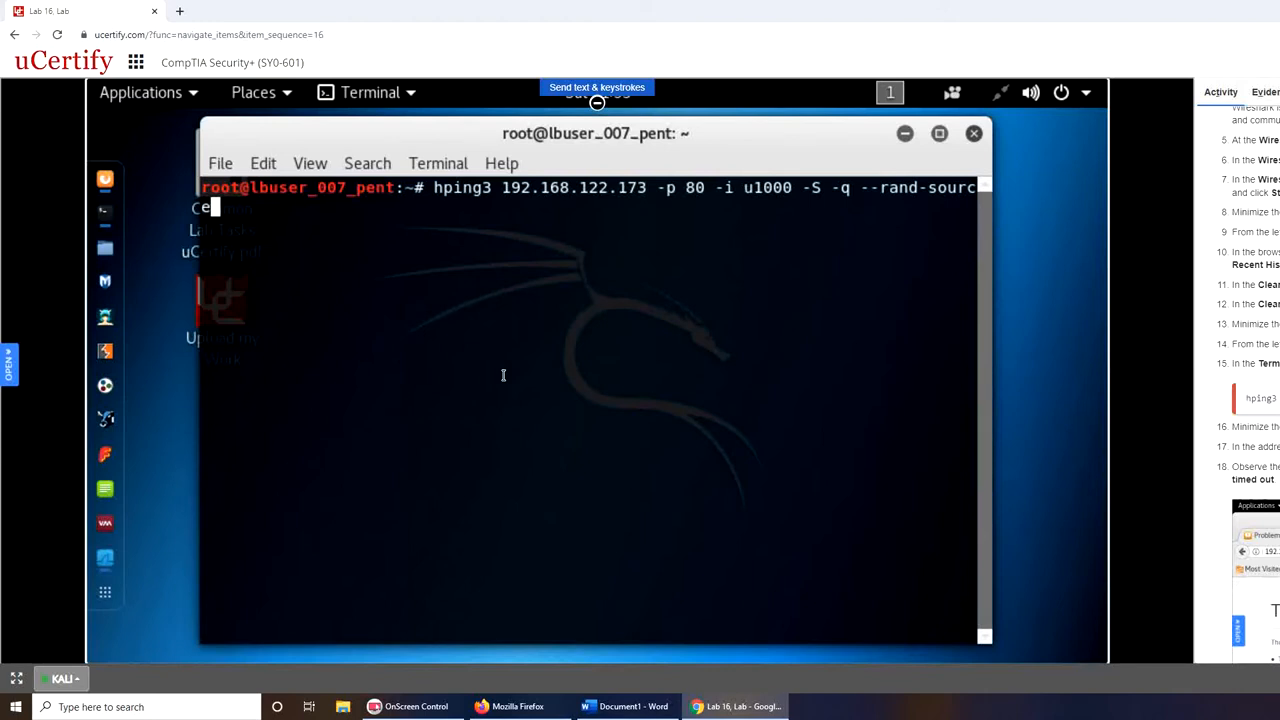
pyautogui.moveTo(452, 100)
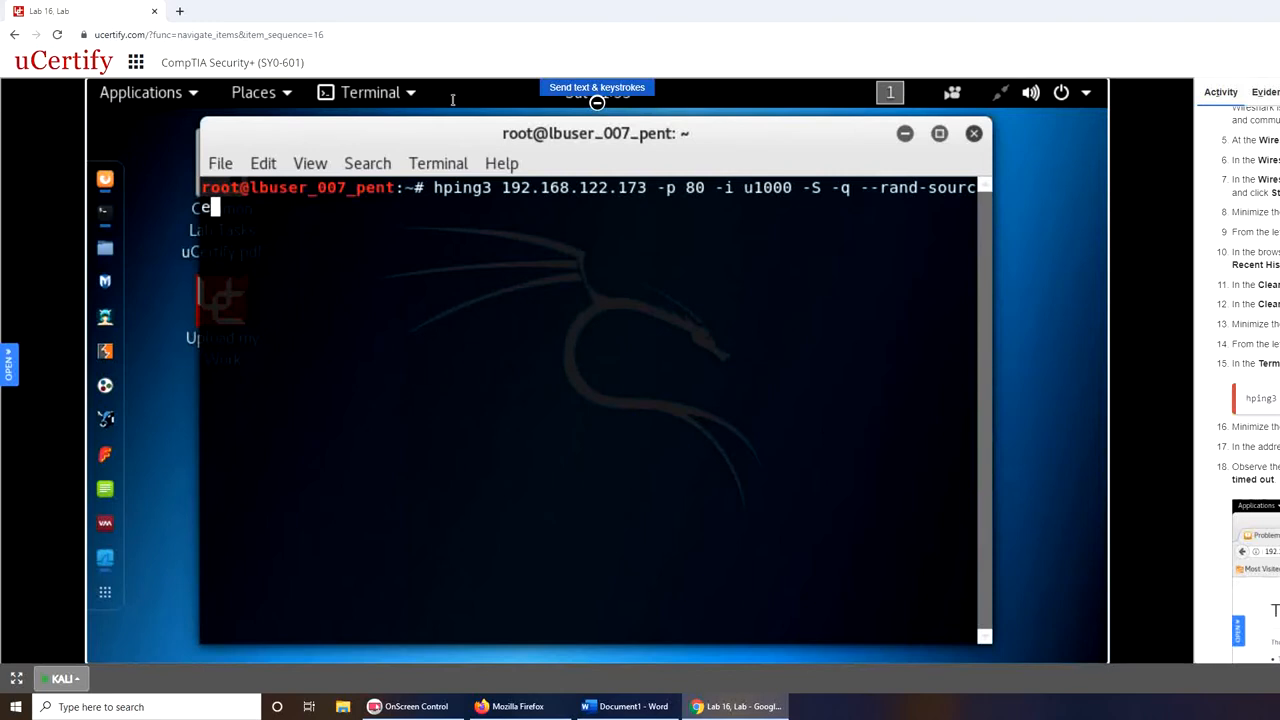
pyautogui.moveTo(658, 276)
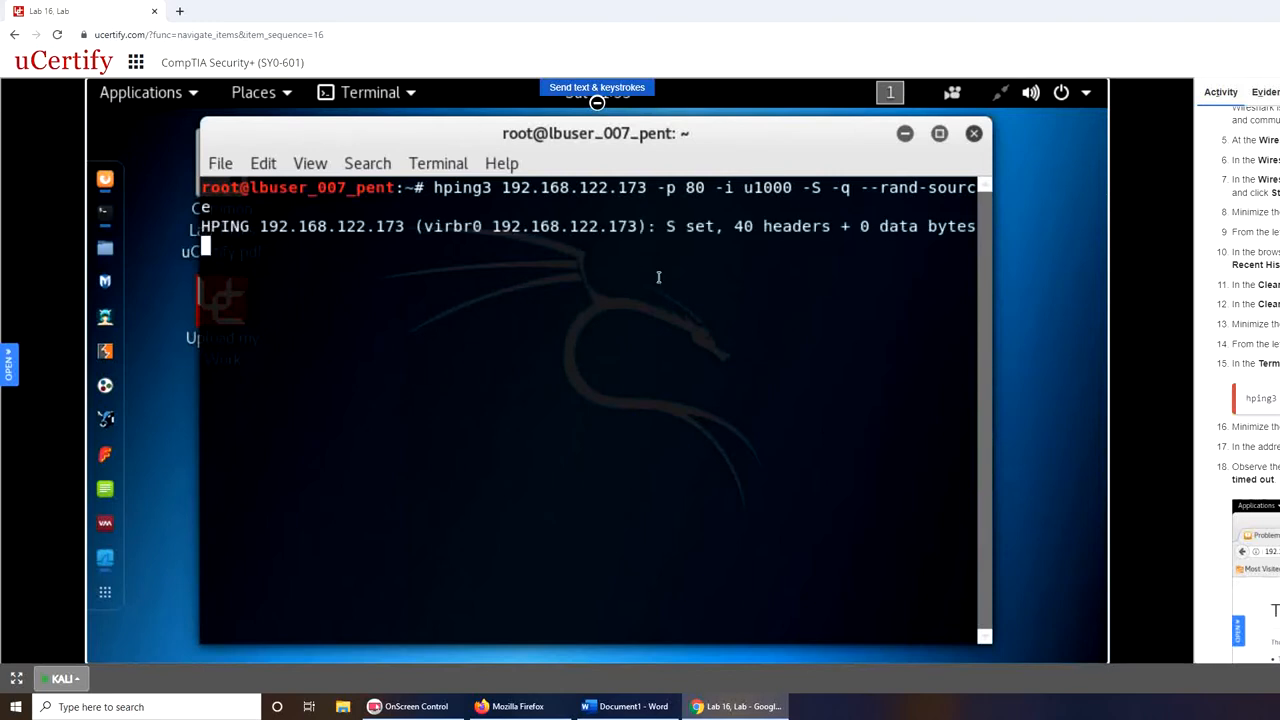
pyautogui.moveTo(830, 252)
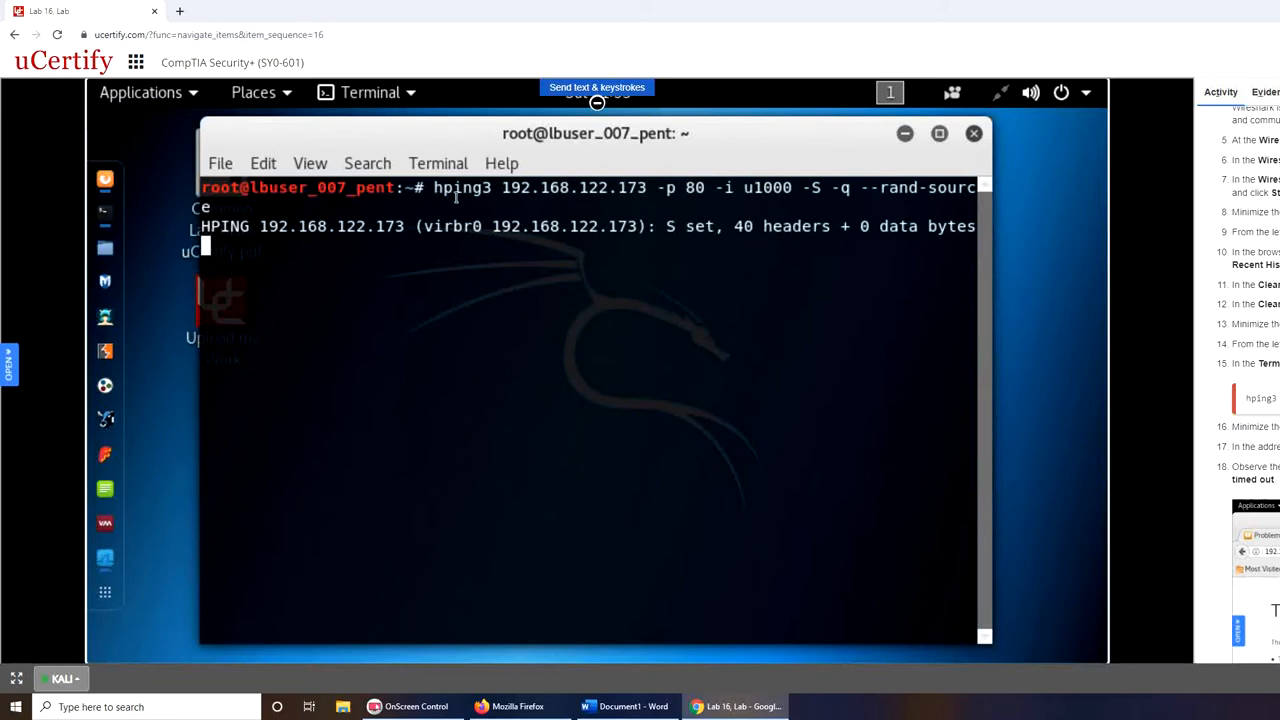
pyautogui.moveTo(596, 340)
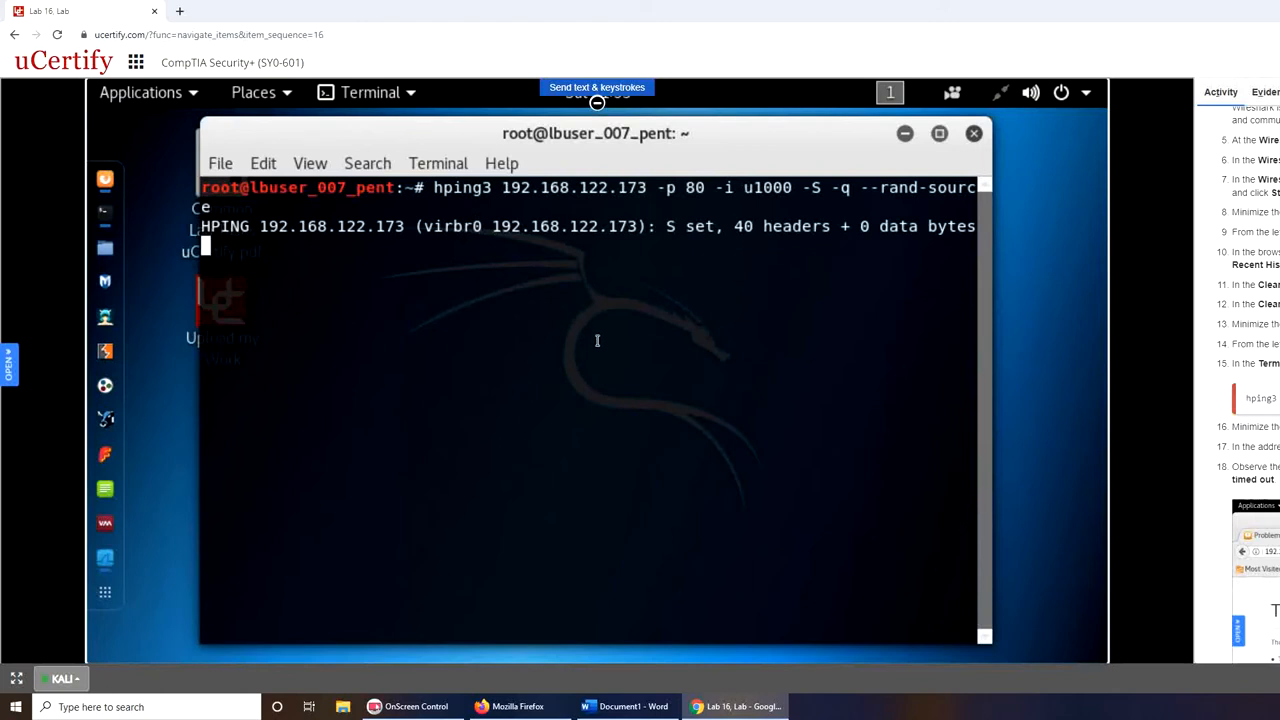
pyautogui.moveTo(680, 370)
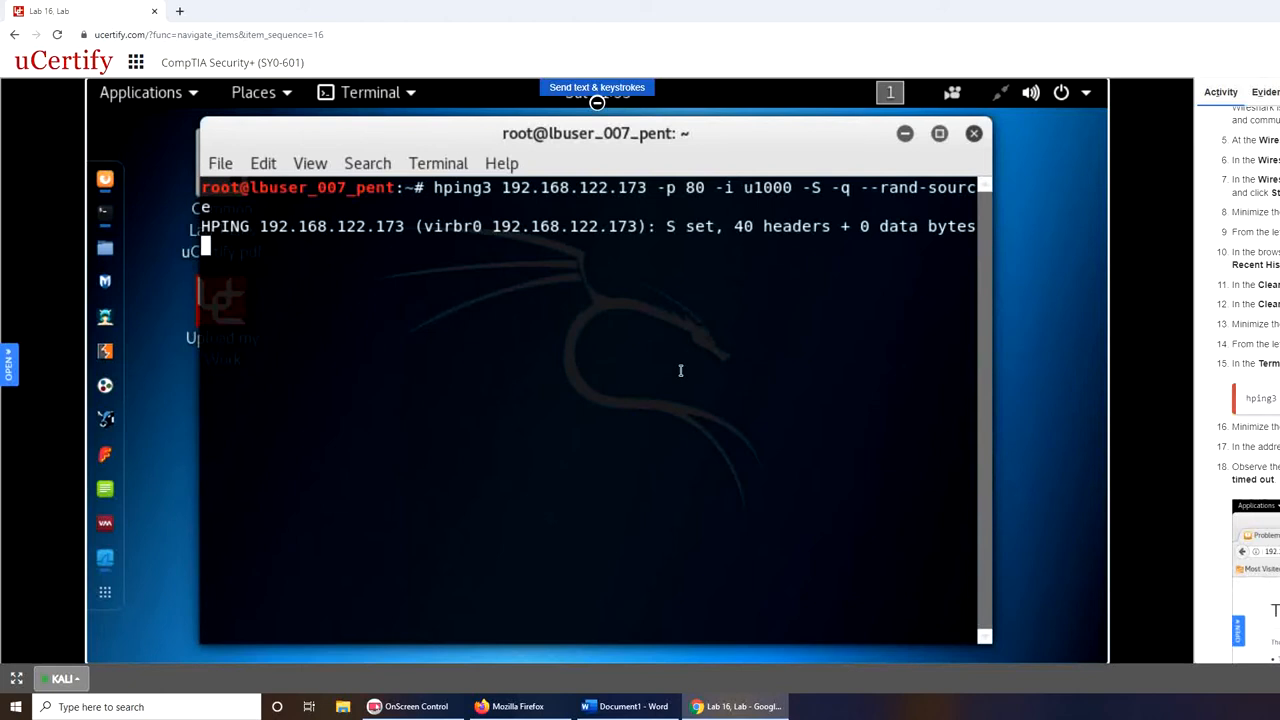
pyautogui.moveTo(680, 312)
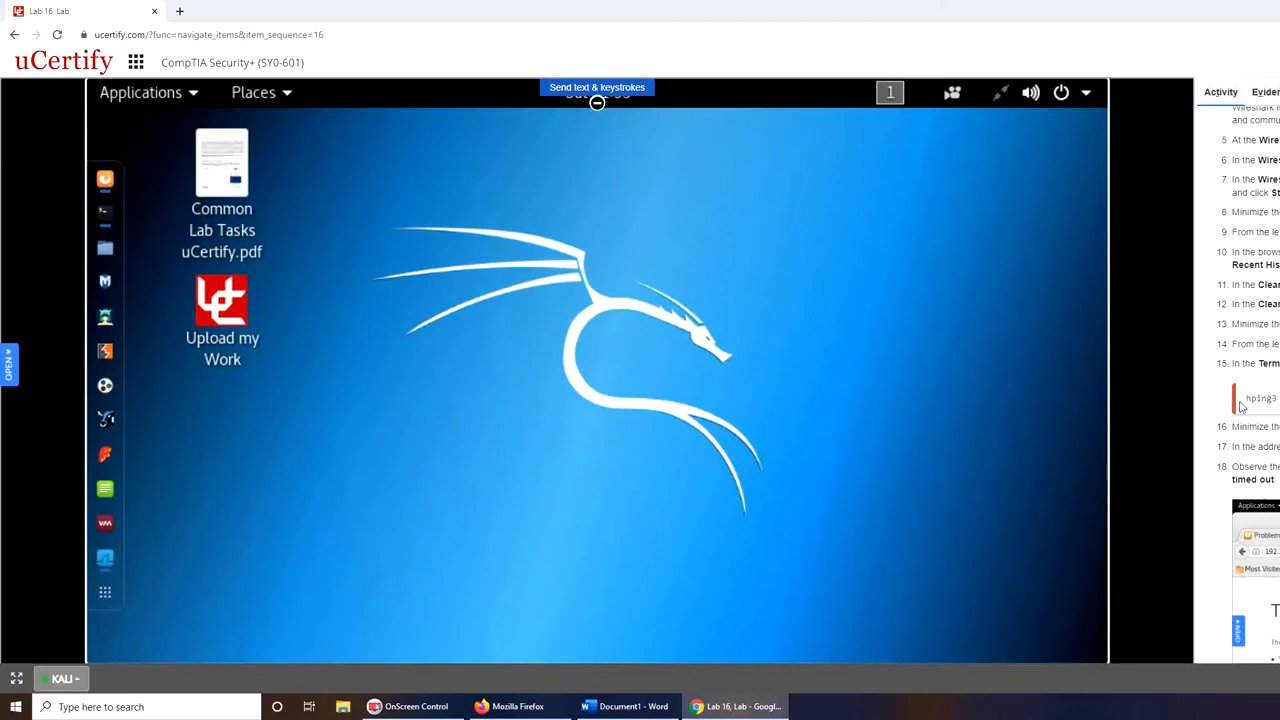
# Run the hping3 SYN flood and leave the terminal out of the way.
pyautogui.scroll(-3)
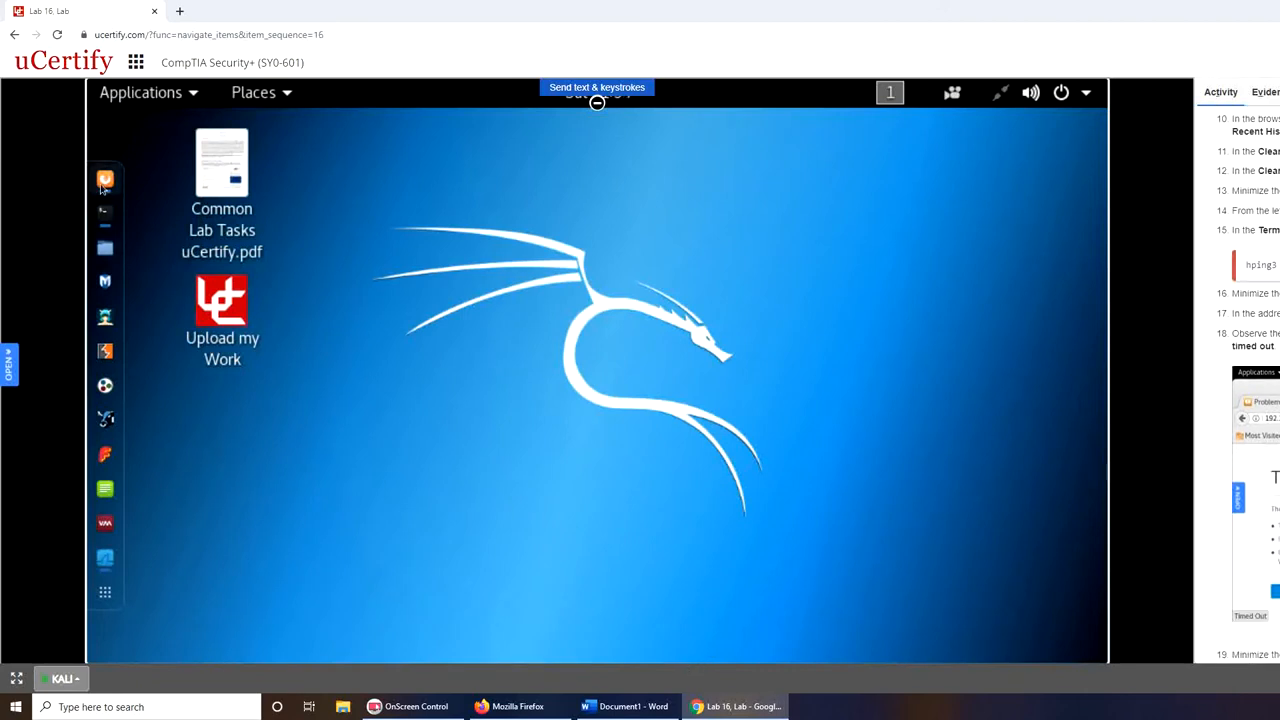
# Reopen Firefox ESR and request 192.168.122.173 while the flood runs.
pyautogui.click(104, 180)
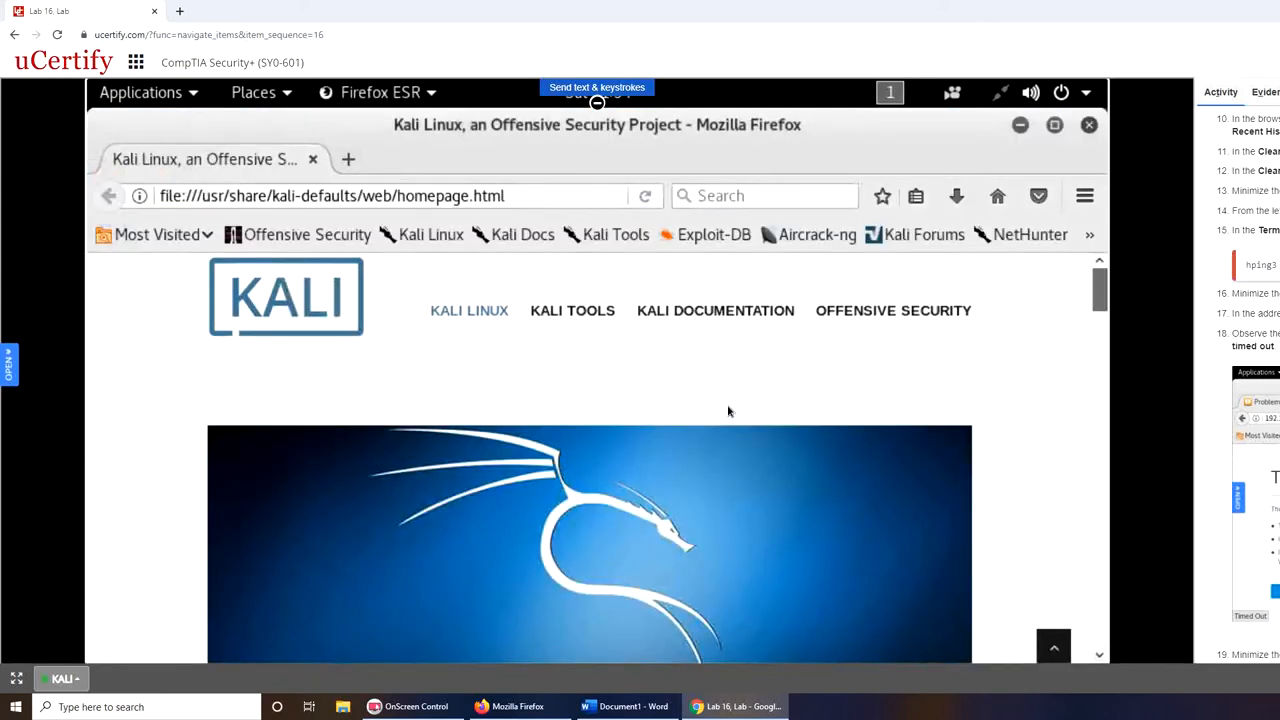
pyautogui.click(470, 196)
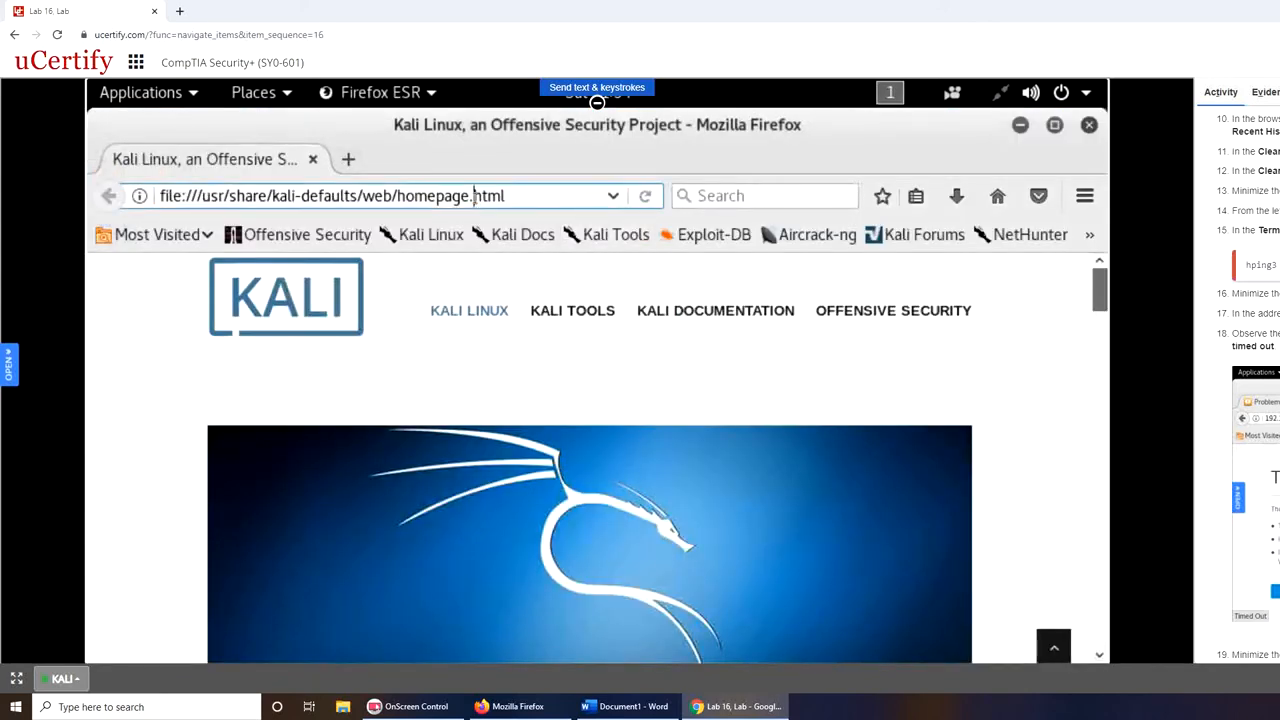
pyautogui.write('192.168.122.17')
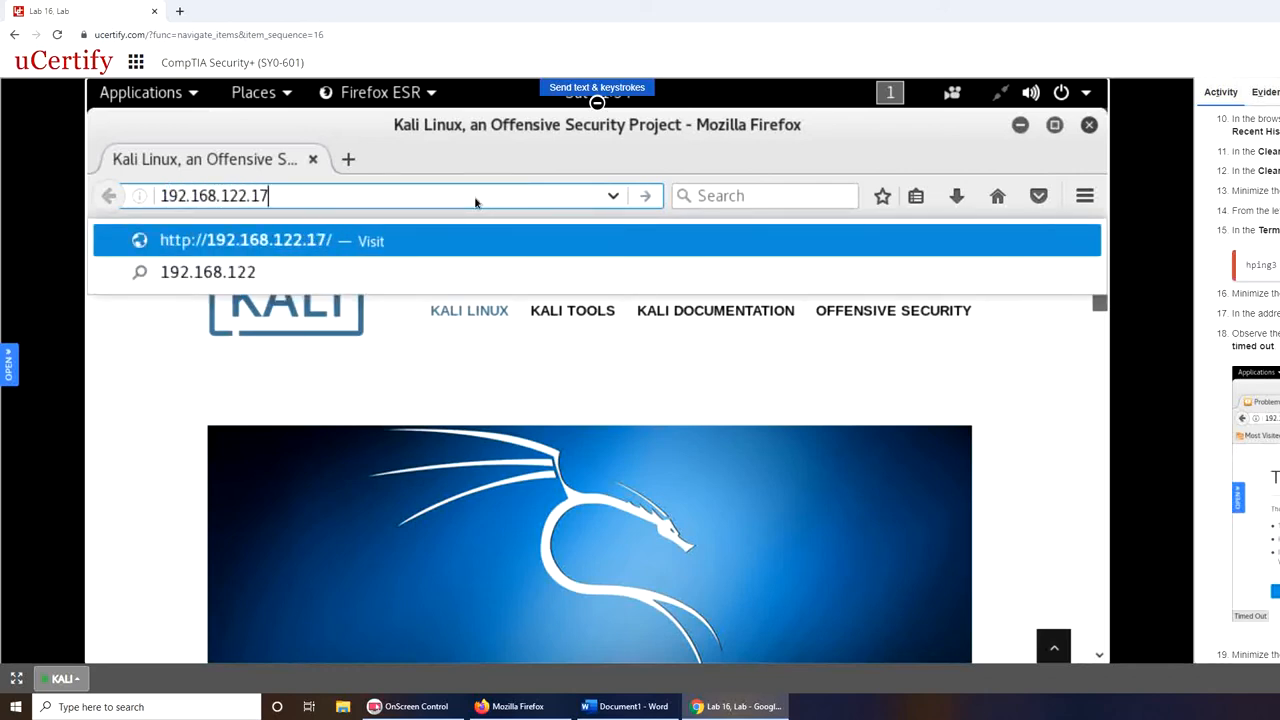
pyautogui.write('3')
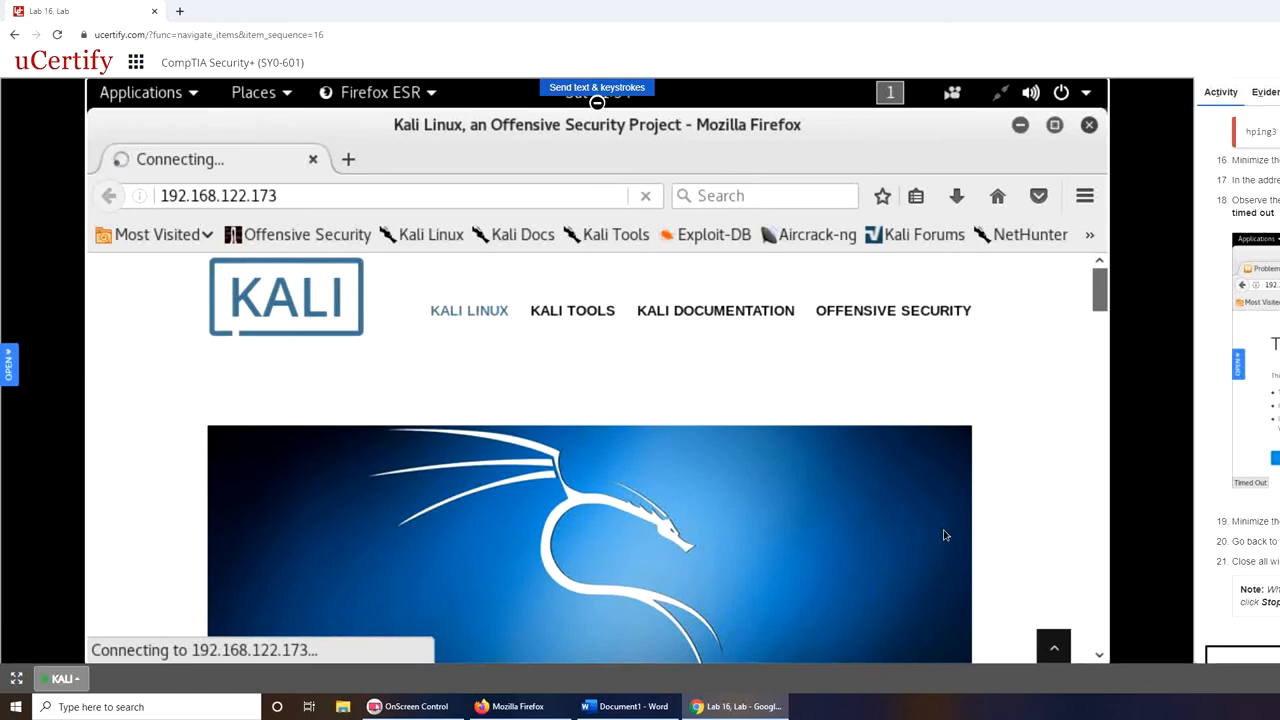
pyautogui.moveTo(952, 534)
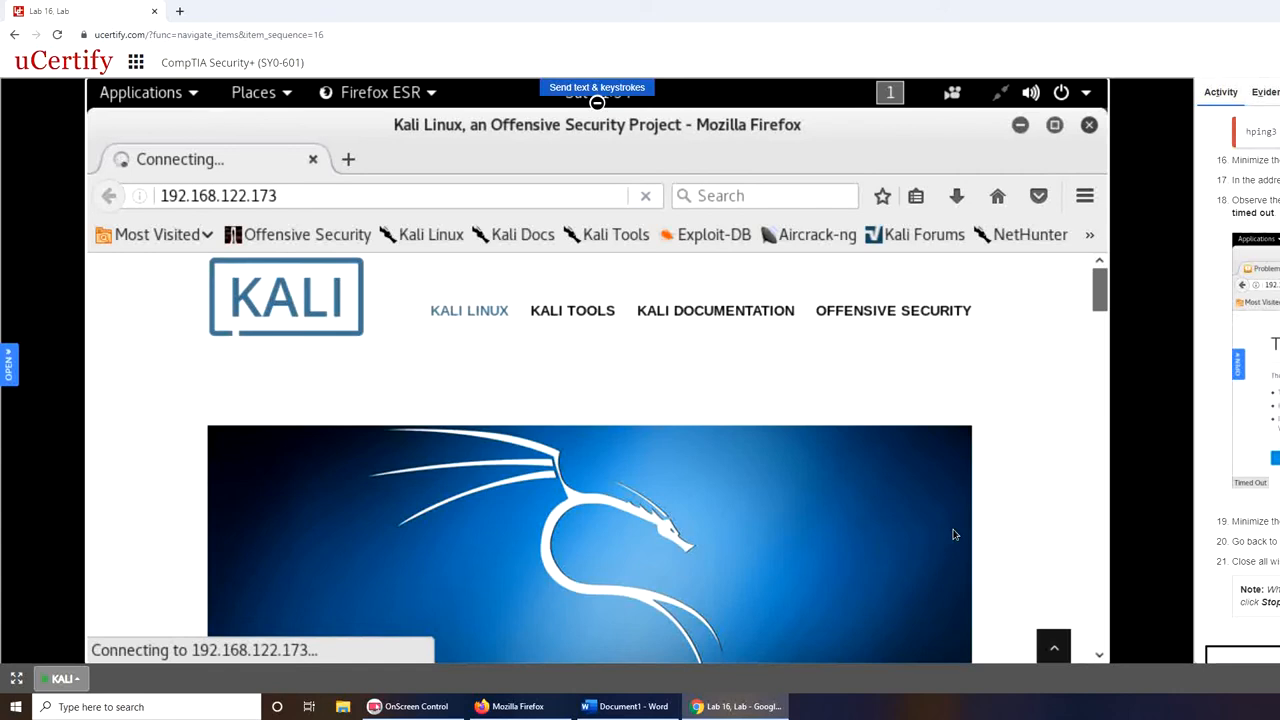
pyautogui.moveTo(1180, 458)
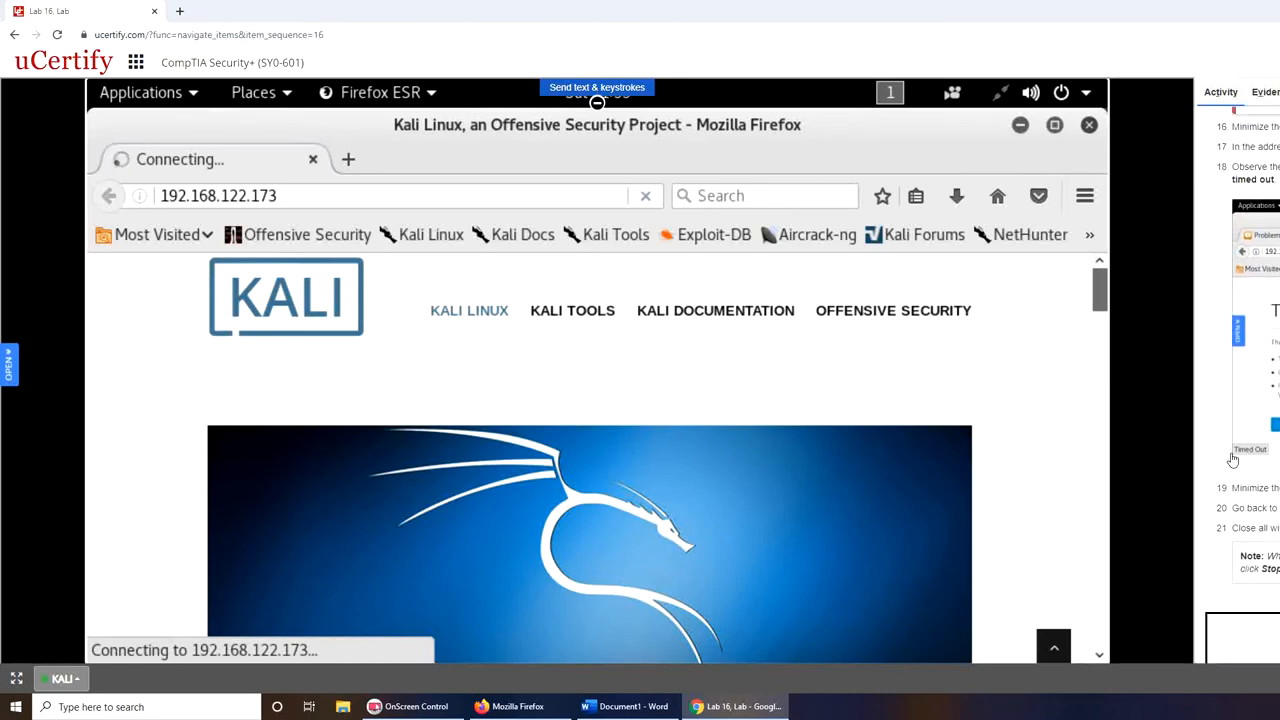
pyautogui.moveTo(938, 452)
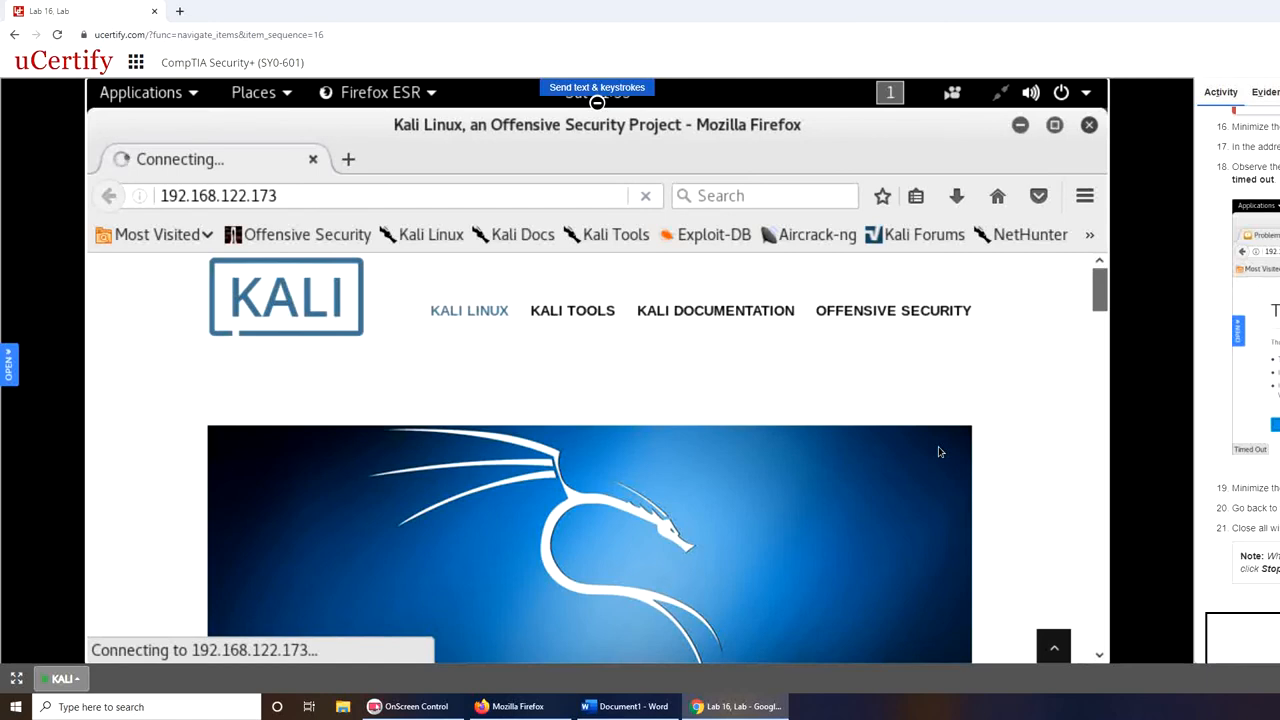
pyautogui.moveTo(1162, 356)
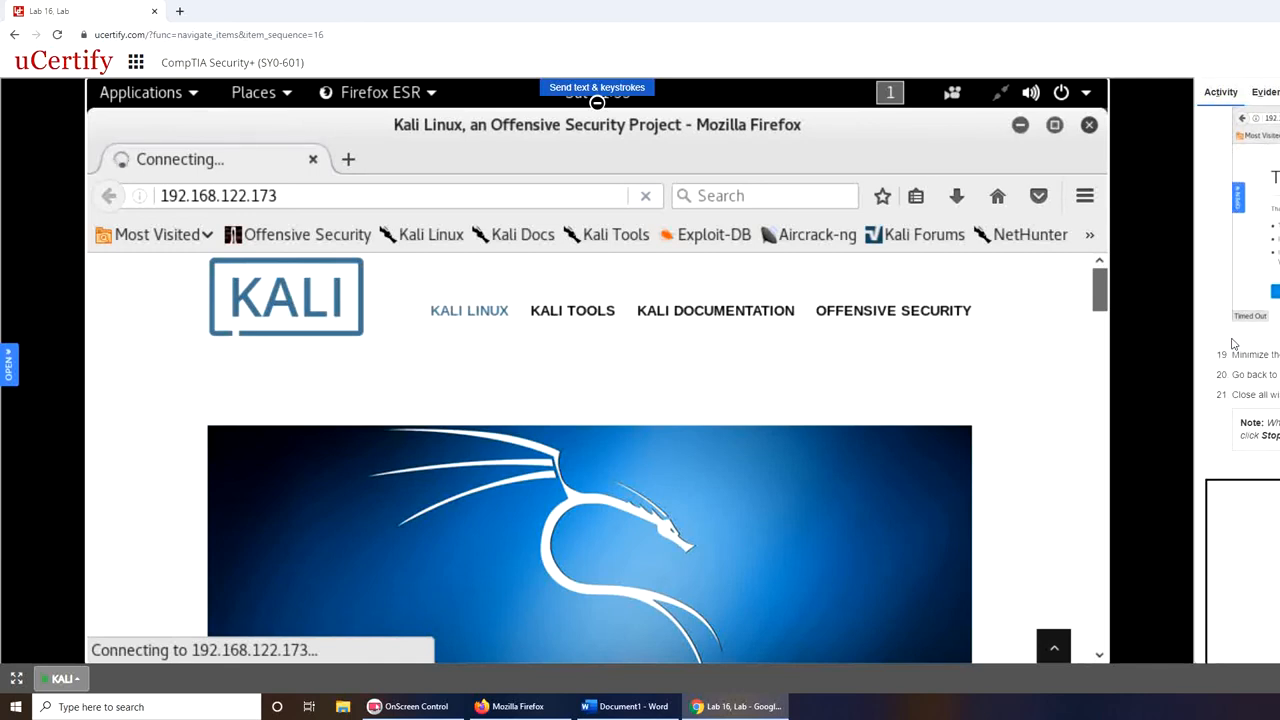
pyautogui.moveTo(1248, 378)
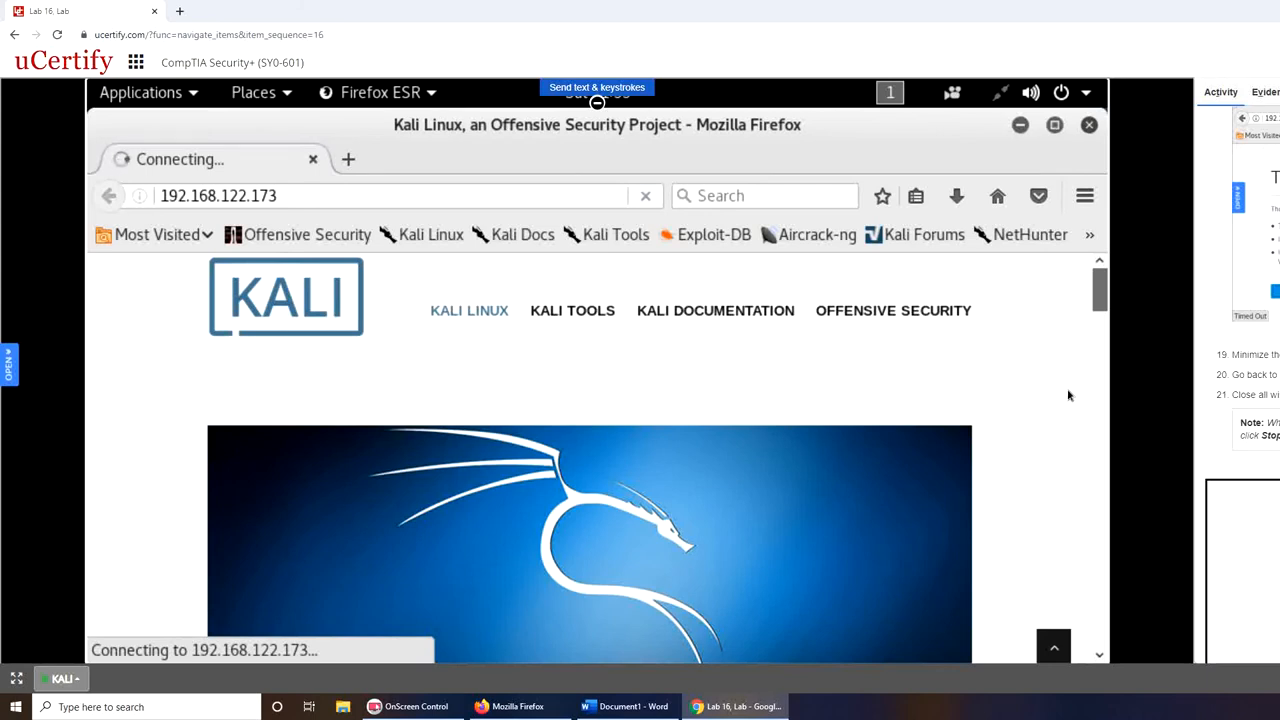
pyautogui.moveTo(1064, 400)
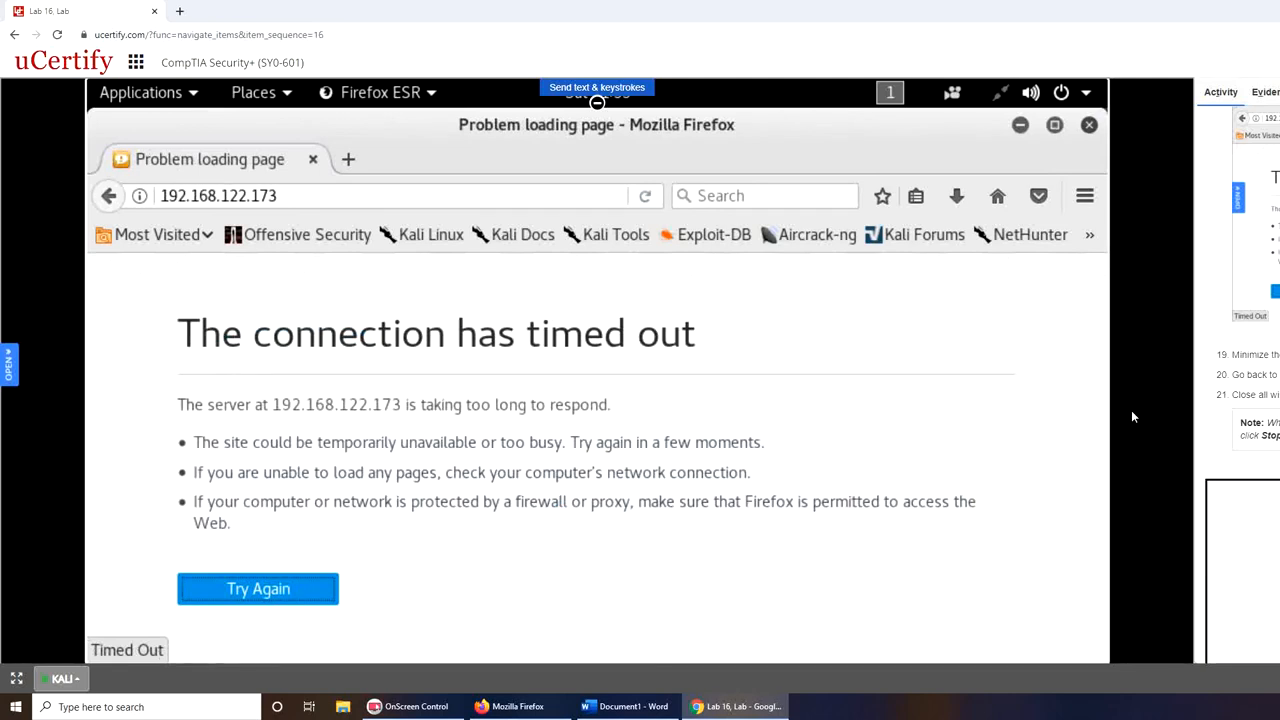
pyautogui.moveTo(876, 504)
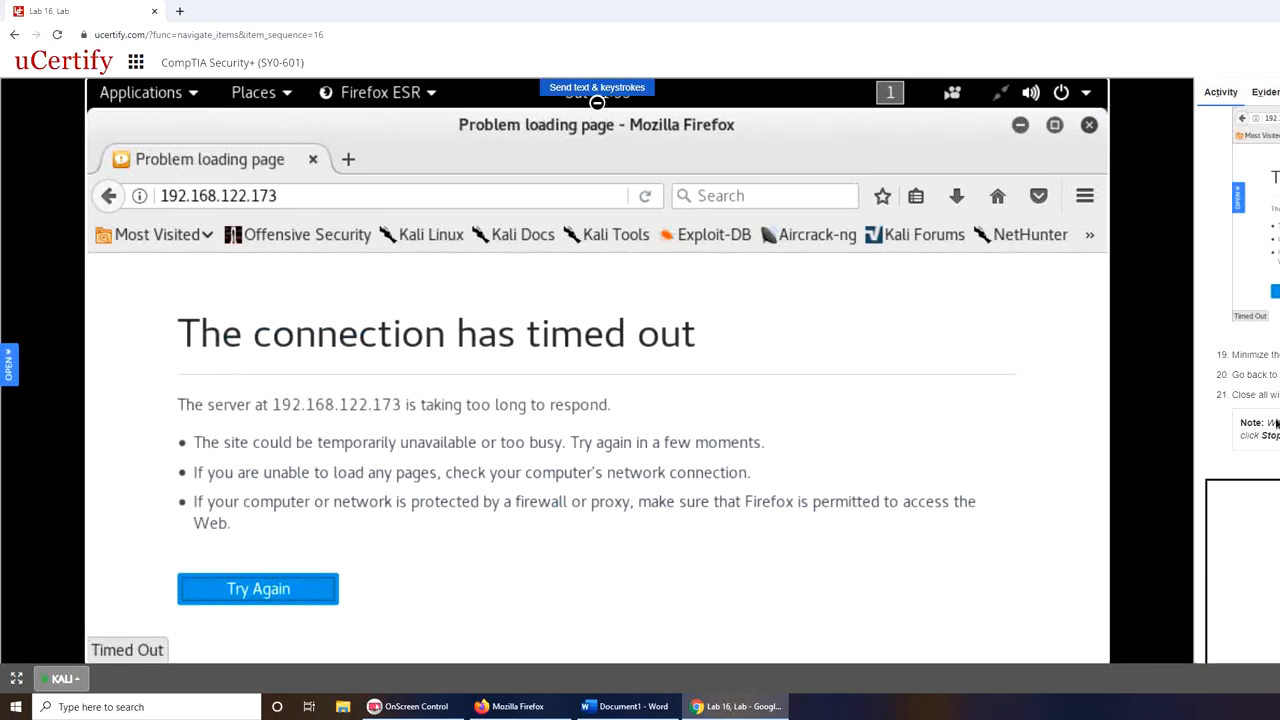
pyautogui.moveTo(1164, 220)
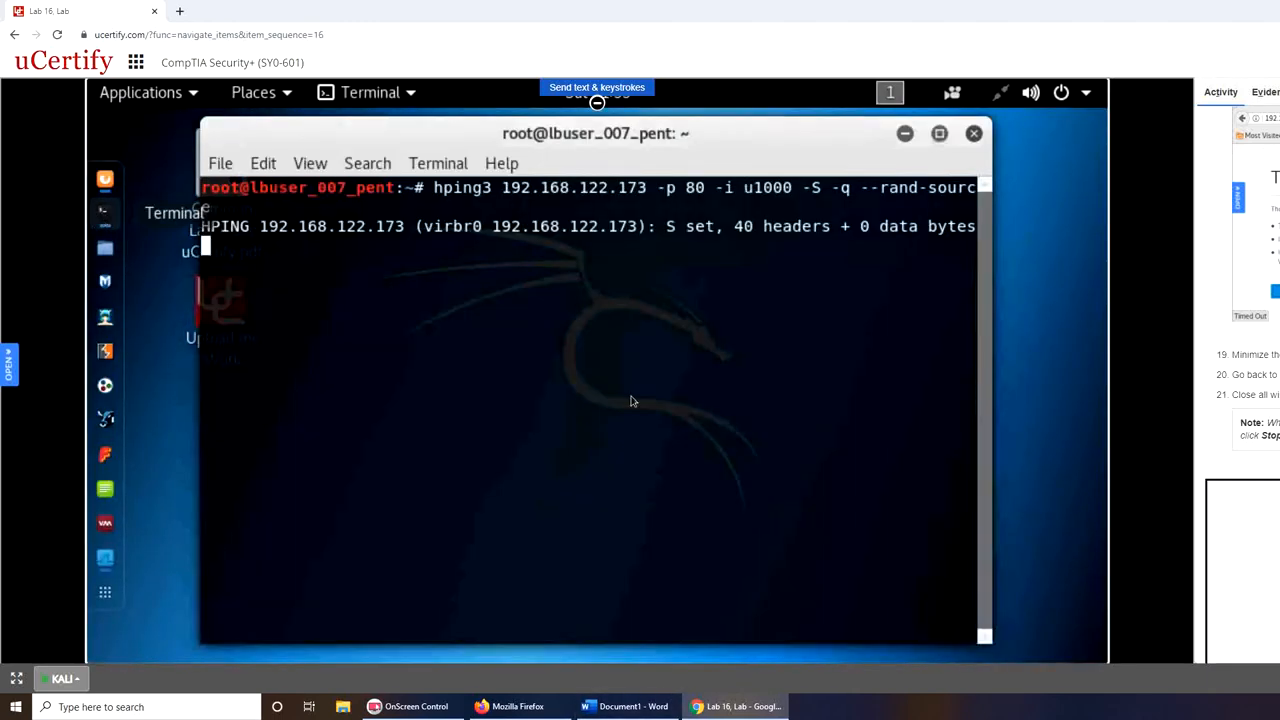
# Stop hping3 with Ctrl+C to show 100% packet loss stats, and restore the lab window.
pyautogui.press('ctrl+c')
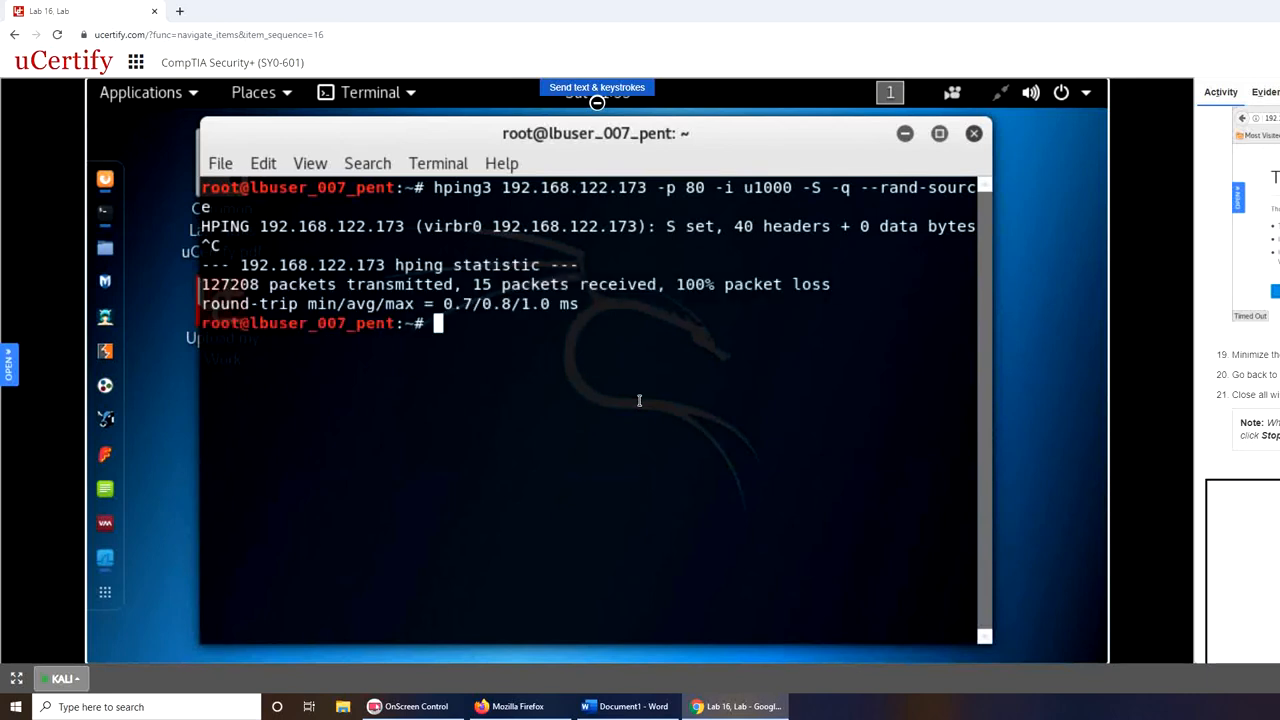
pyautogui.moveTo(468, 356)
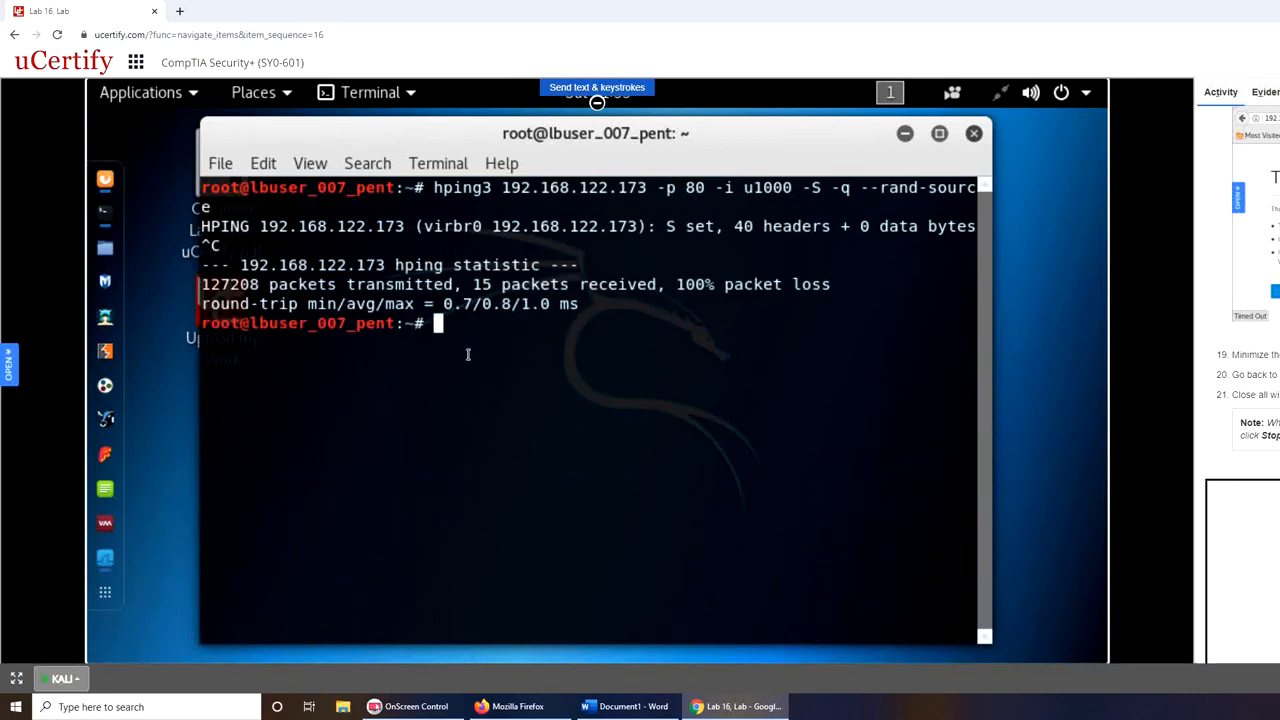
pyautogui.moveTo(768, 412)
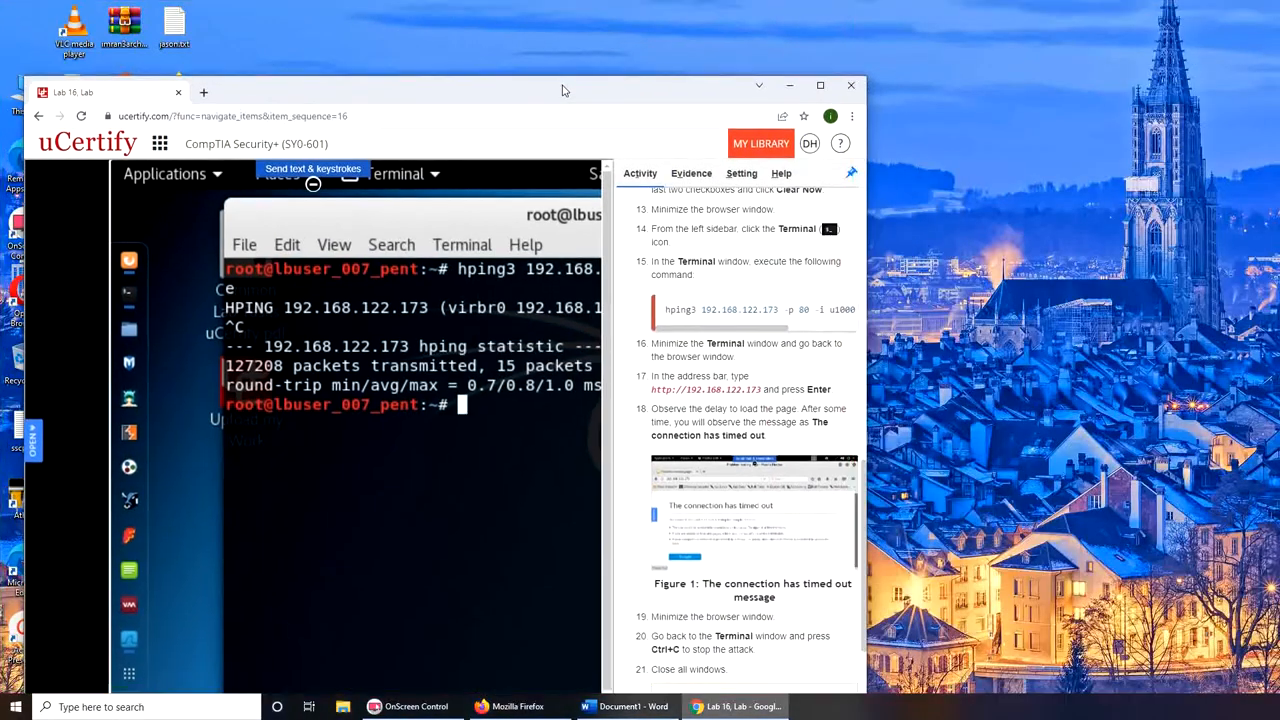
pyautogui.click(820, 84)
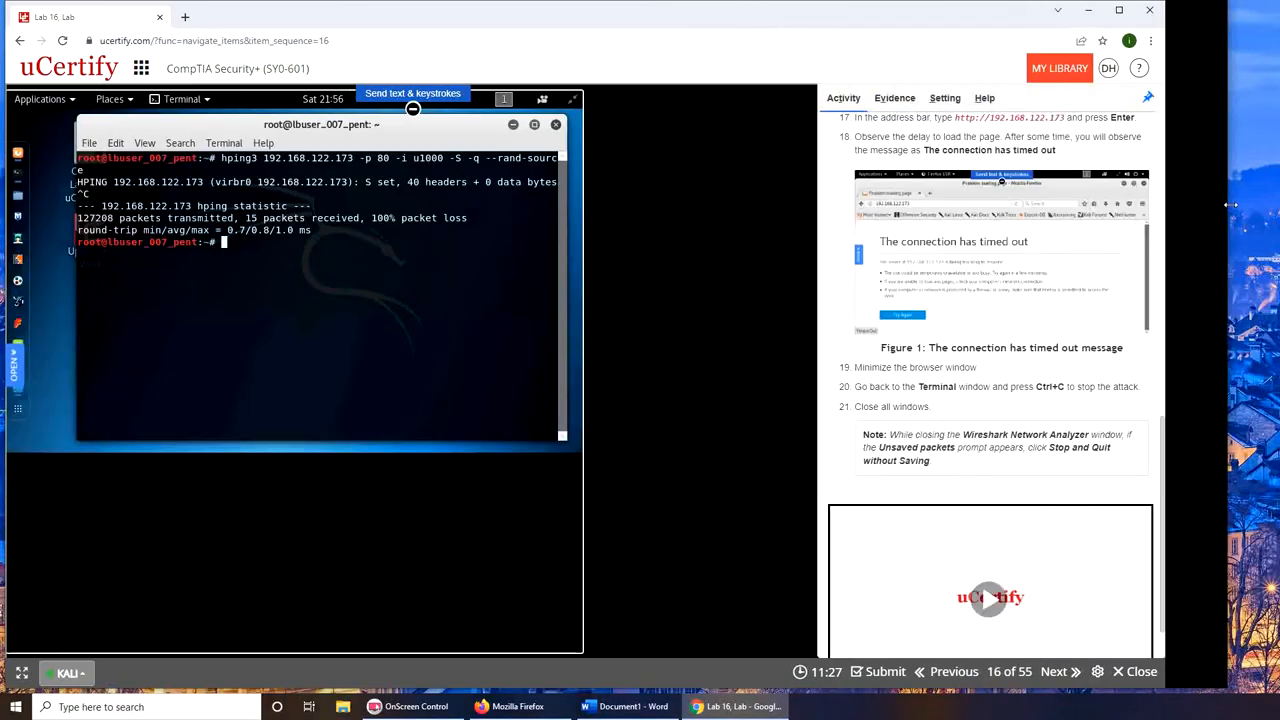